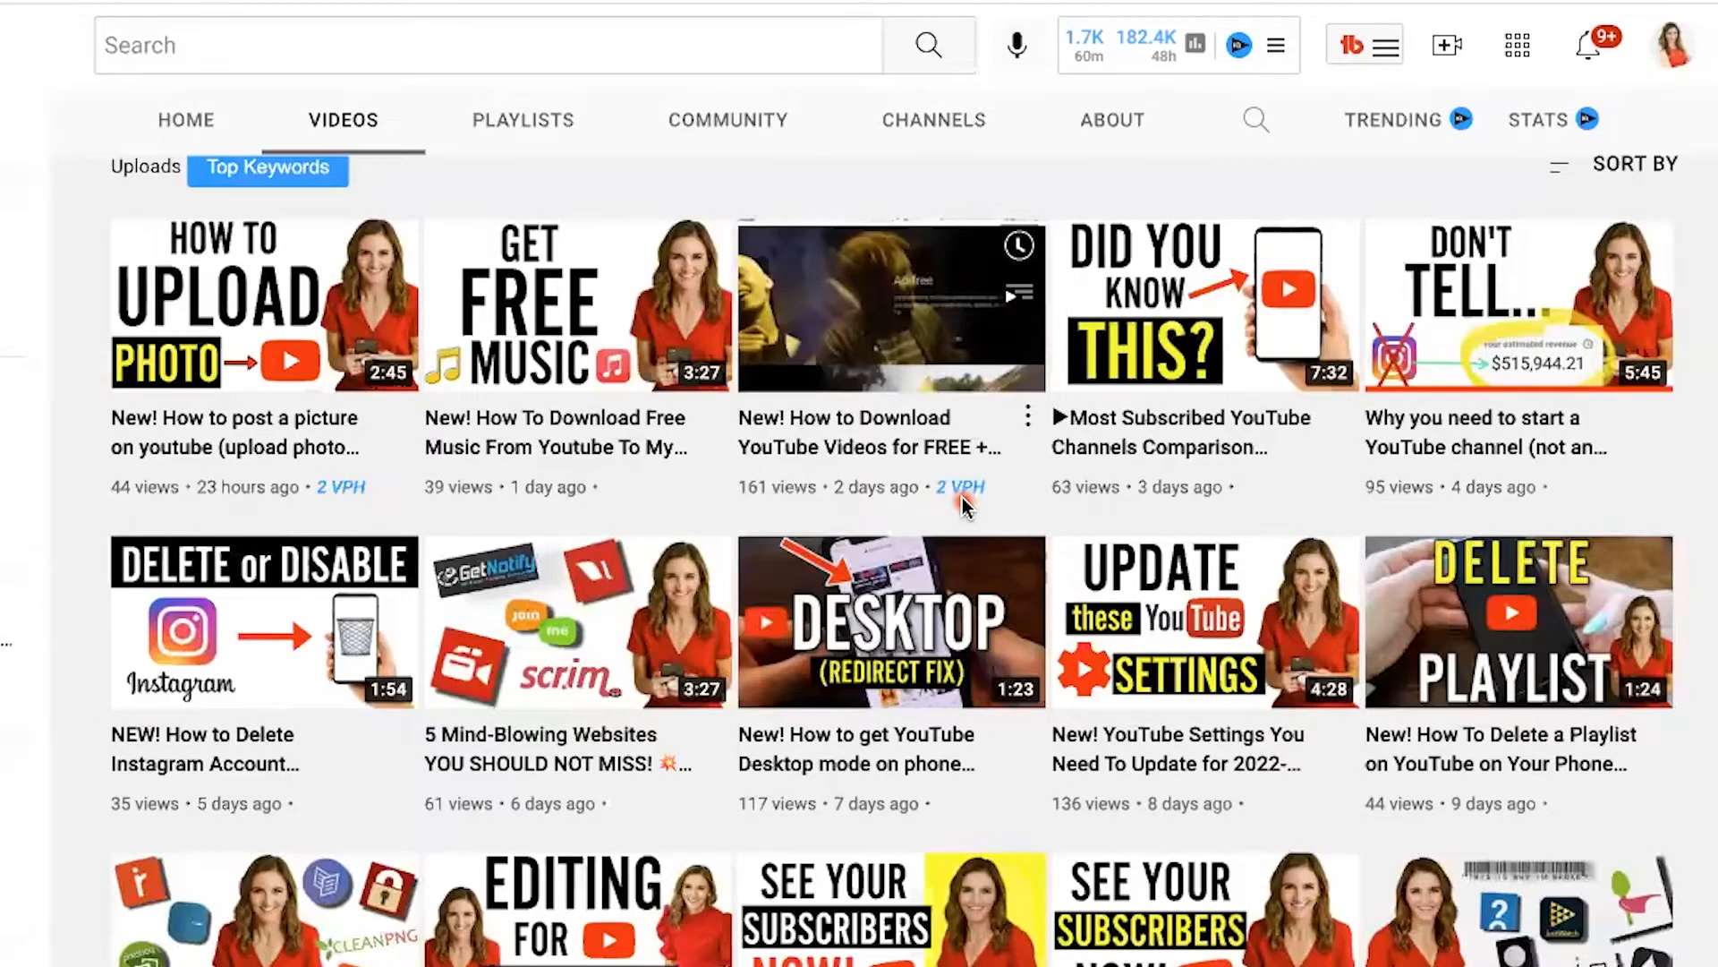
Step: Scroll up through the channel's Videos list of uploads
scroll(up, 3)
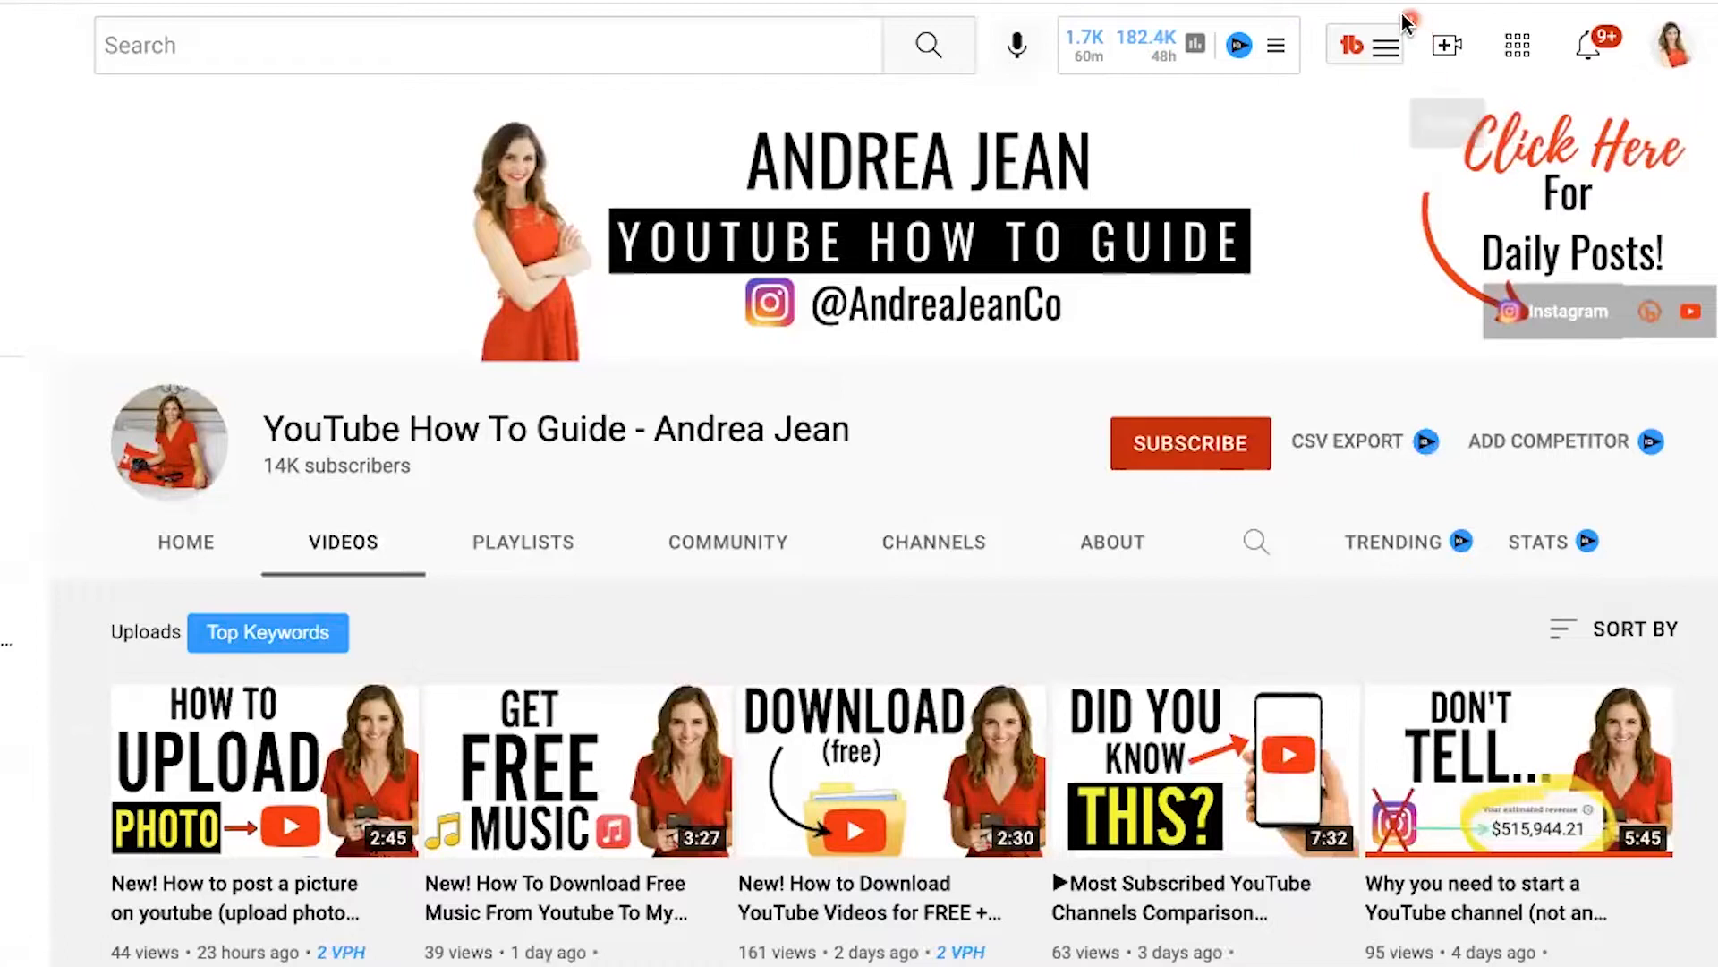
mouse_move(1327, 132)
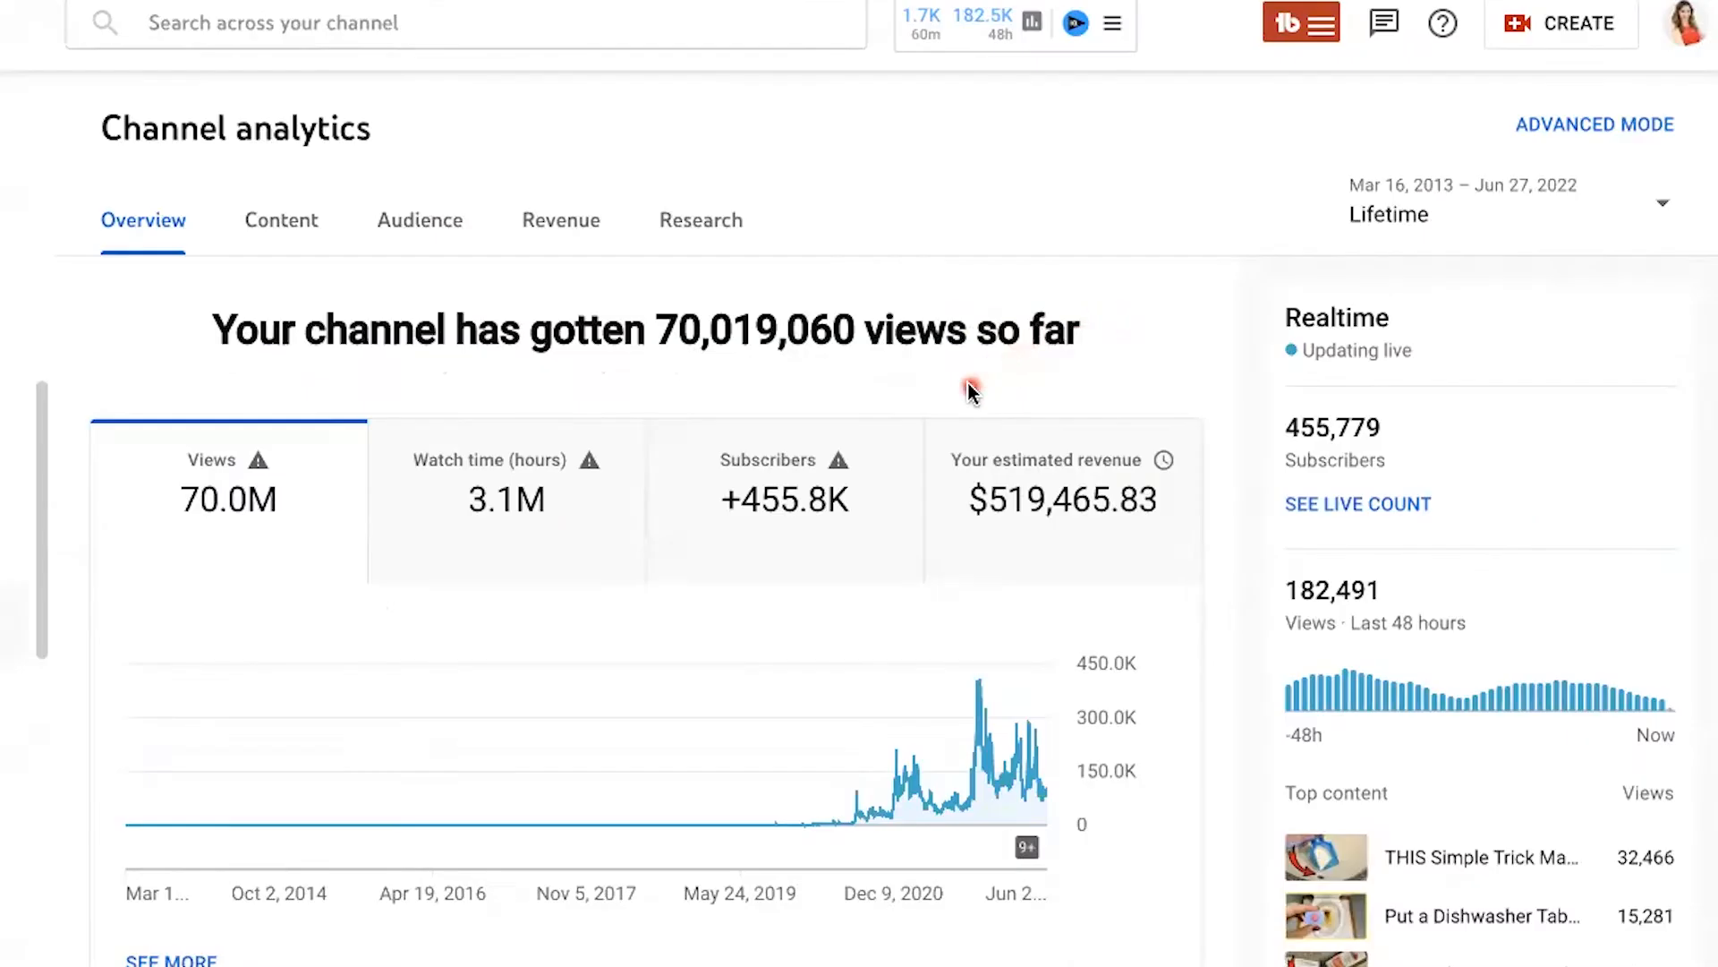
mouse_move(1059, 277)
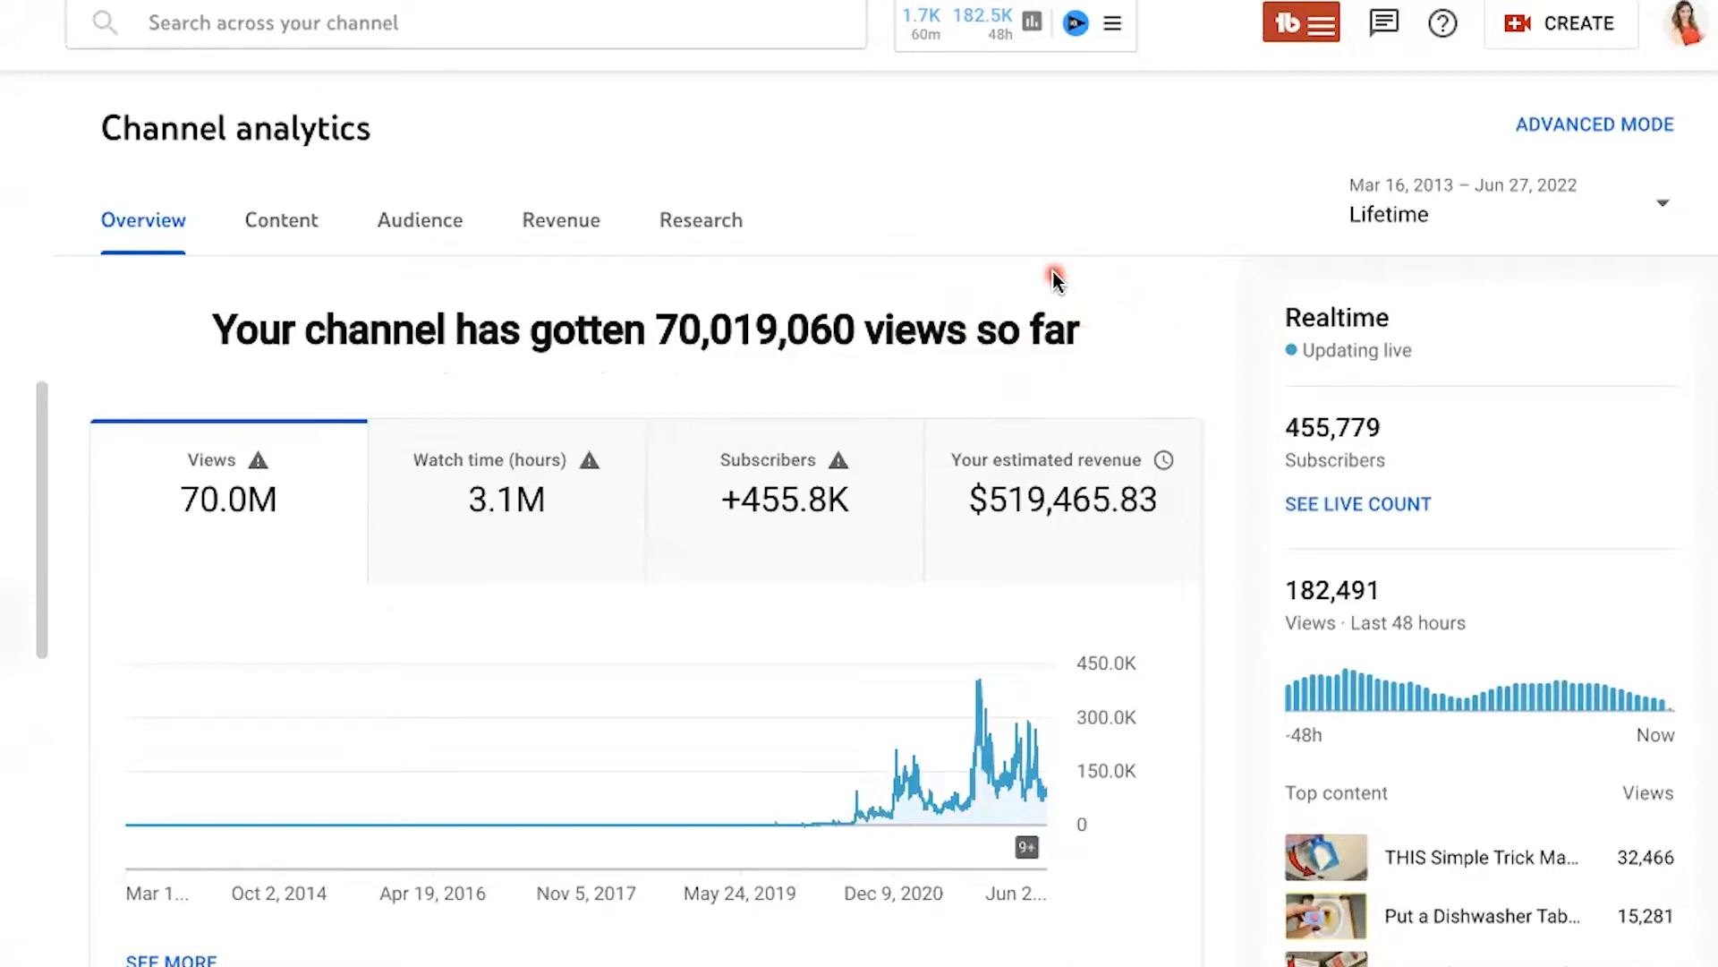
mouse_move(1170, 356)
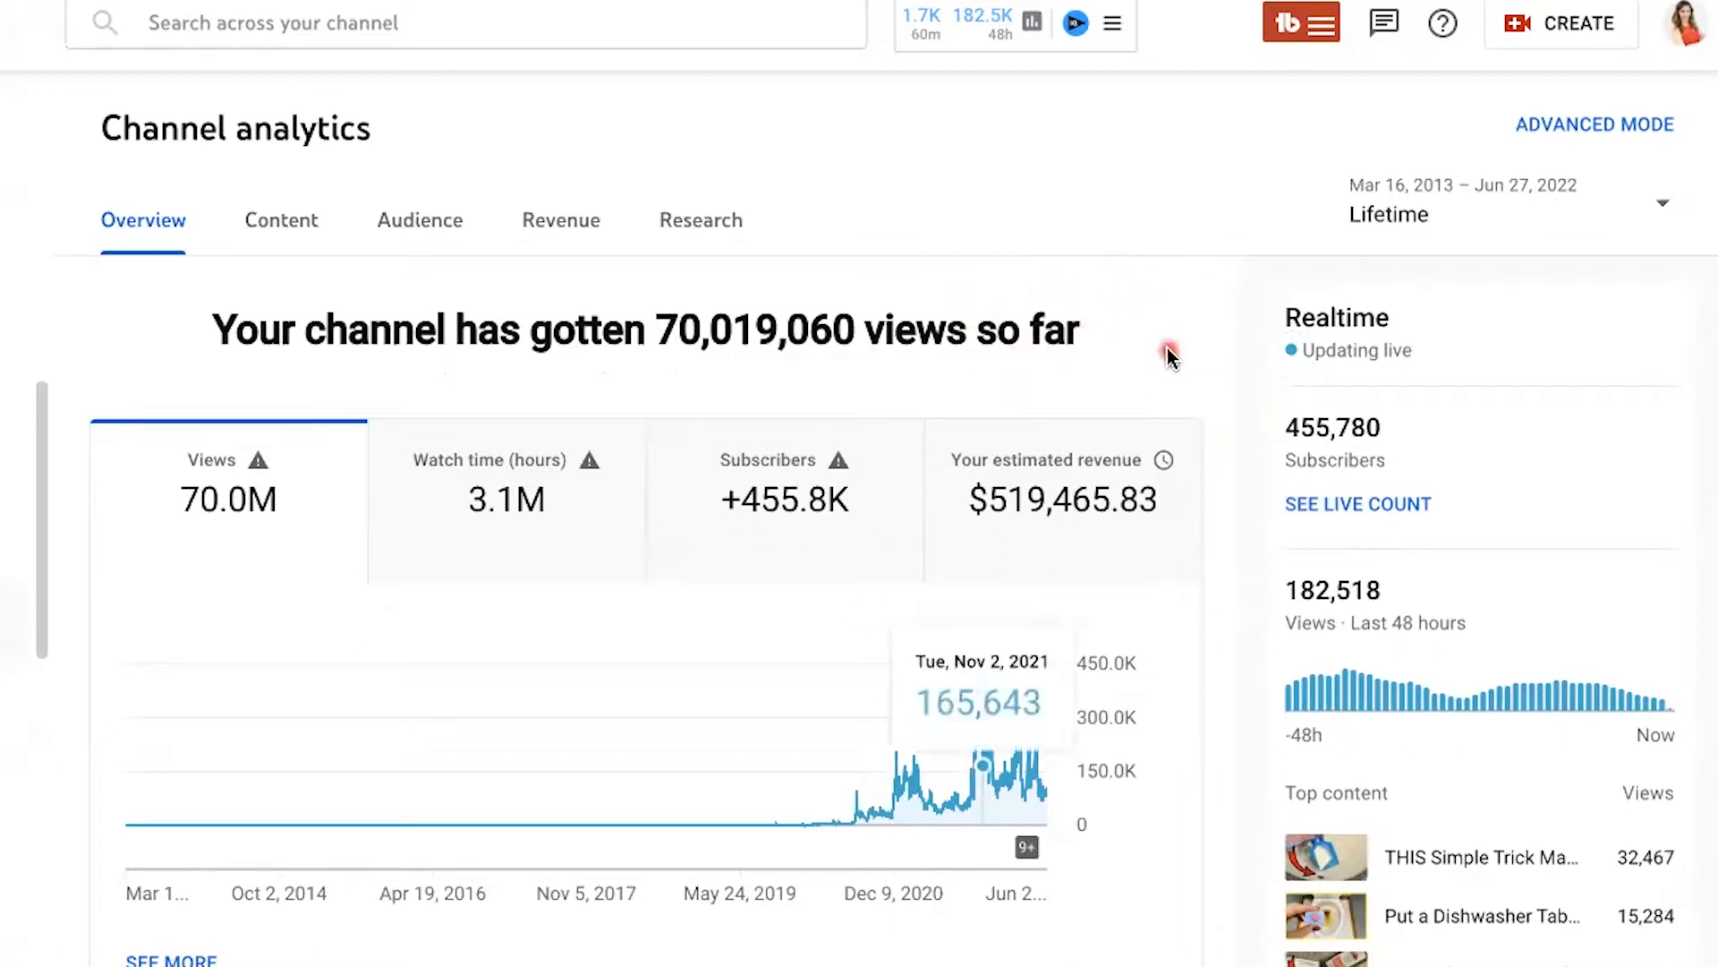
Step: Get the free TubeBuddy extension from tubebuddy.com via its Chrome Web Store listing
click(1302, 22)
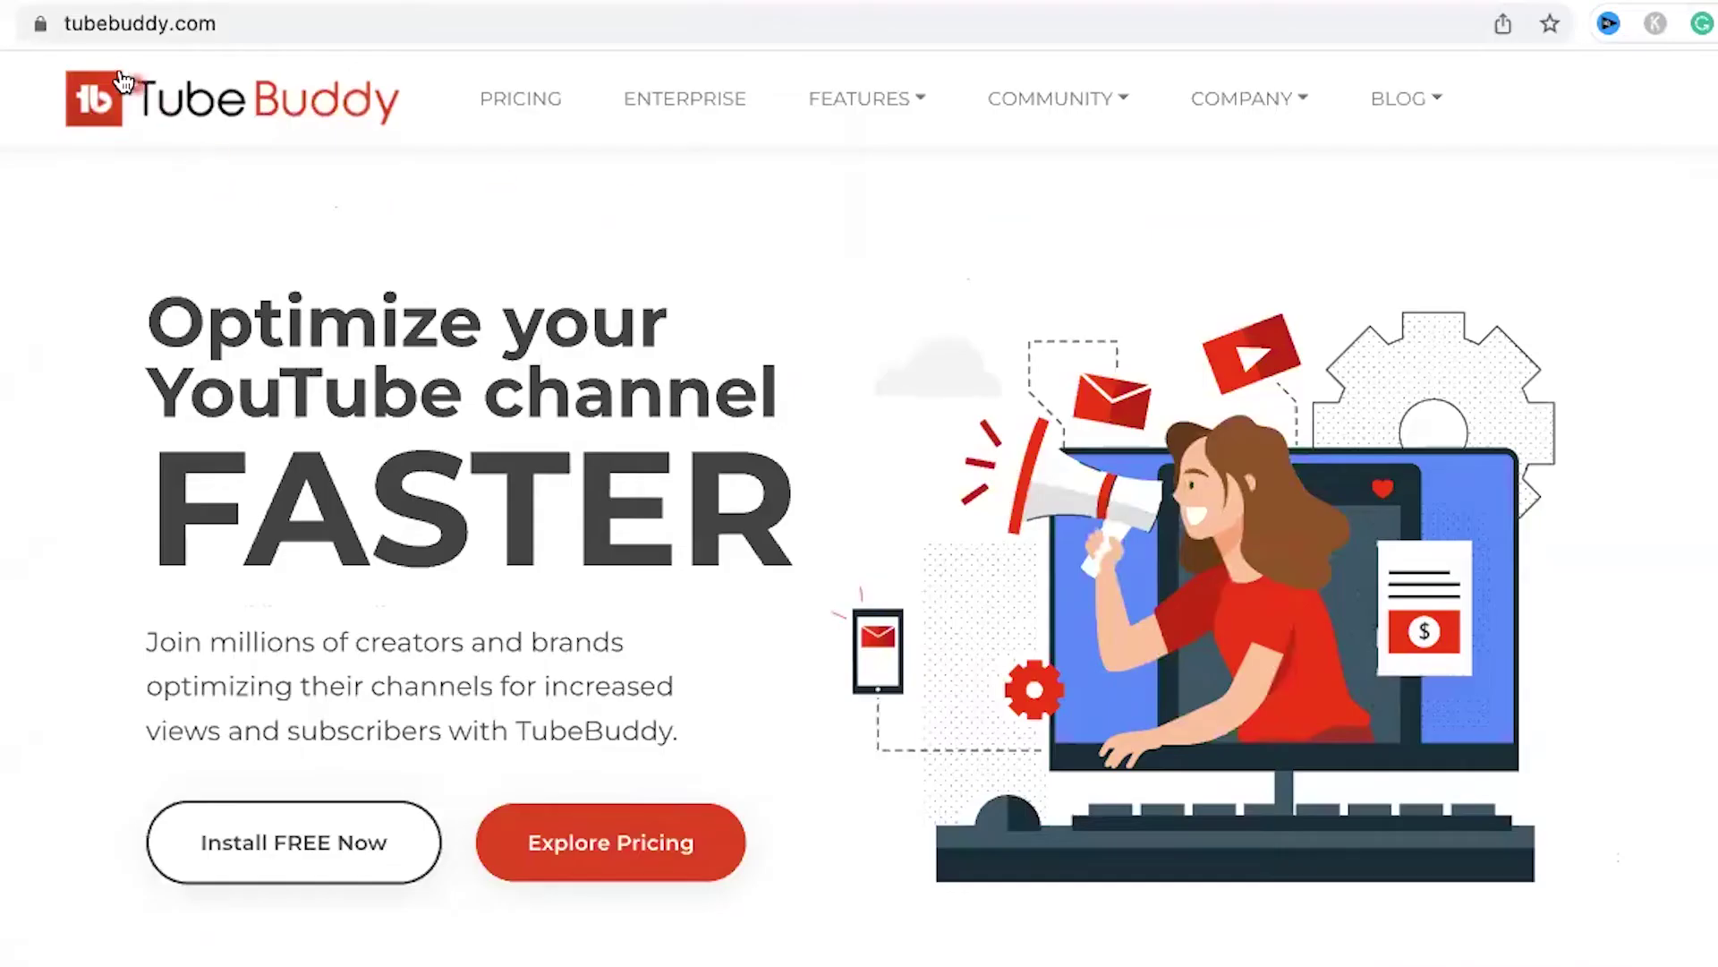
mouse_move(165, 60)
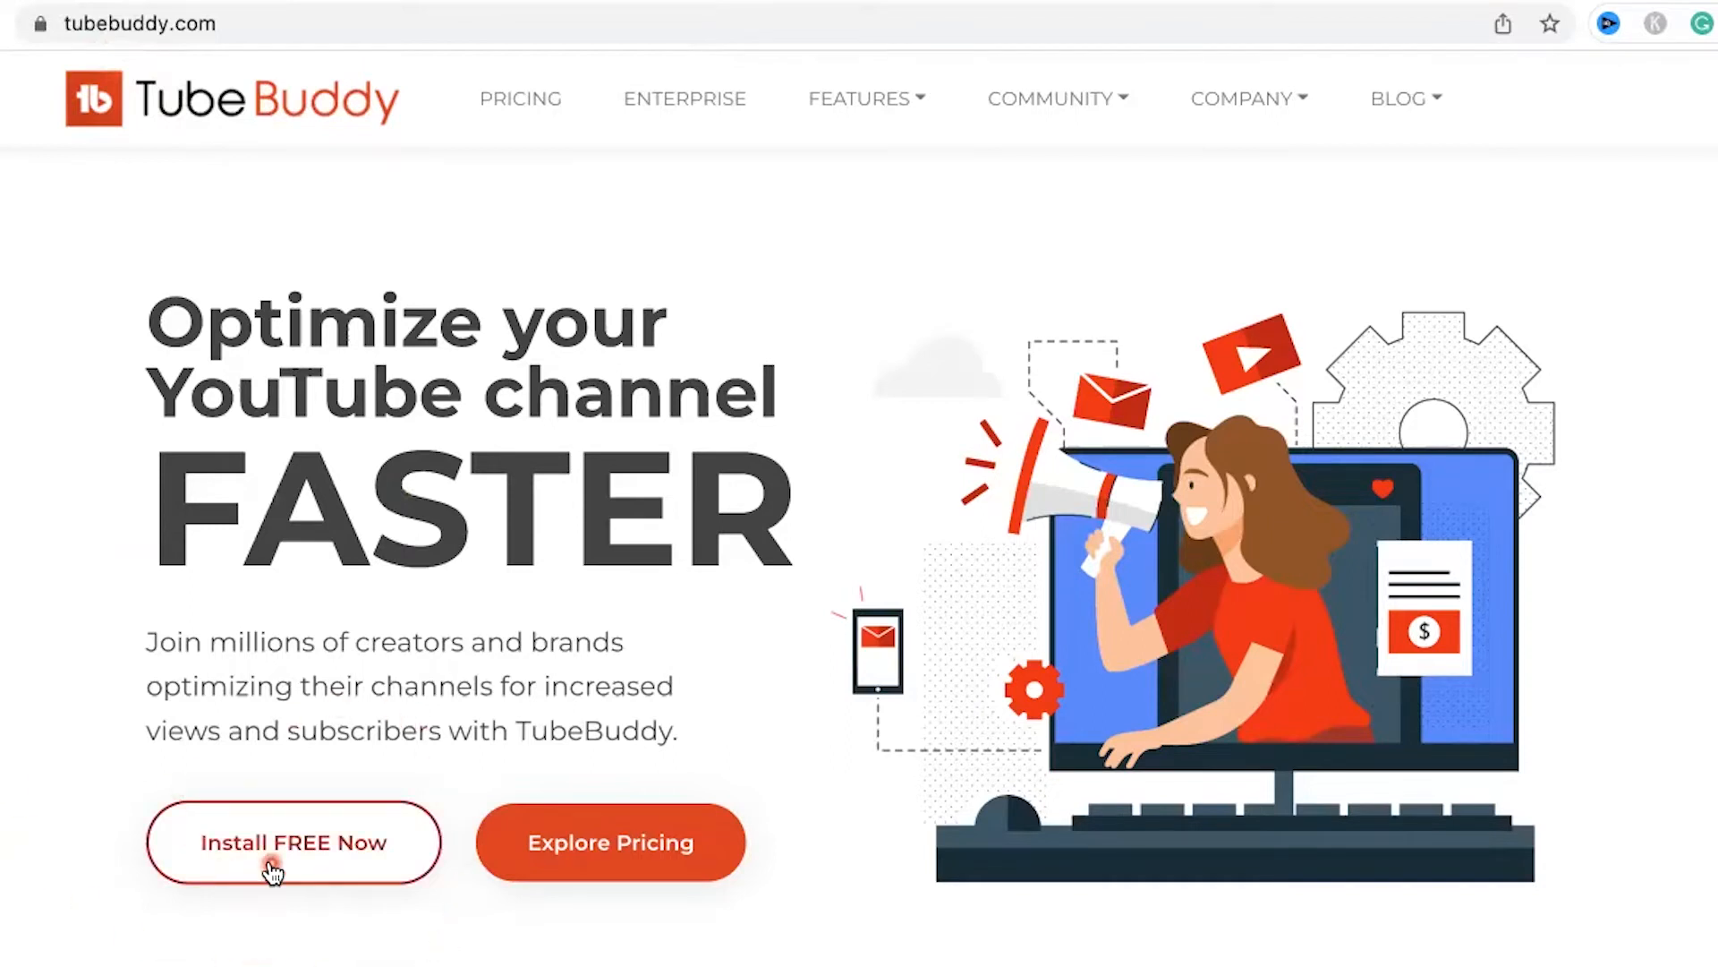
click(292, 841)
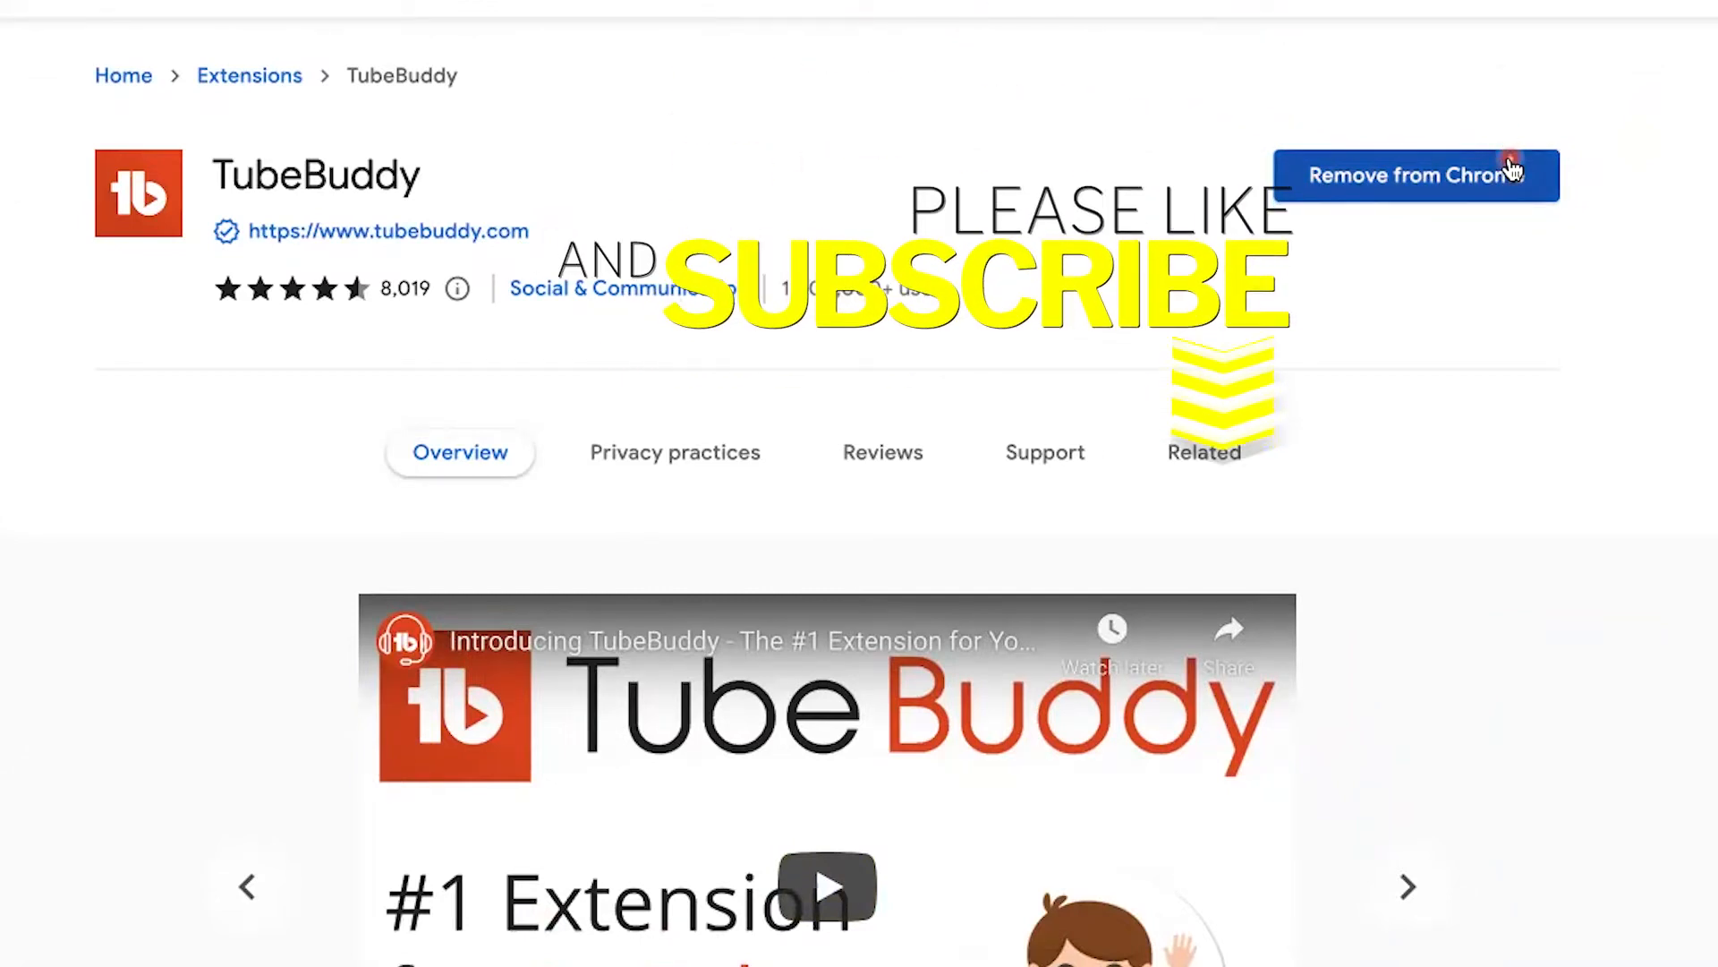
mouse_move(1616, 232)
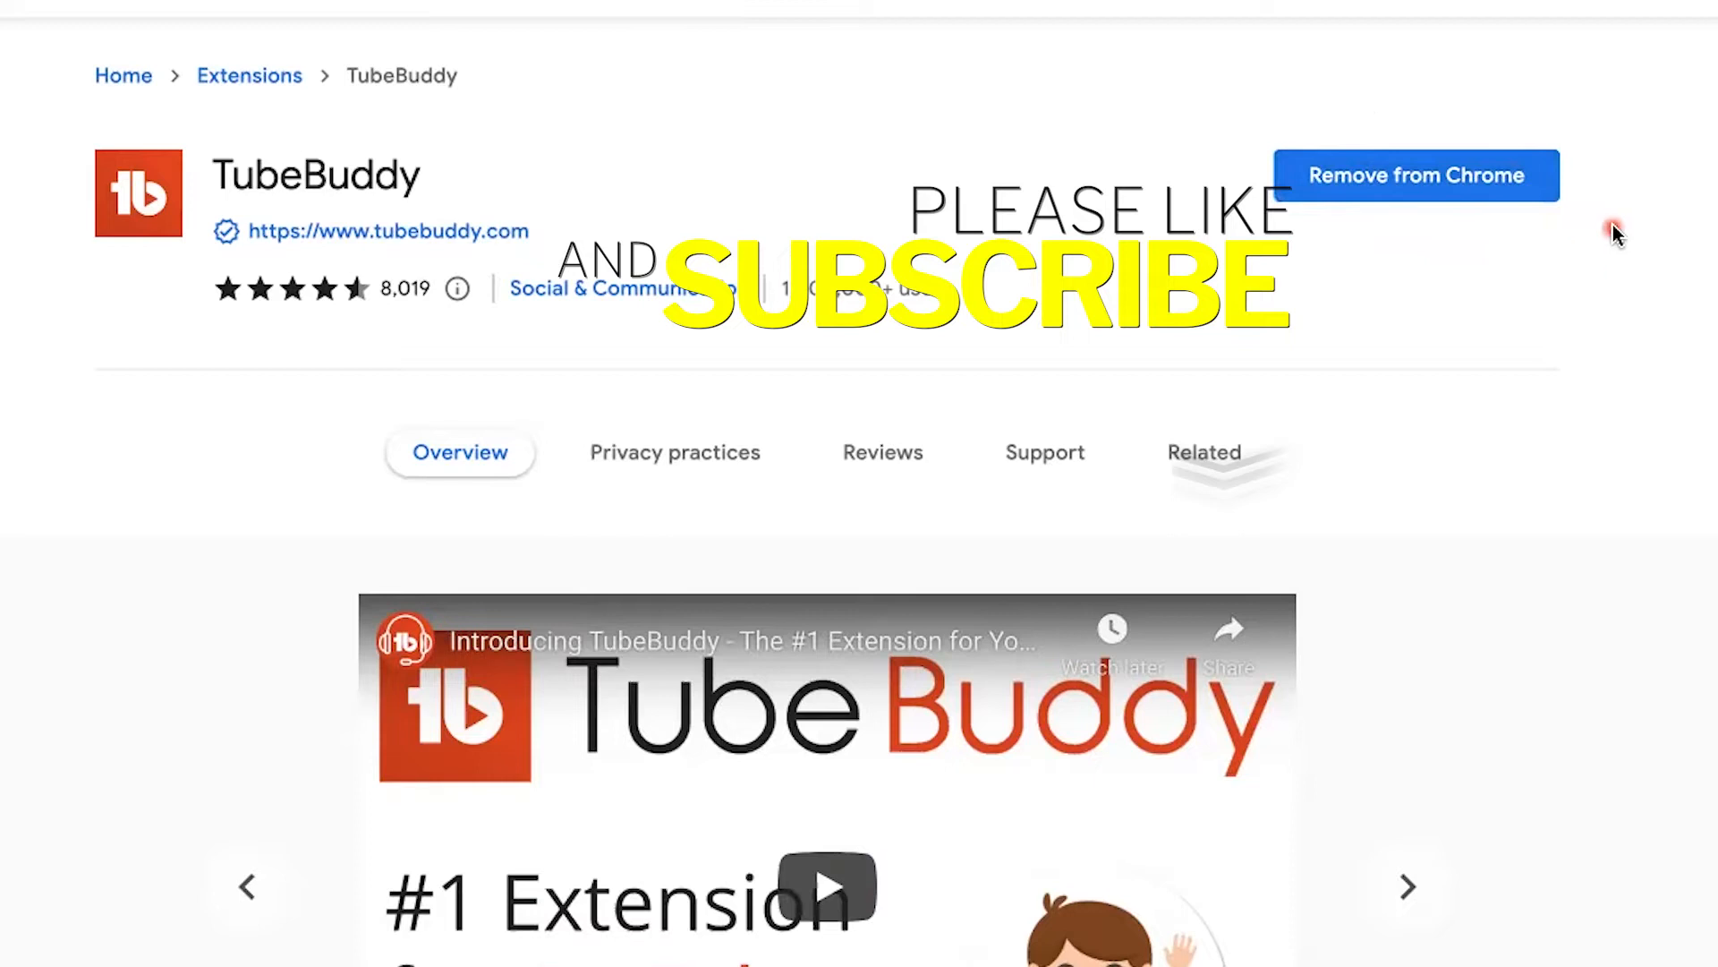
mouse_move(1425, 523)
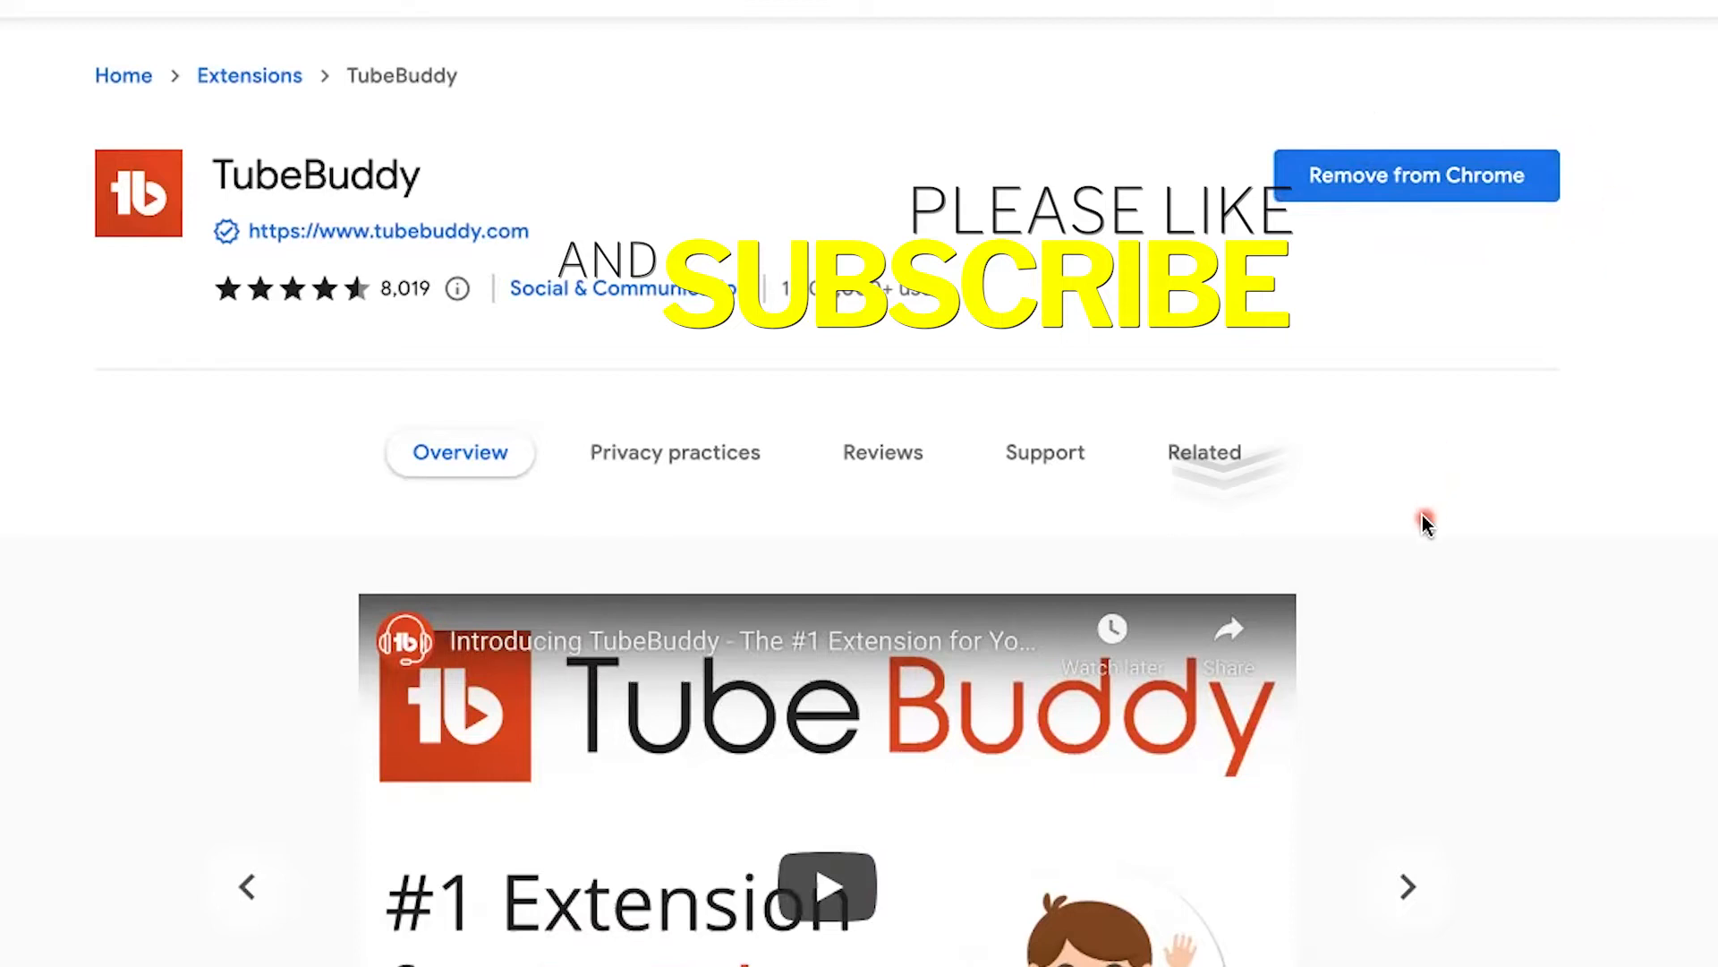
Step: Open the TubeBuddy menu on YouTube showing its tools and Starter license
click(1356, 48)
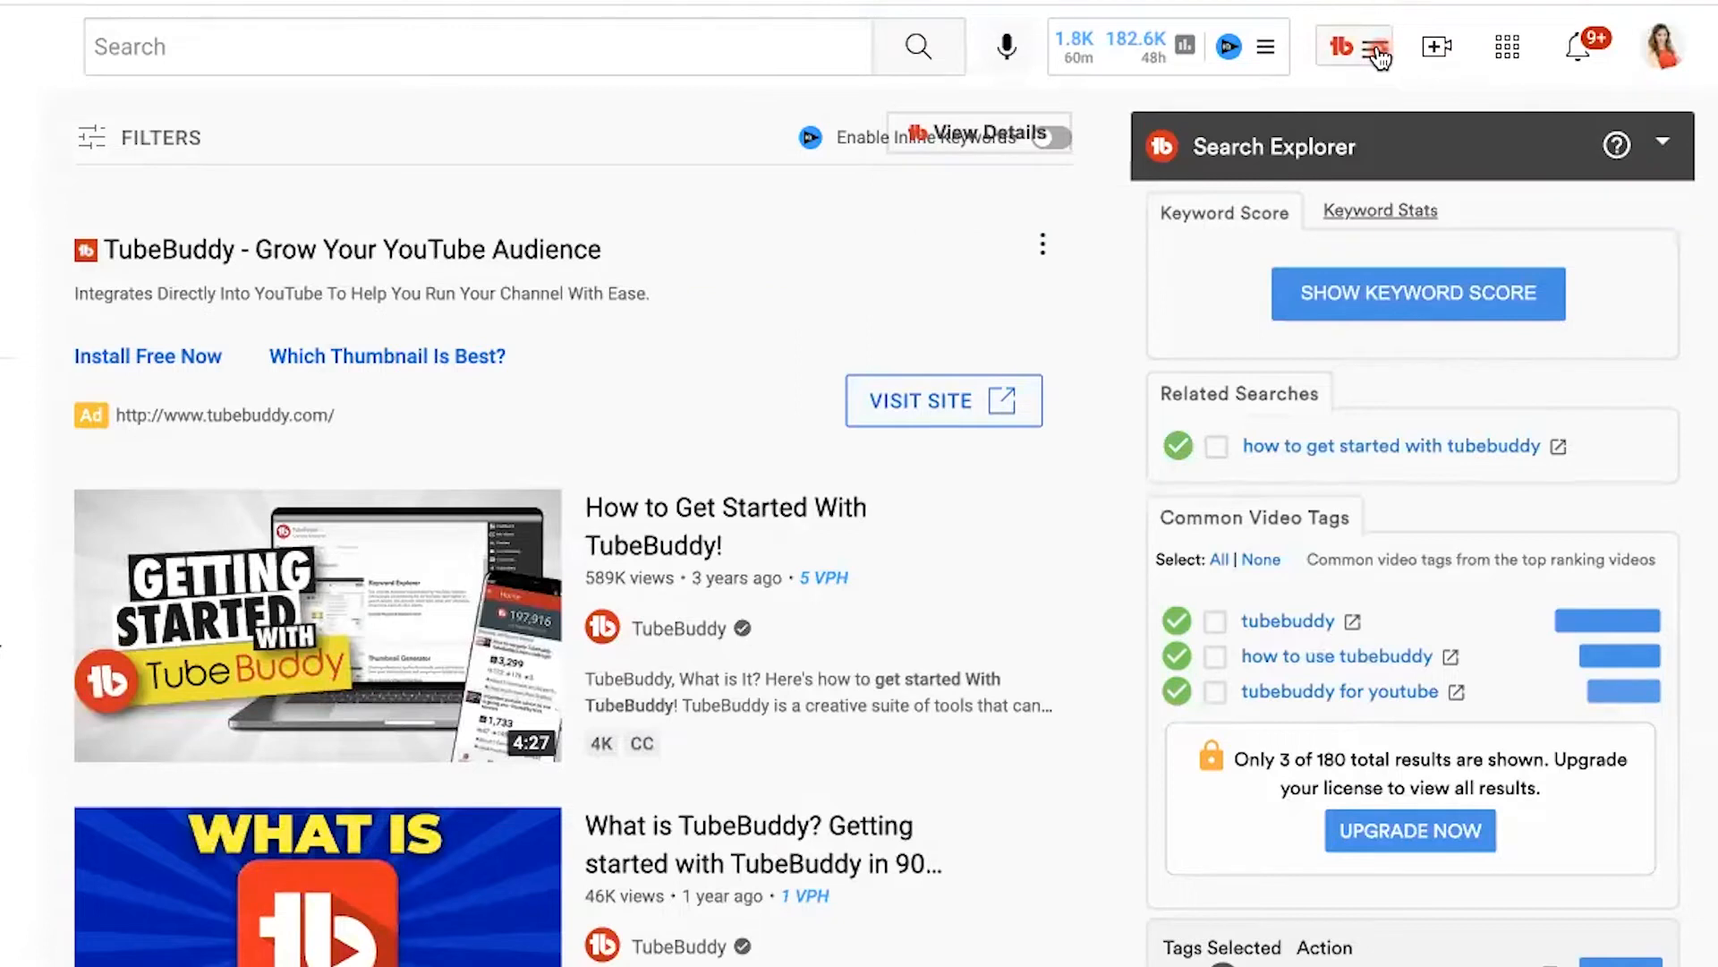
click(1377, 46)
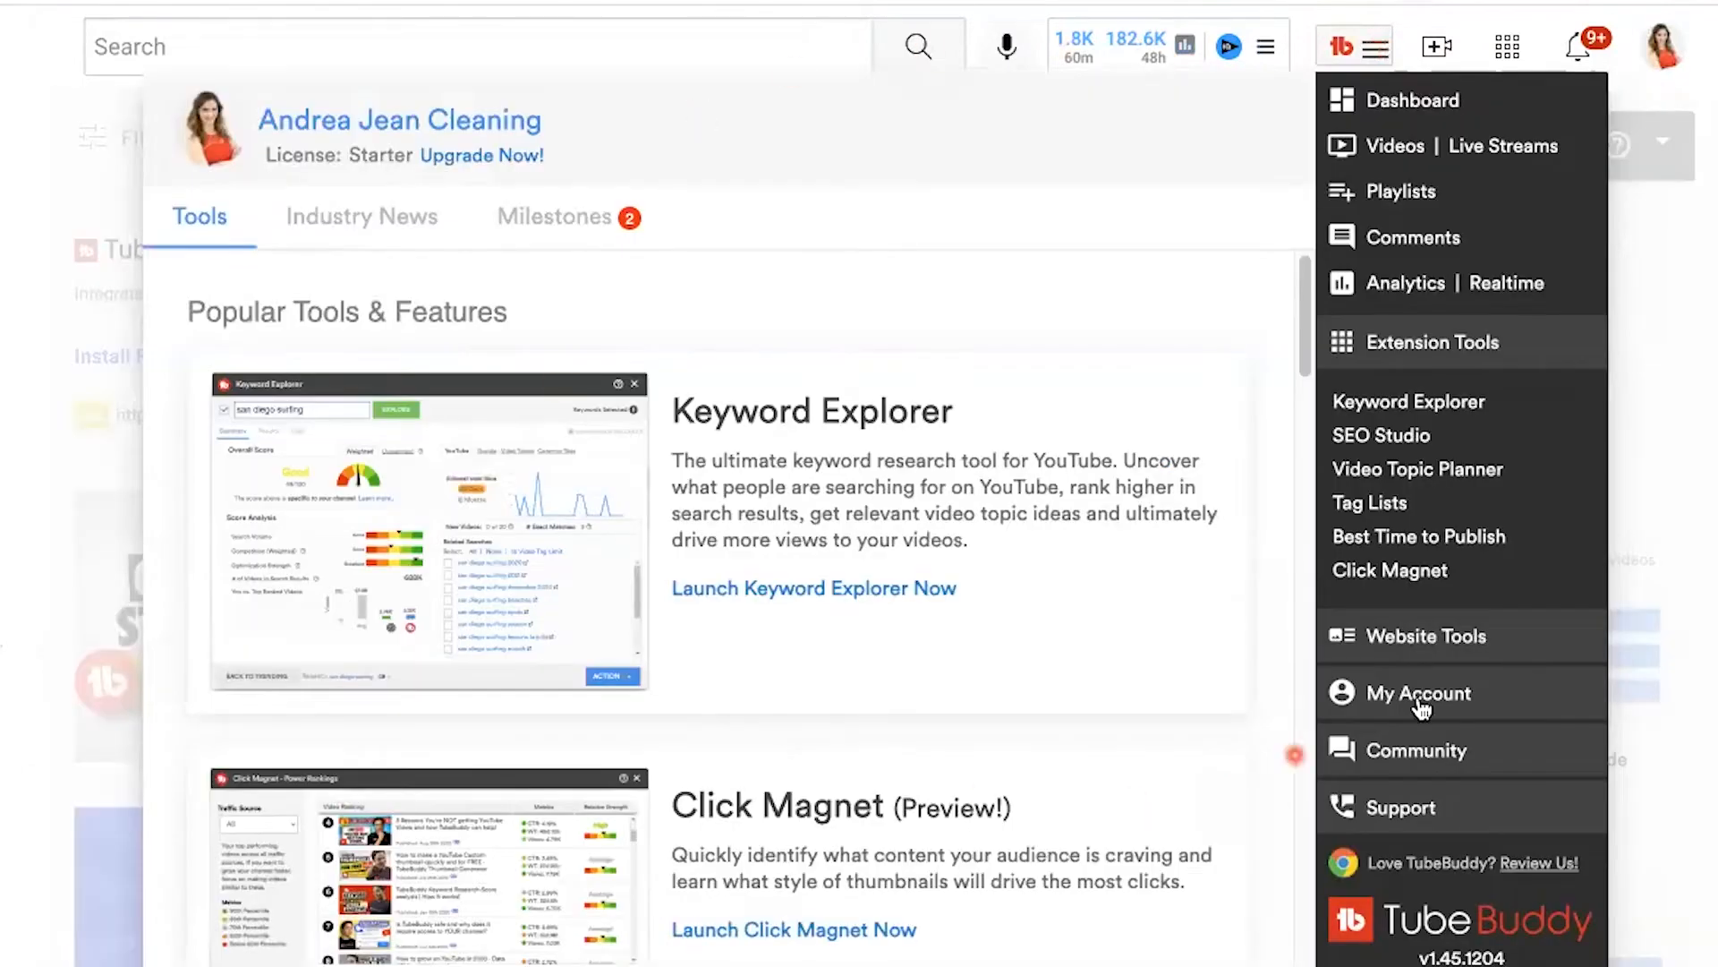
mouse_move(384, 192)
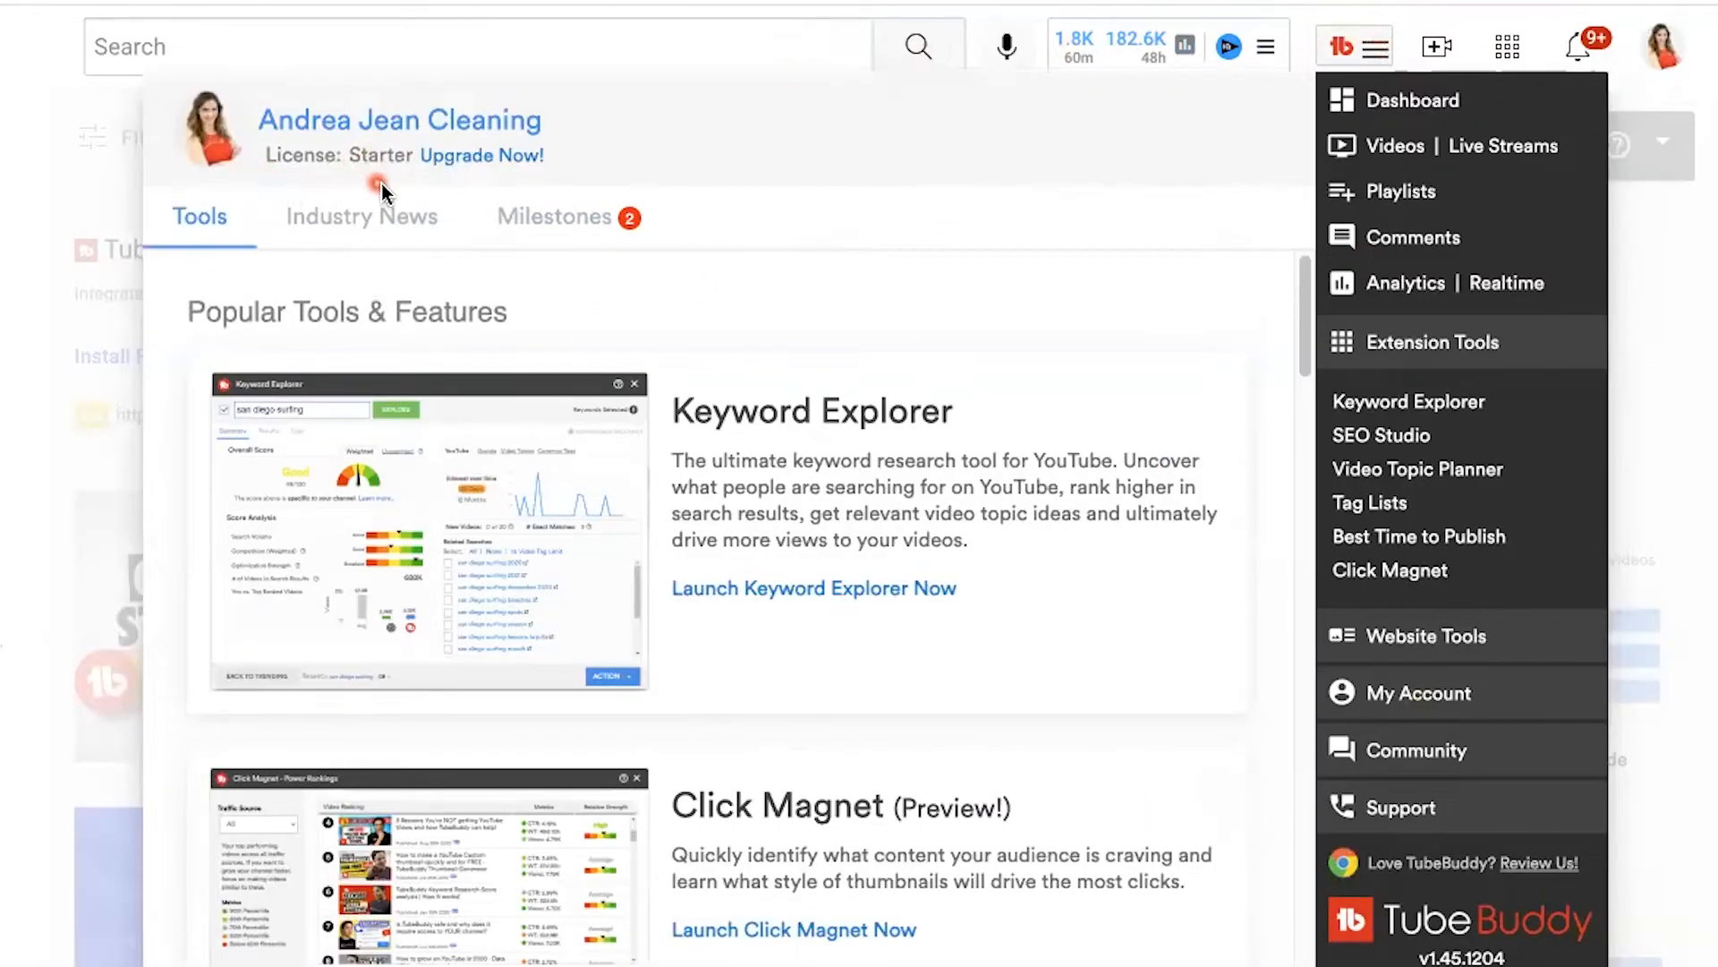
mouse_move(493, 195)
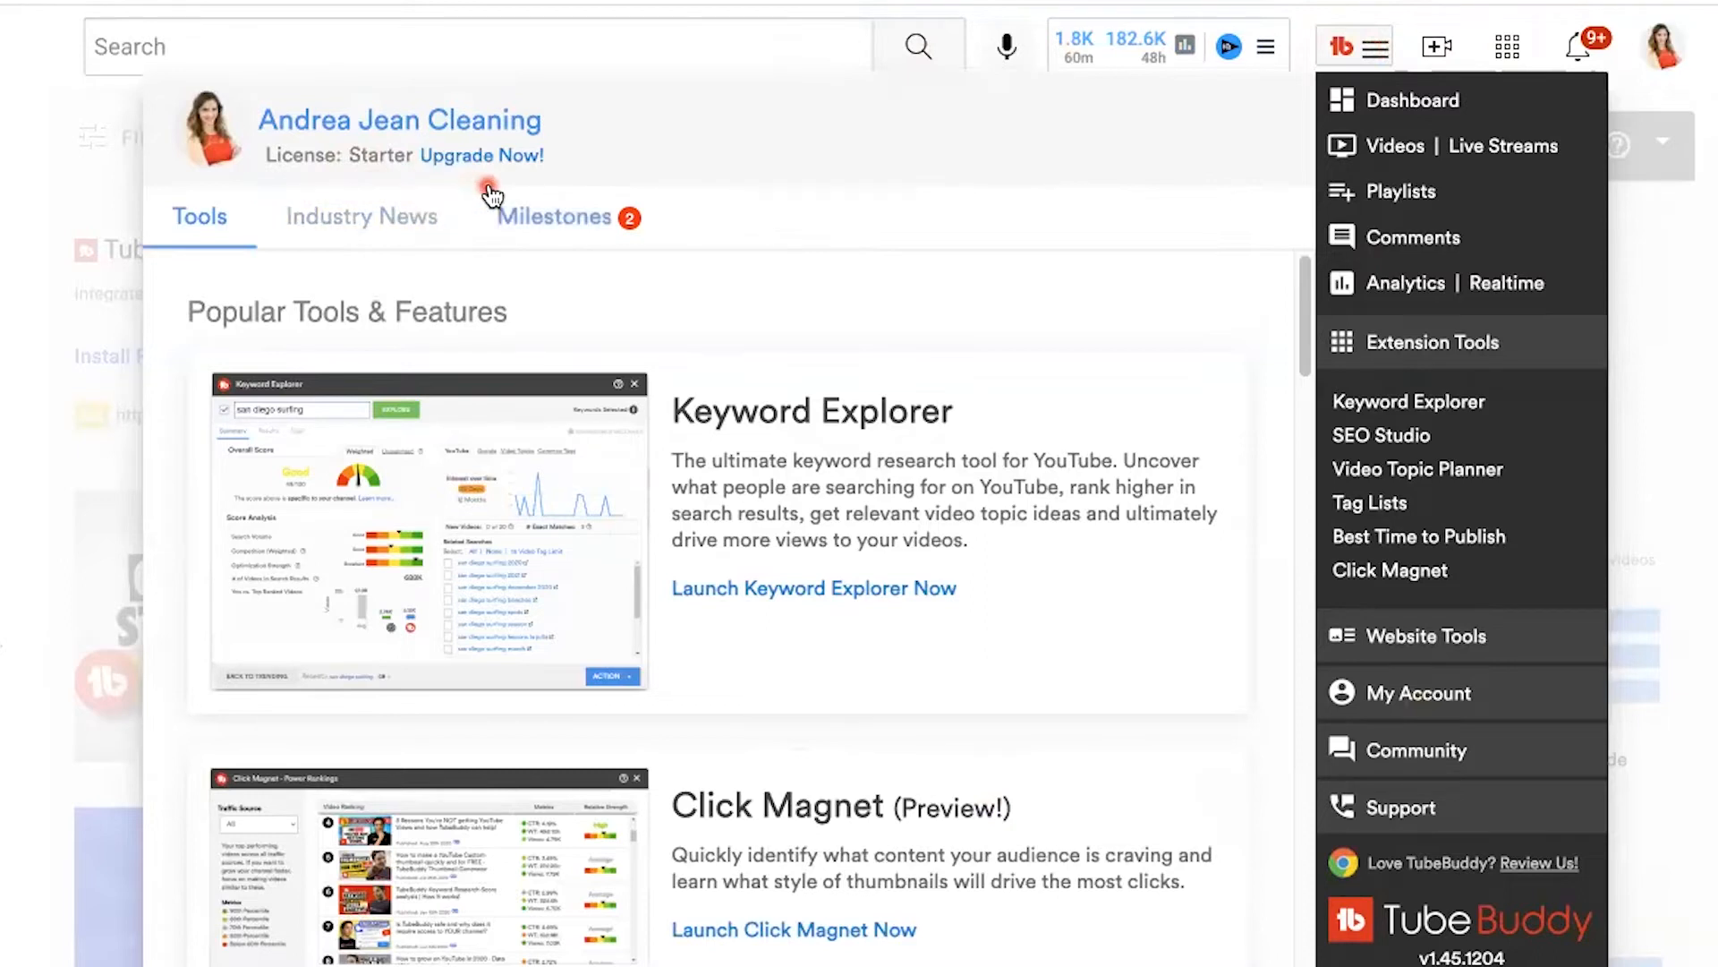
mouse_move(874, 206)
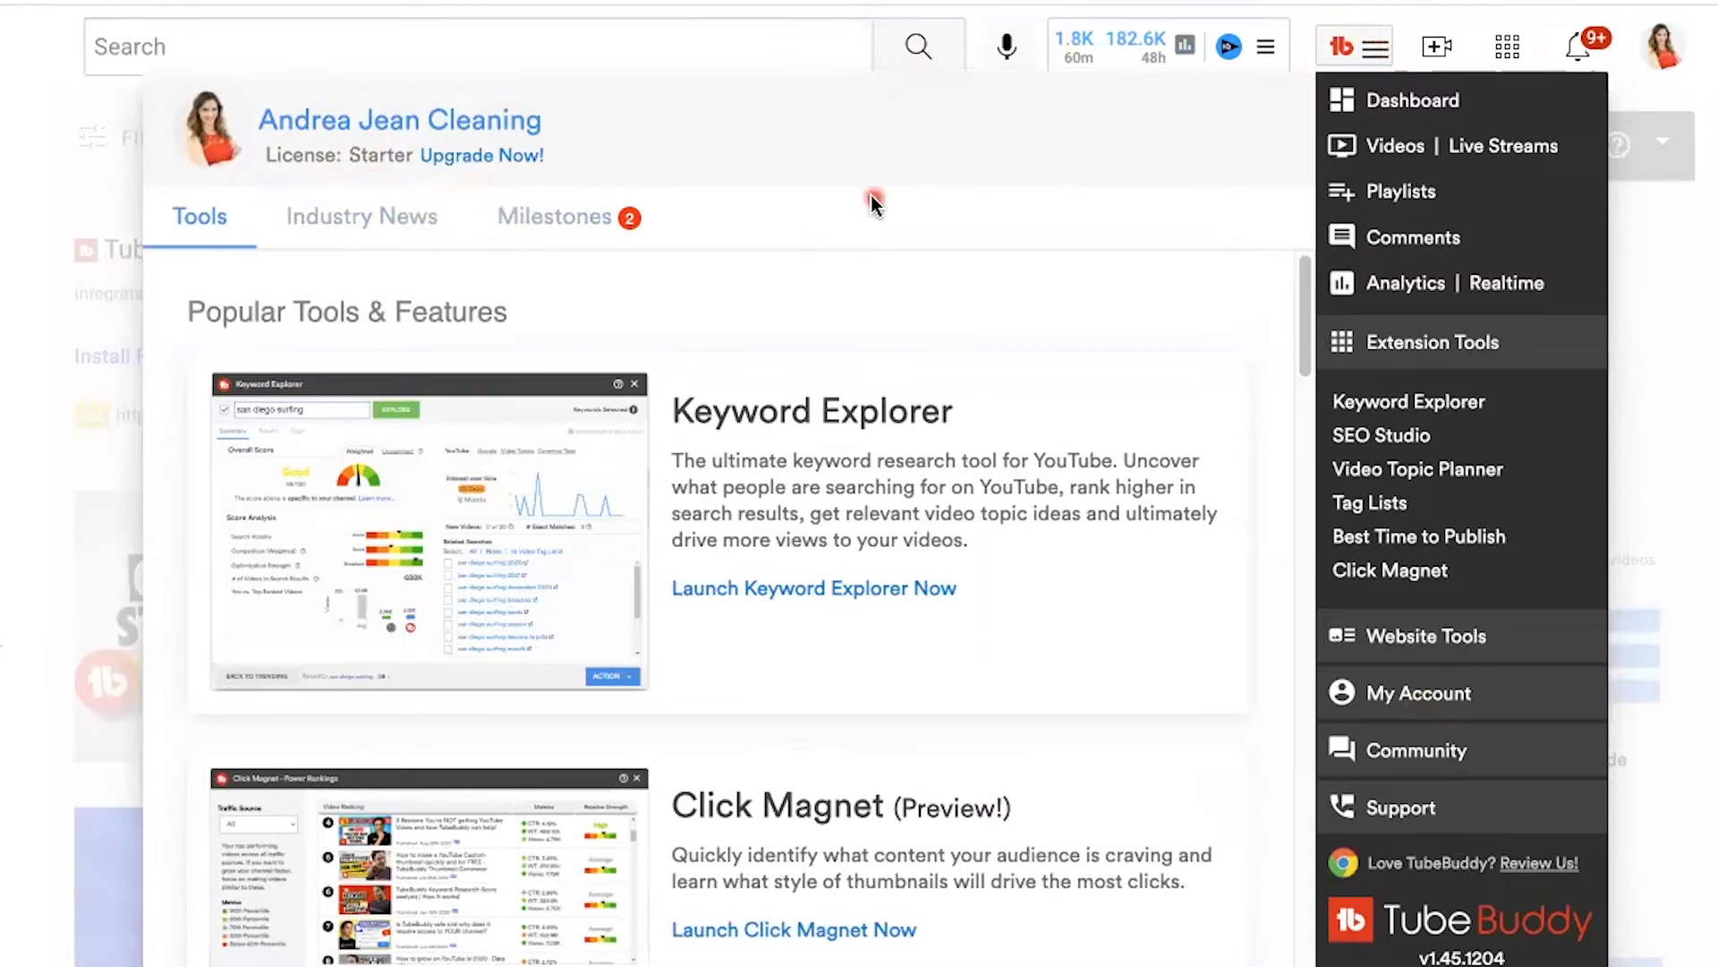
mouse_move(411, 186)
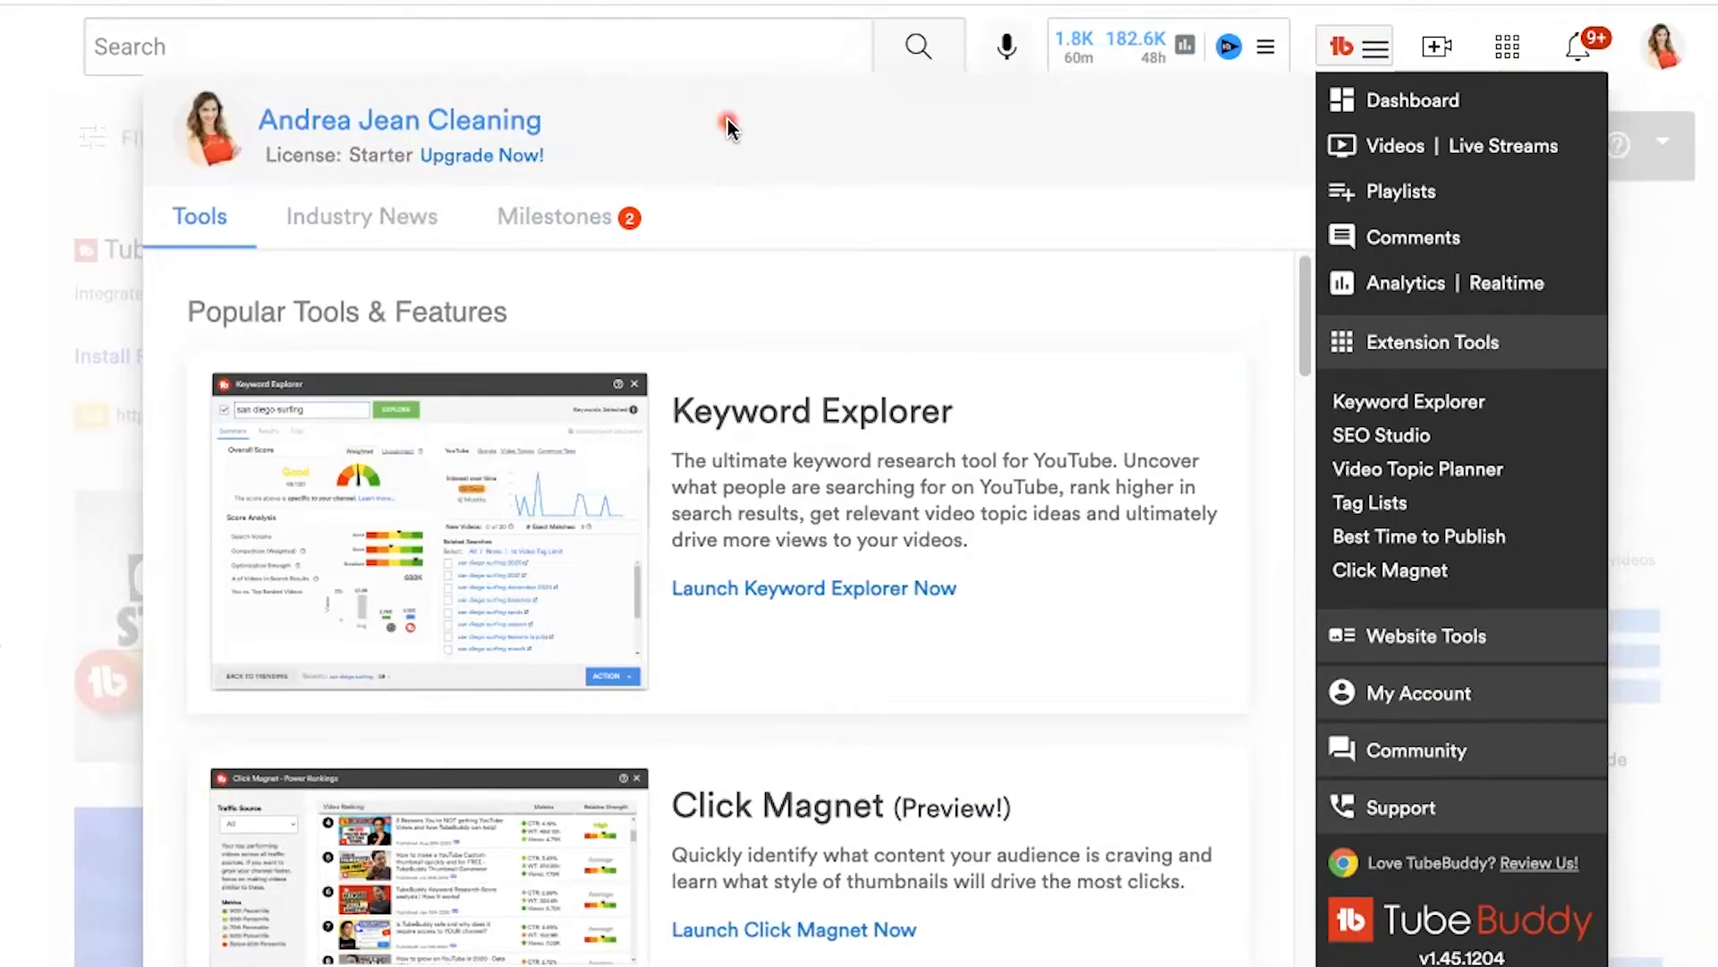
mouse_move(541, 229)
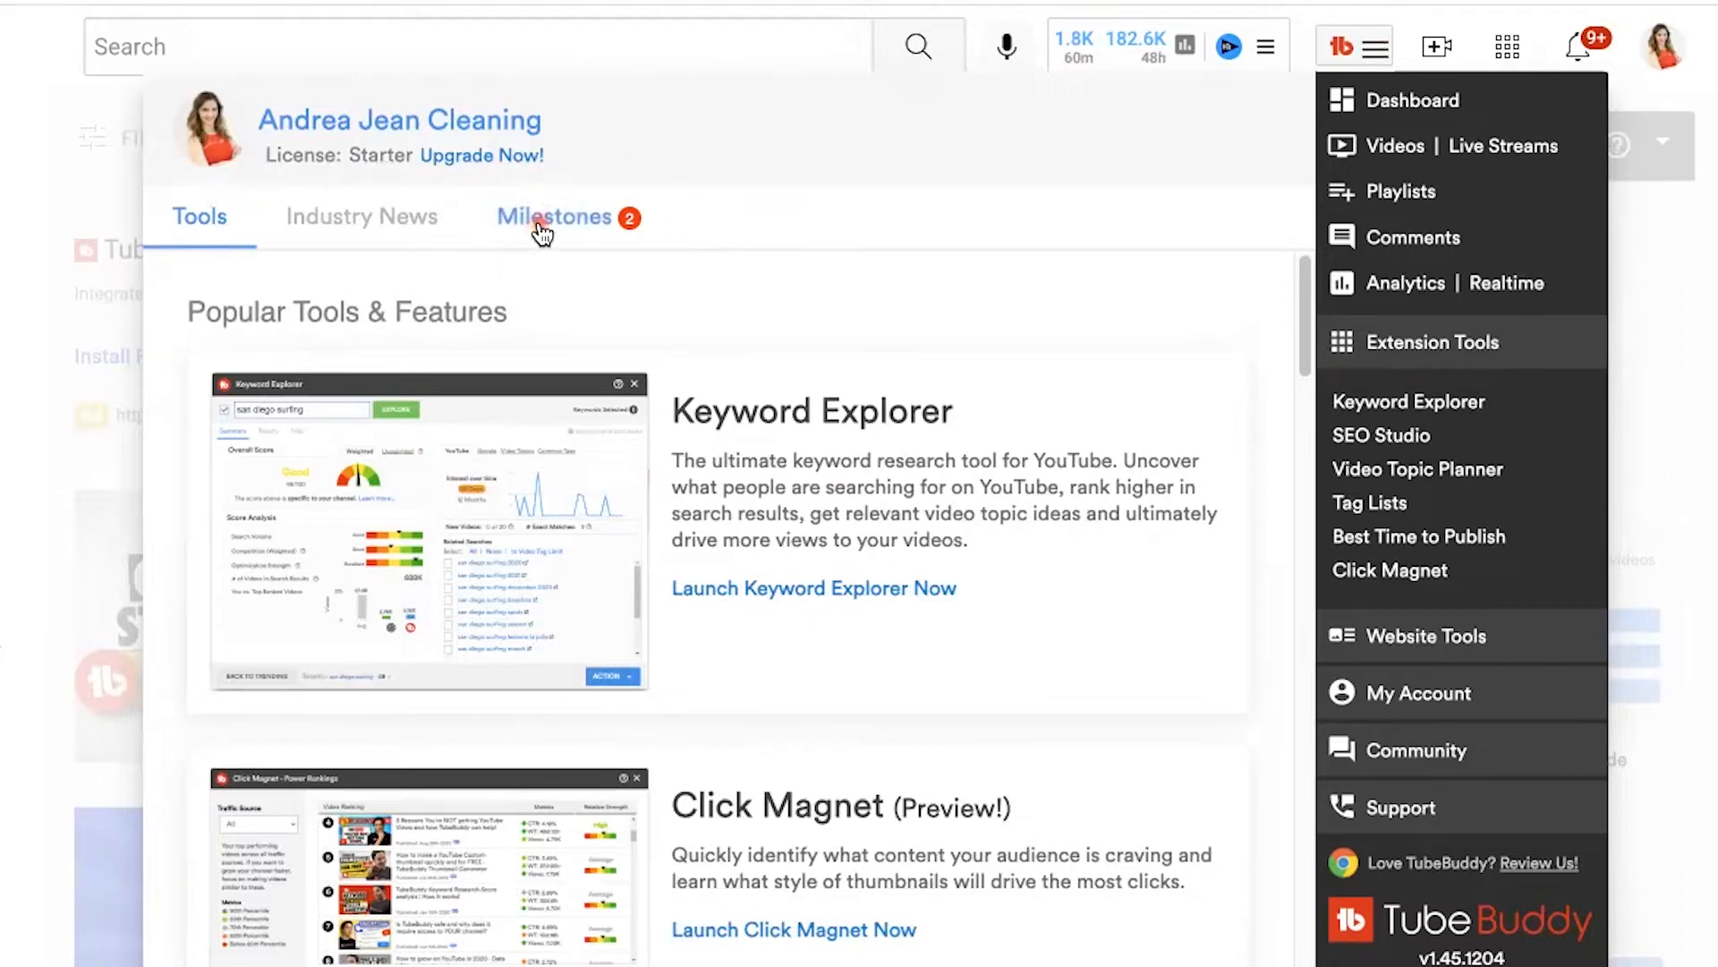
click(555, 216)
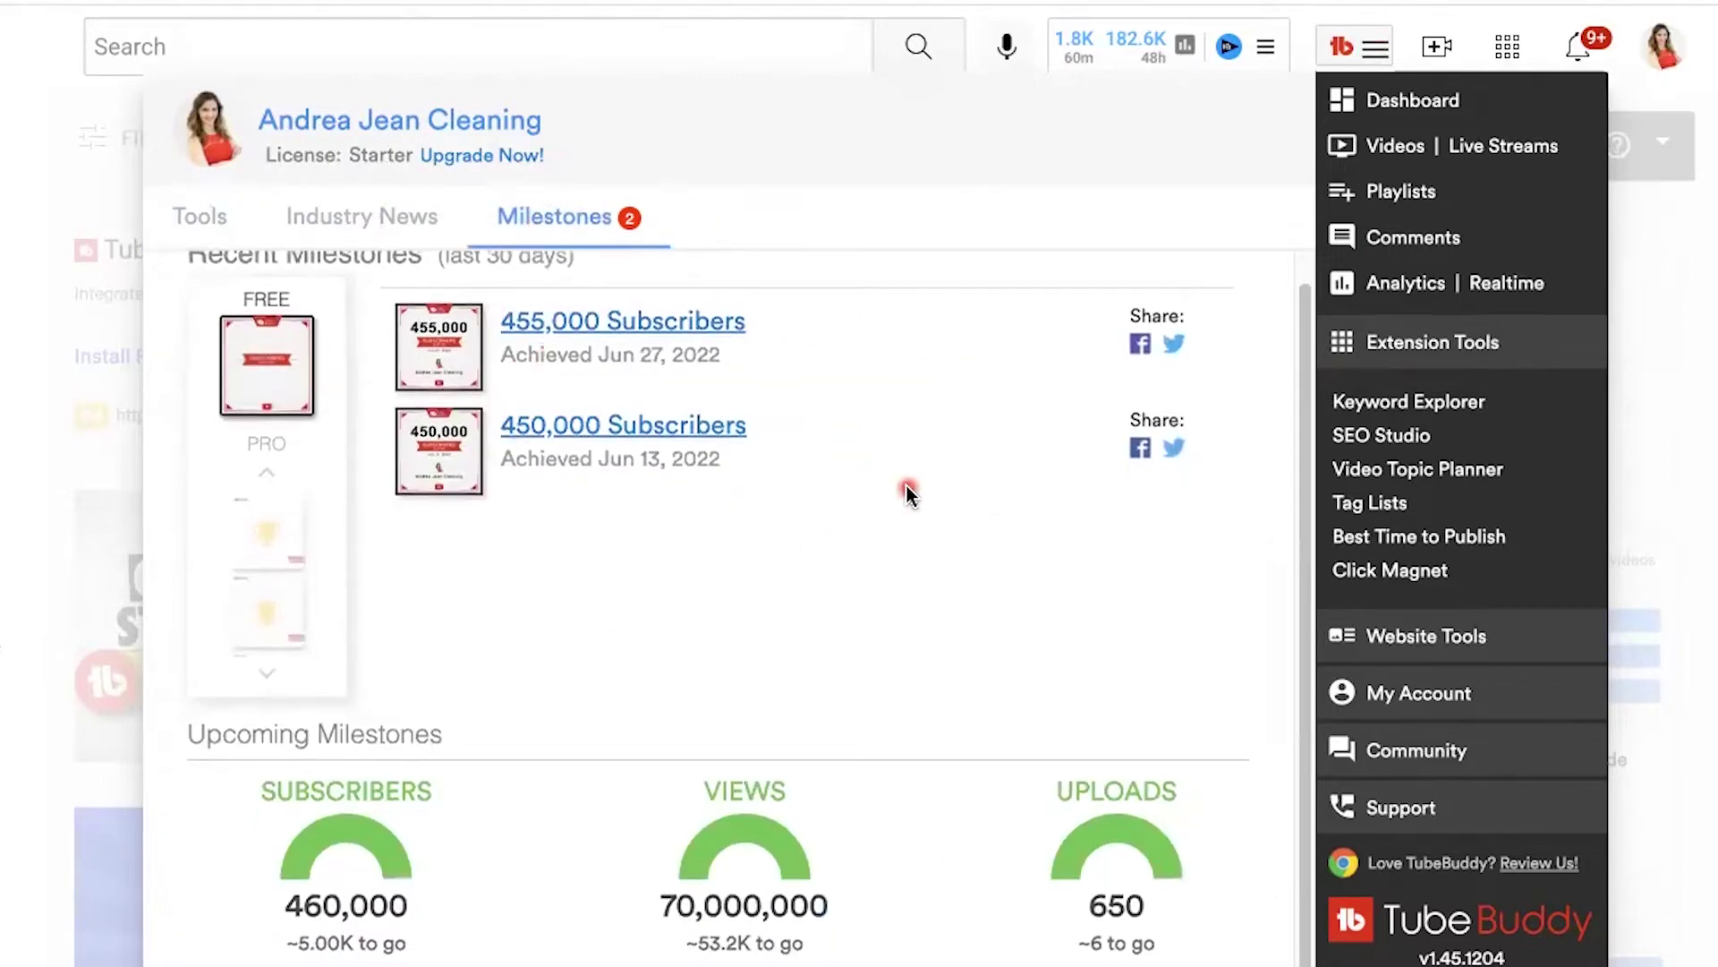
scroll(down, 3)
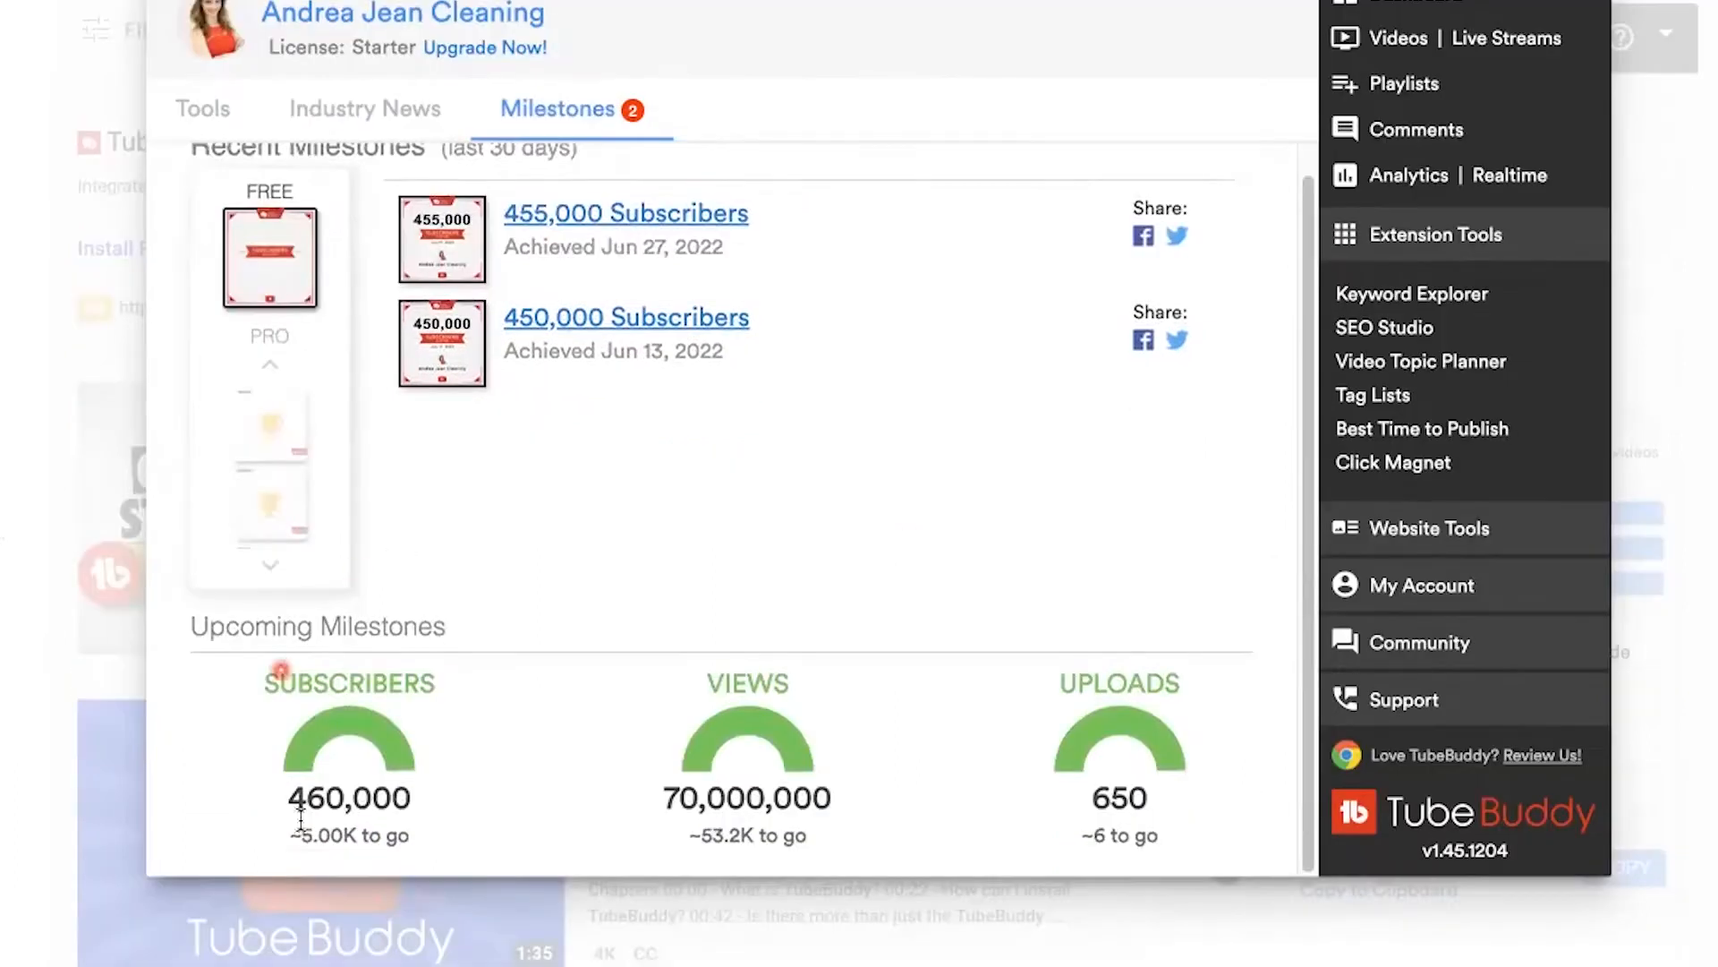
mouse_move(789, 587)
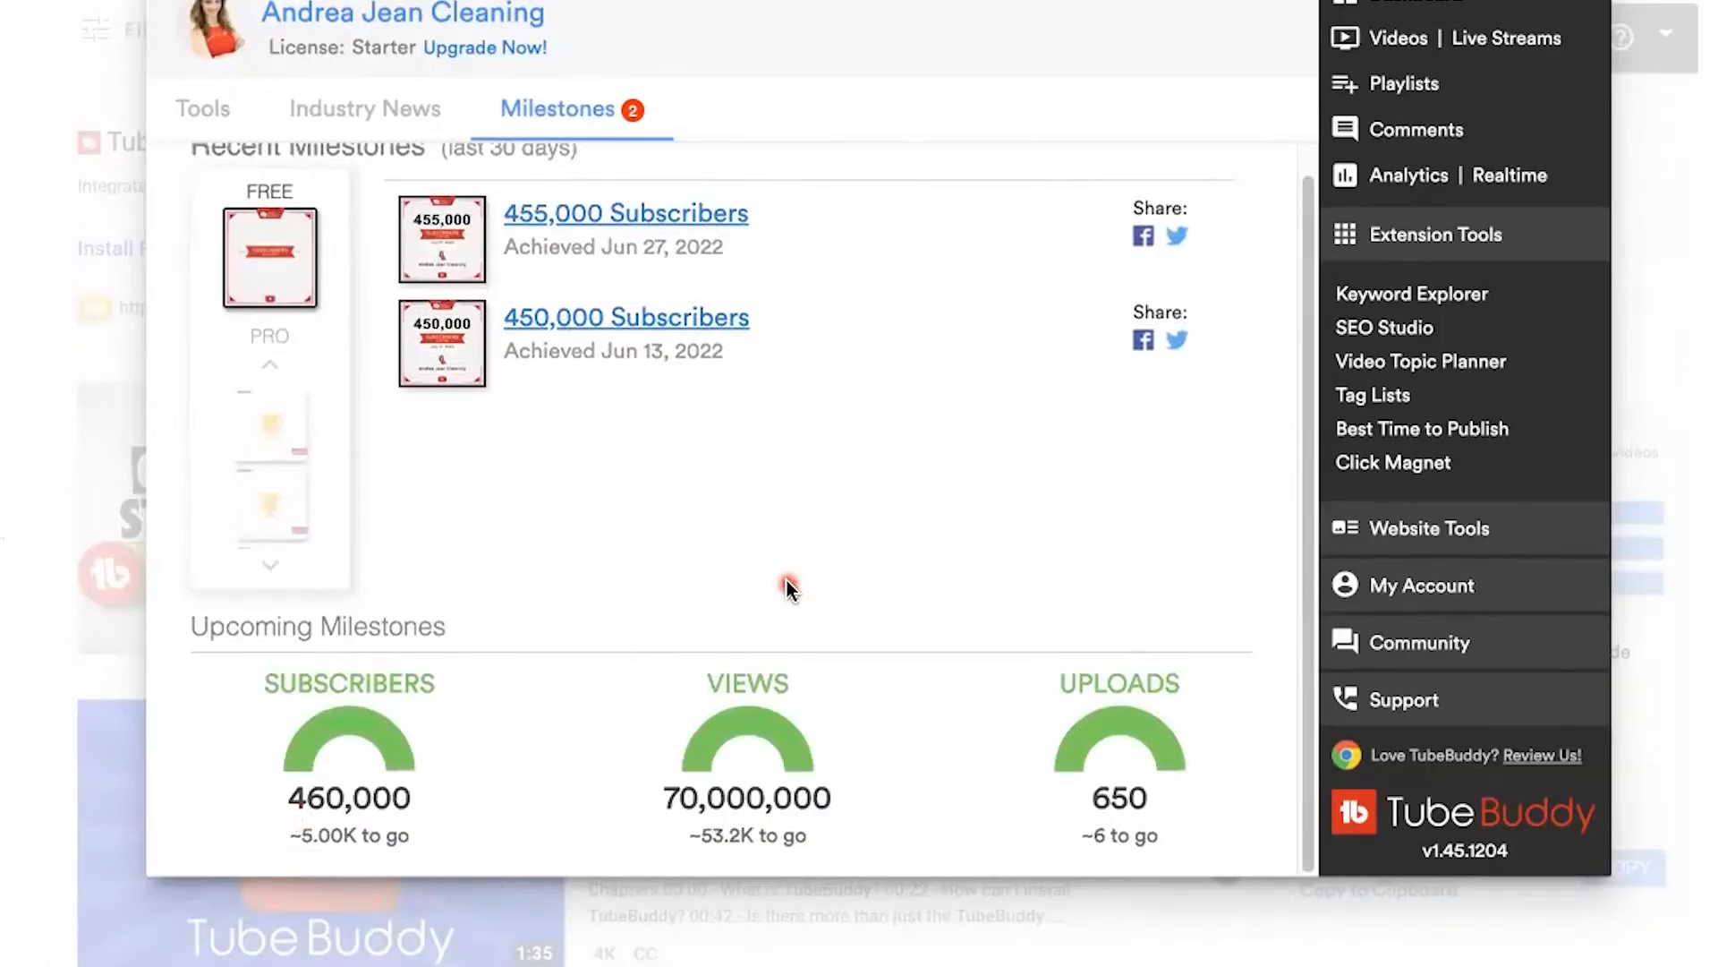
click(201, 108)
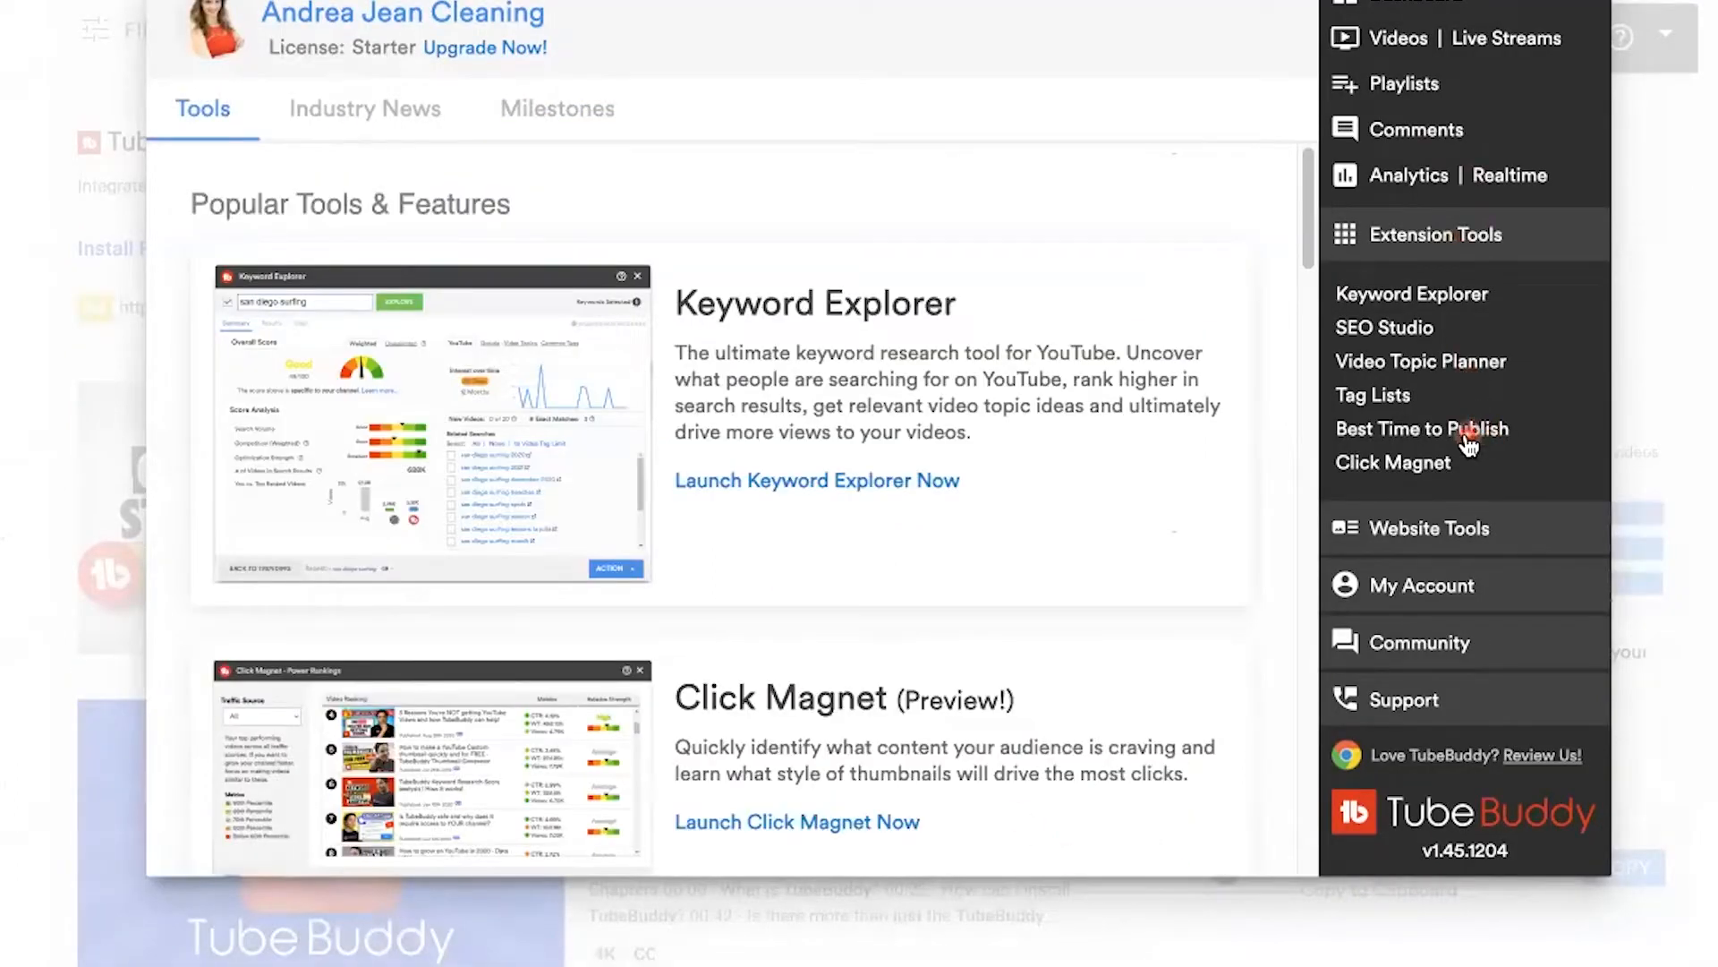
mouse_move(1387, 430)
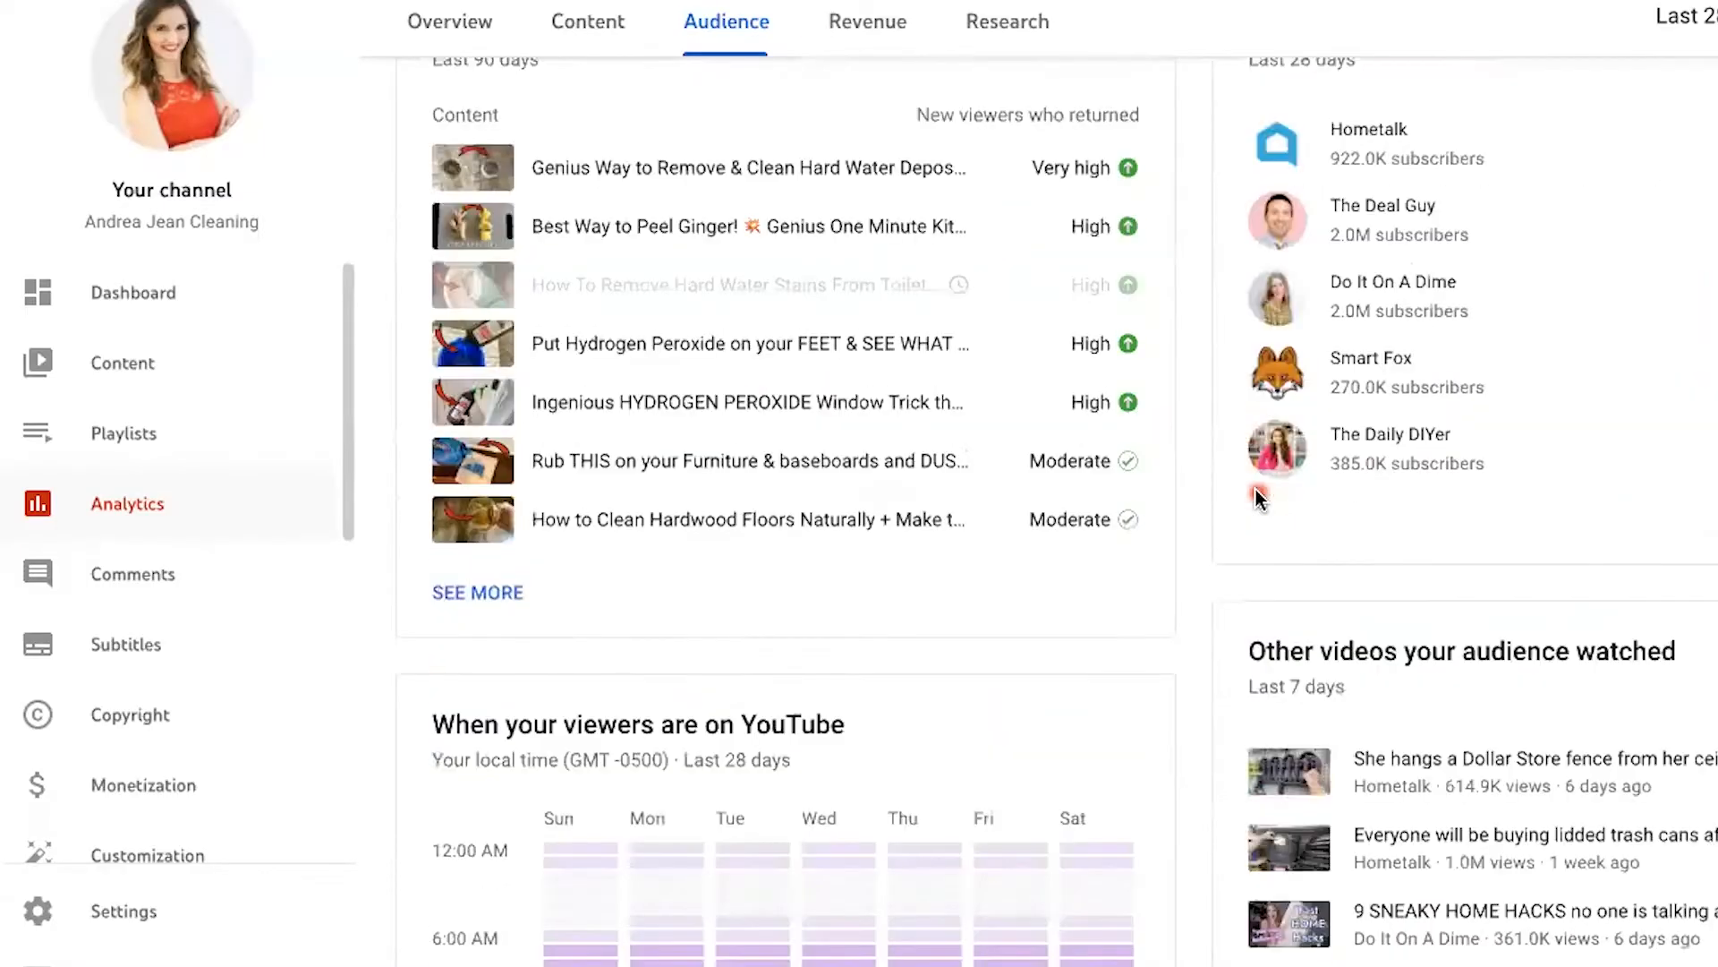
scroll(down, 3)
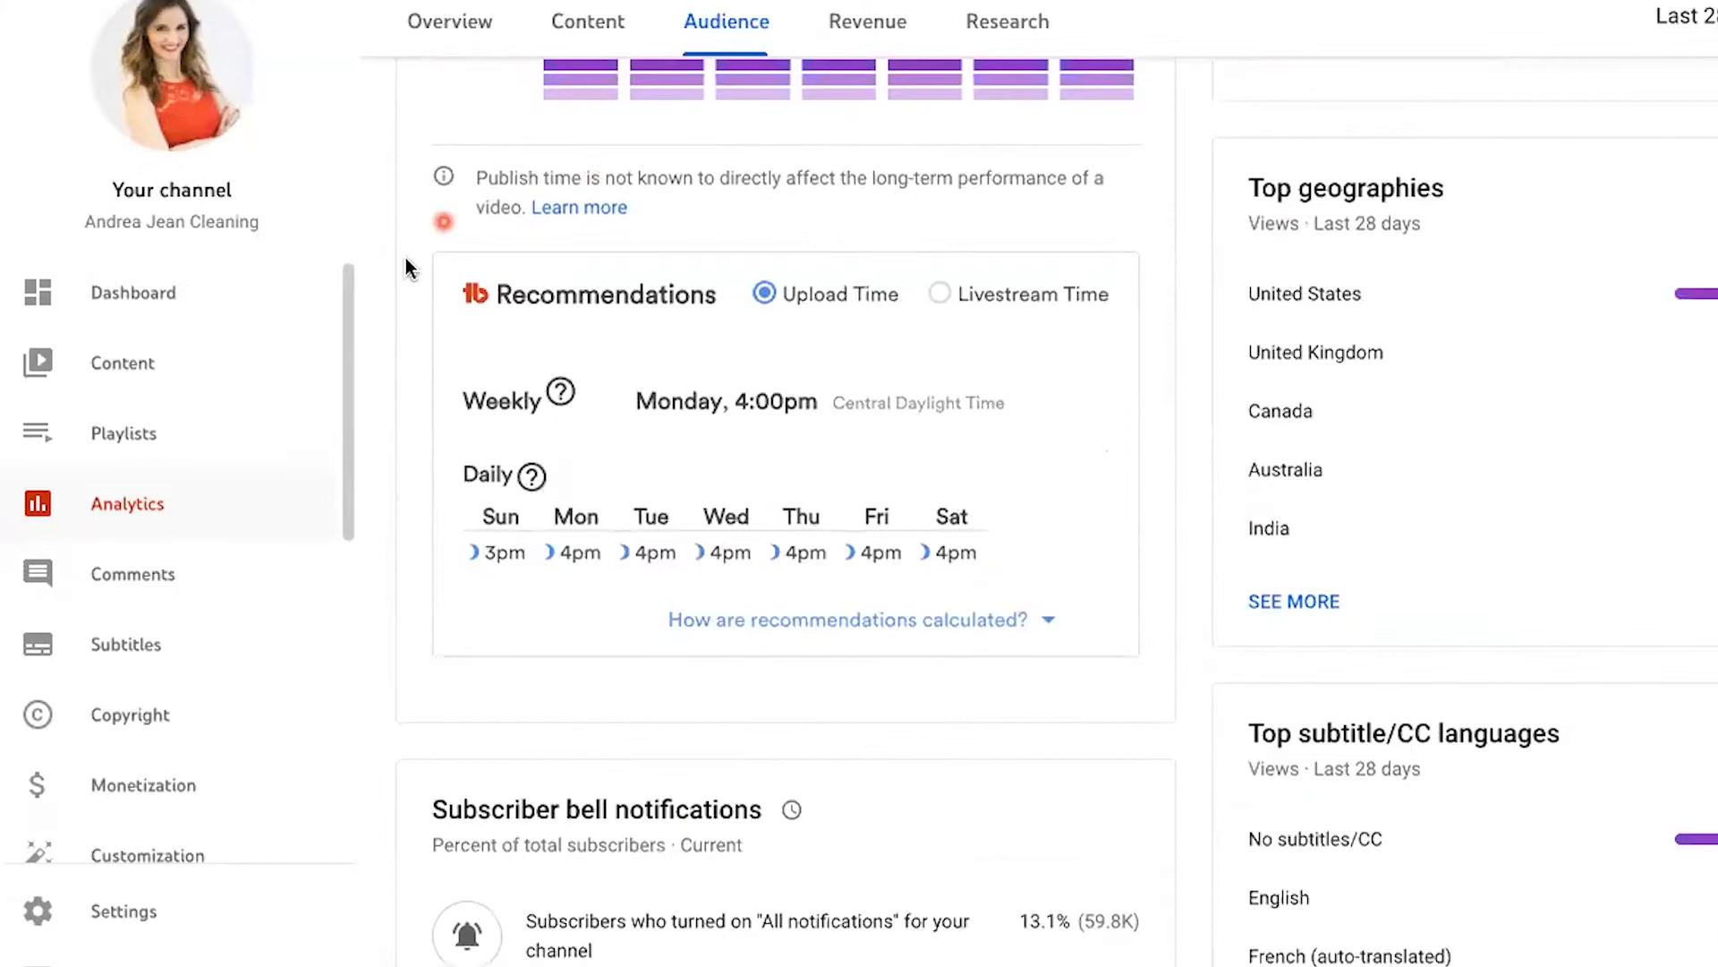
mouse_move(502, 567)
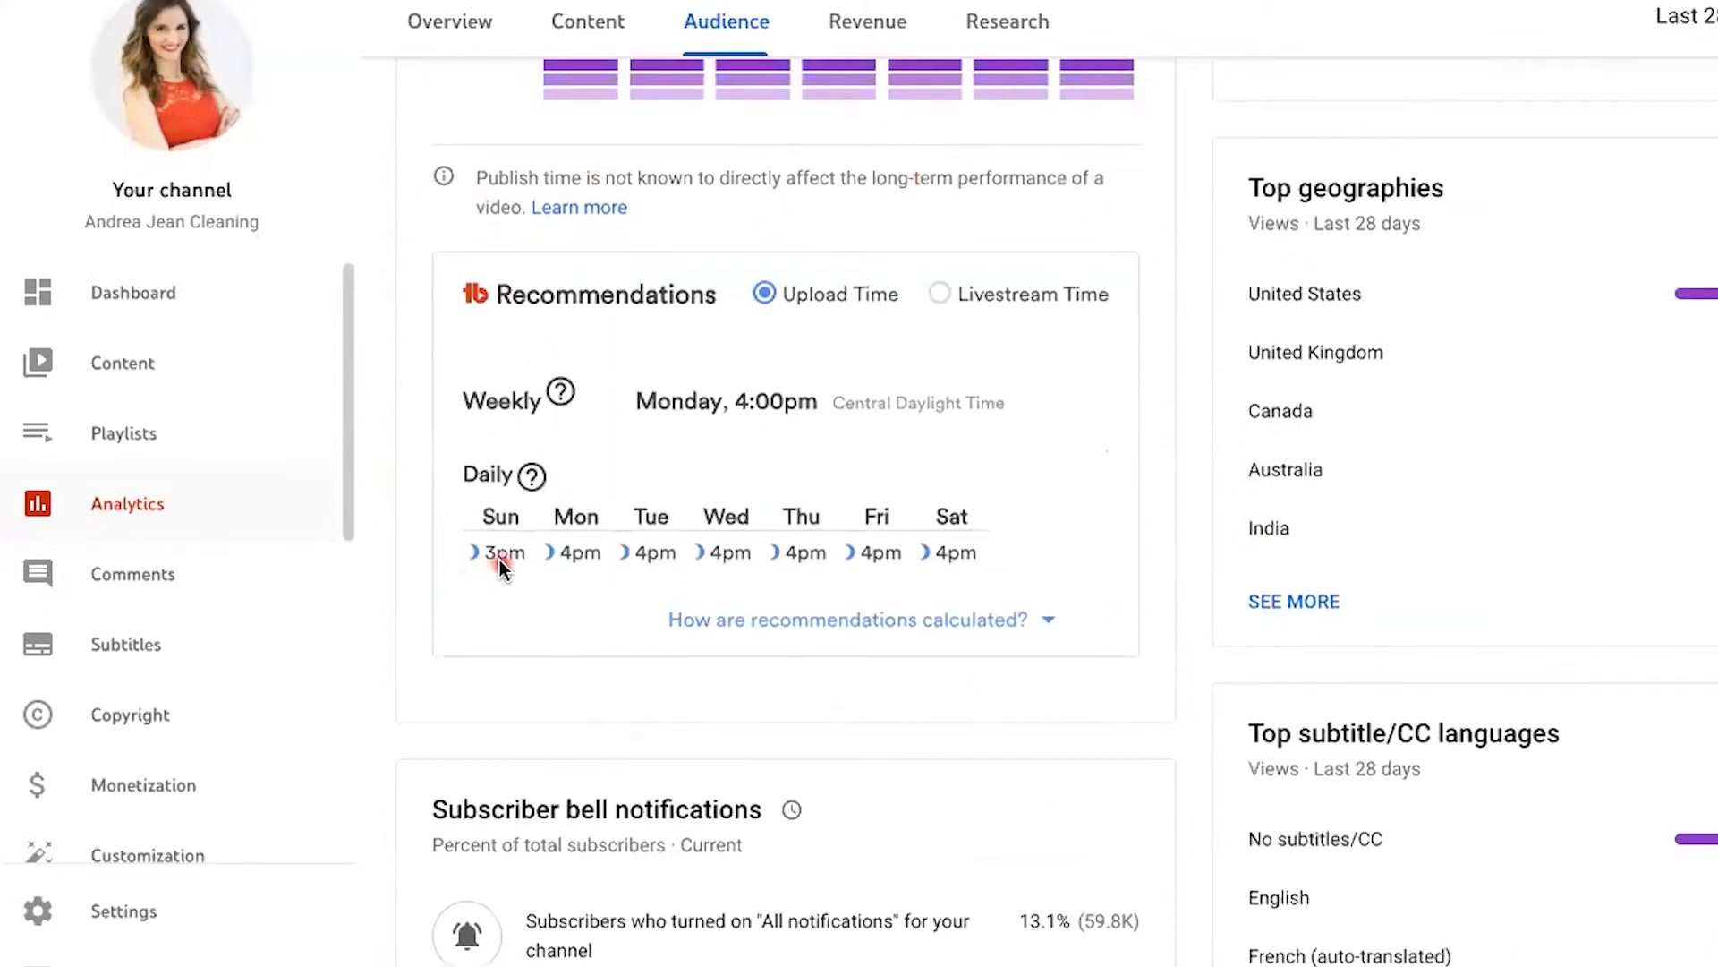
mouse_move(562, 570)
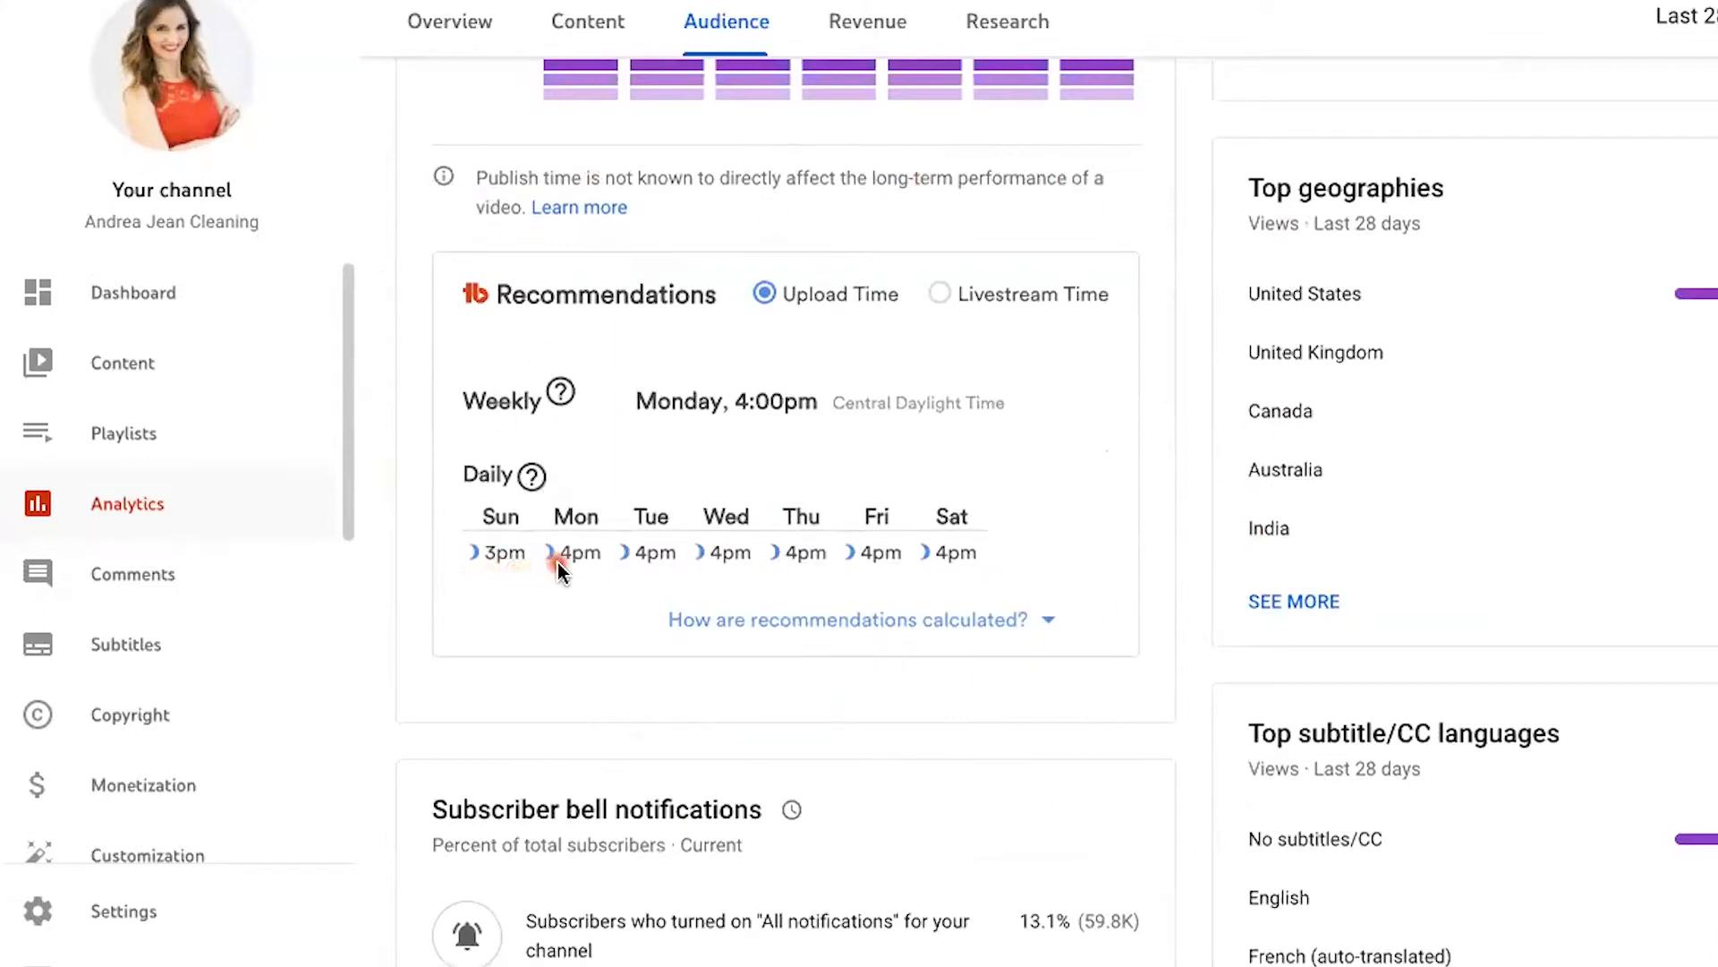
mouse_move(679, 570)
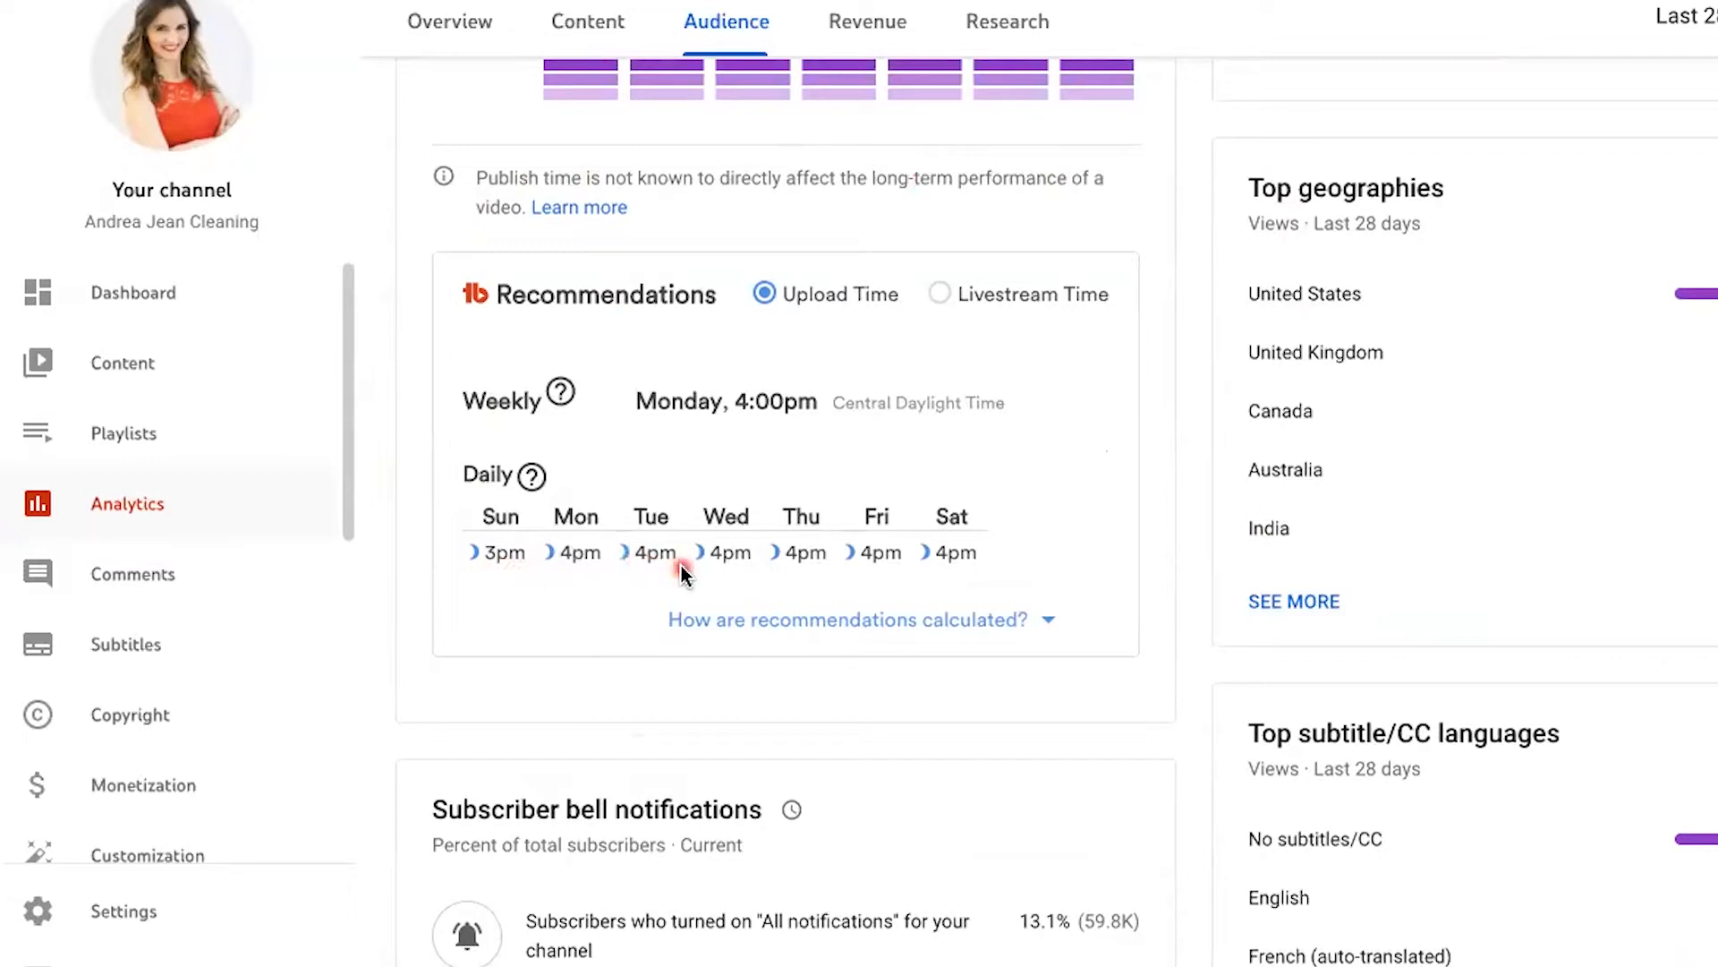
mouse_move(919, 742)
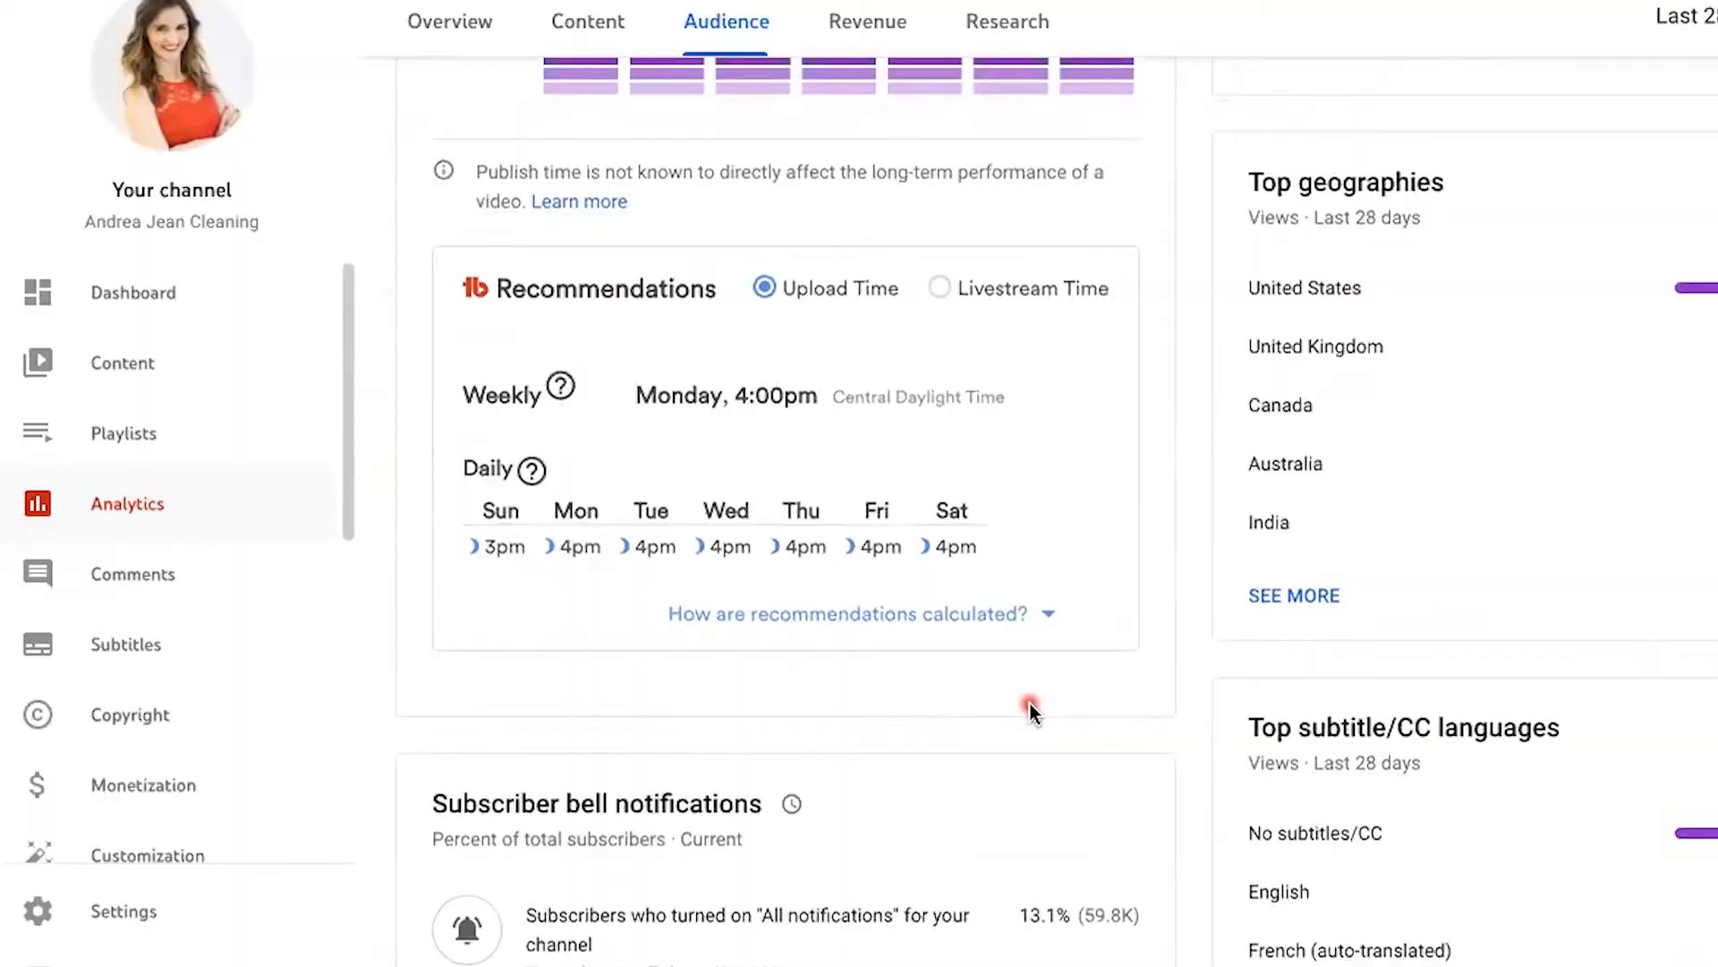
Step: Reopen the TubeBuddy extension menu from the YouTube top bar
click(1393, 34)
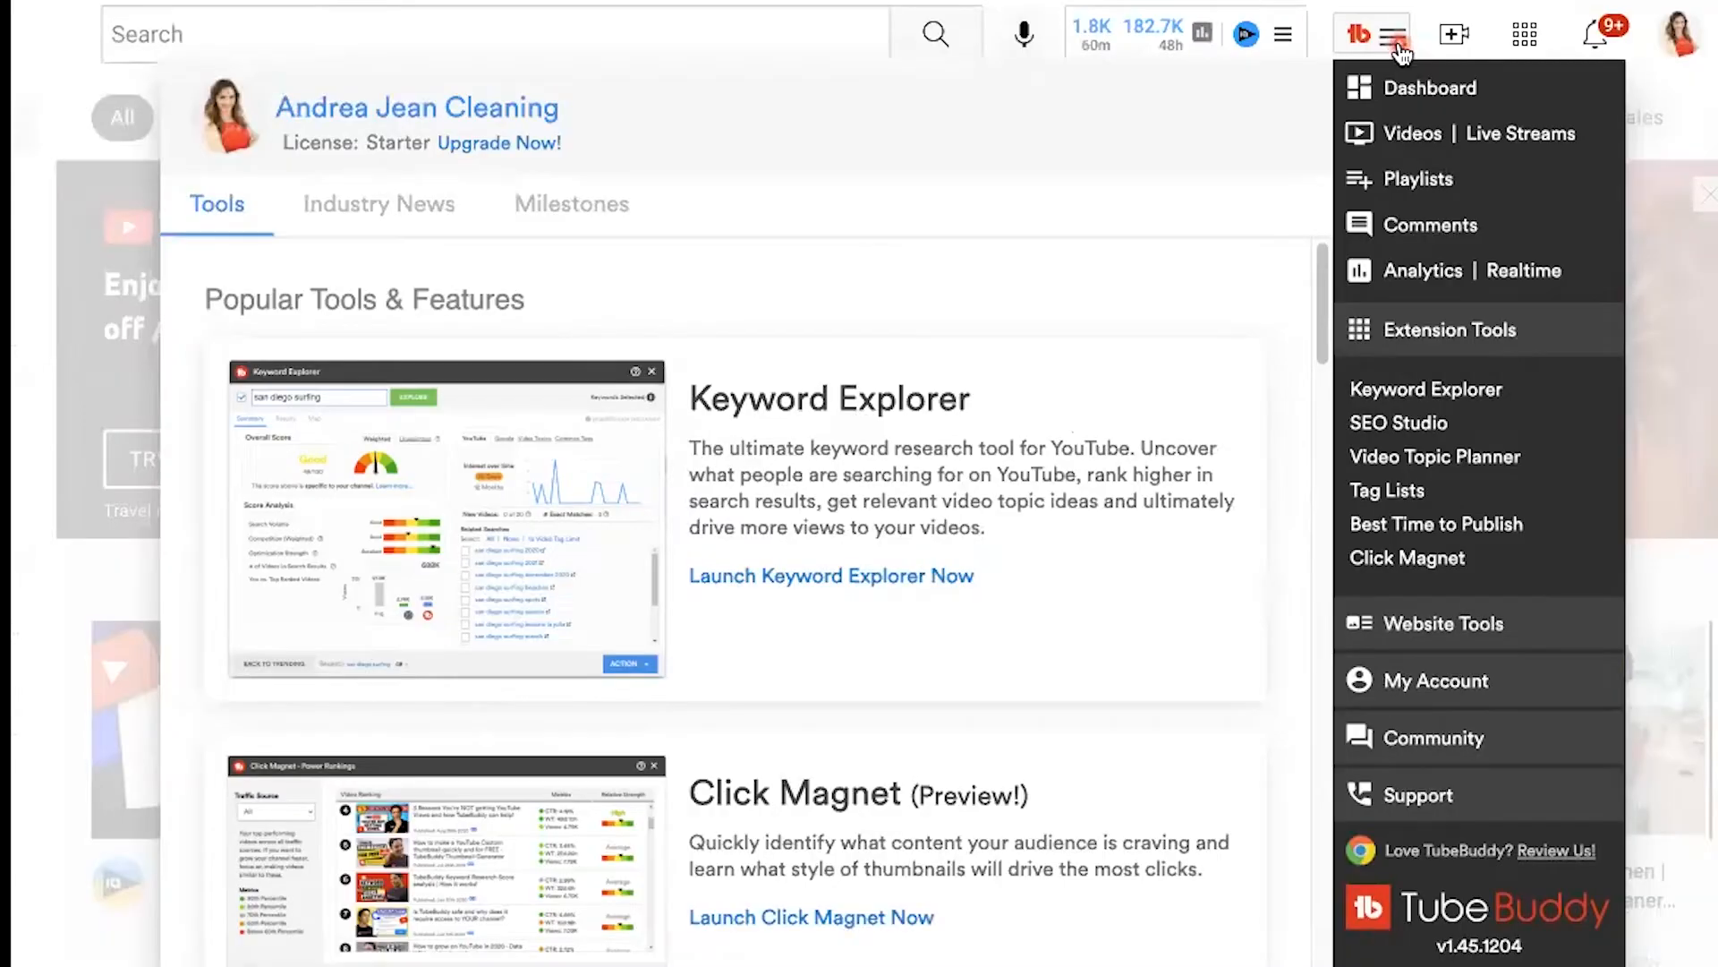
mouse_move(1388, 575)
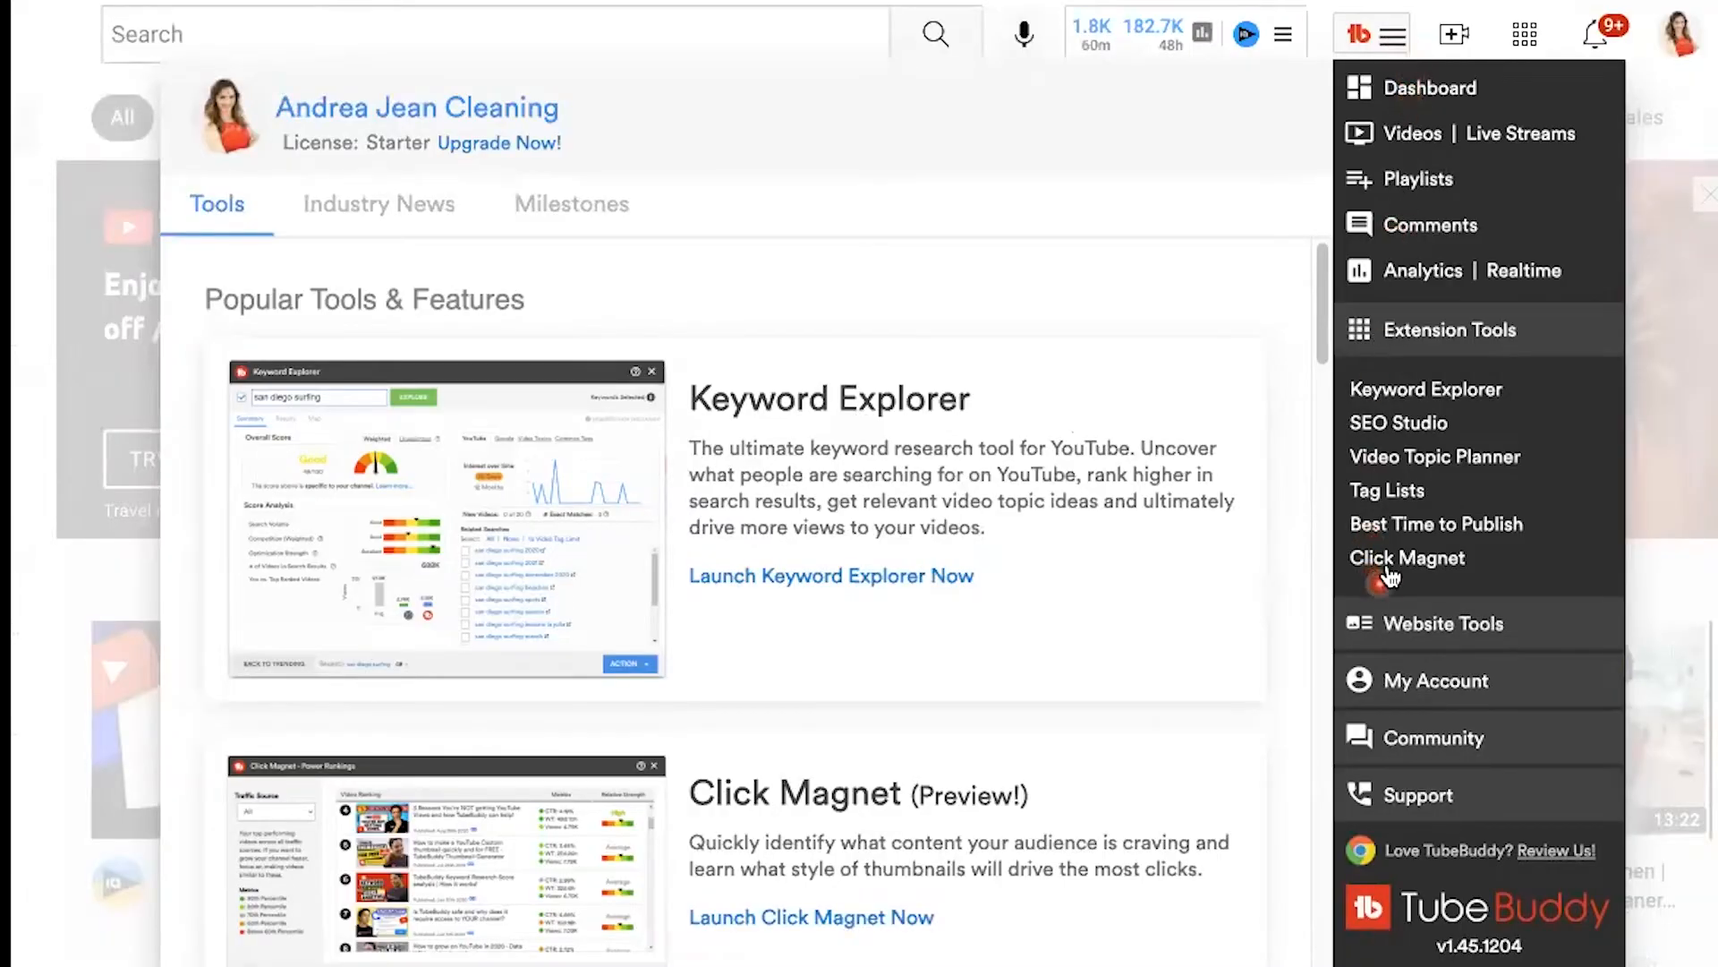
mouse_move(1436, 89)
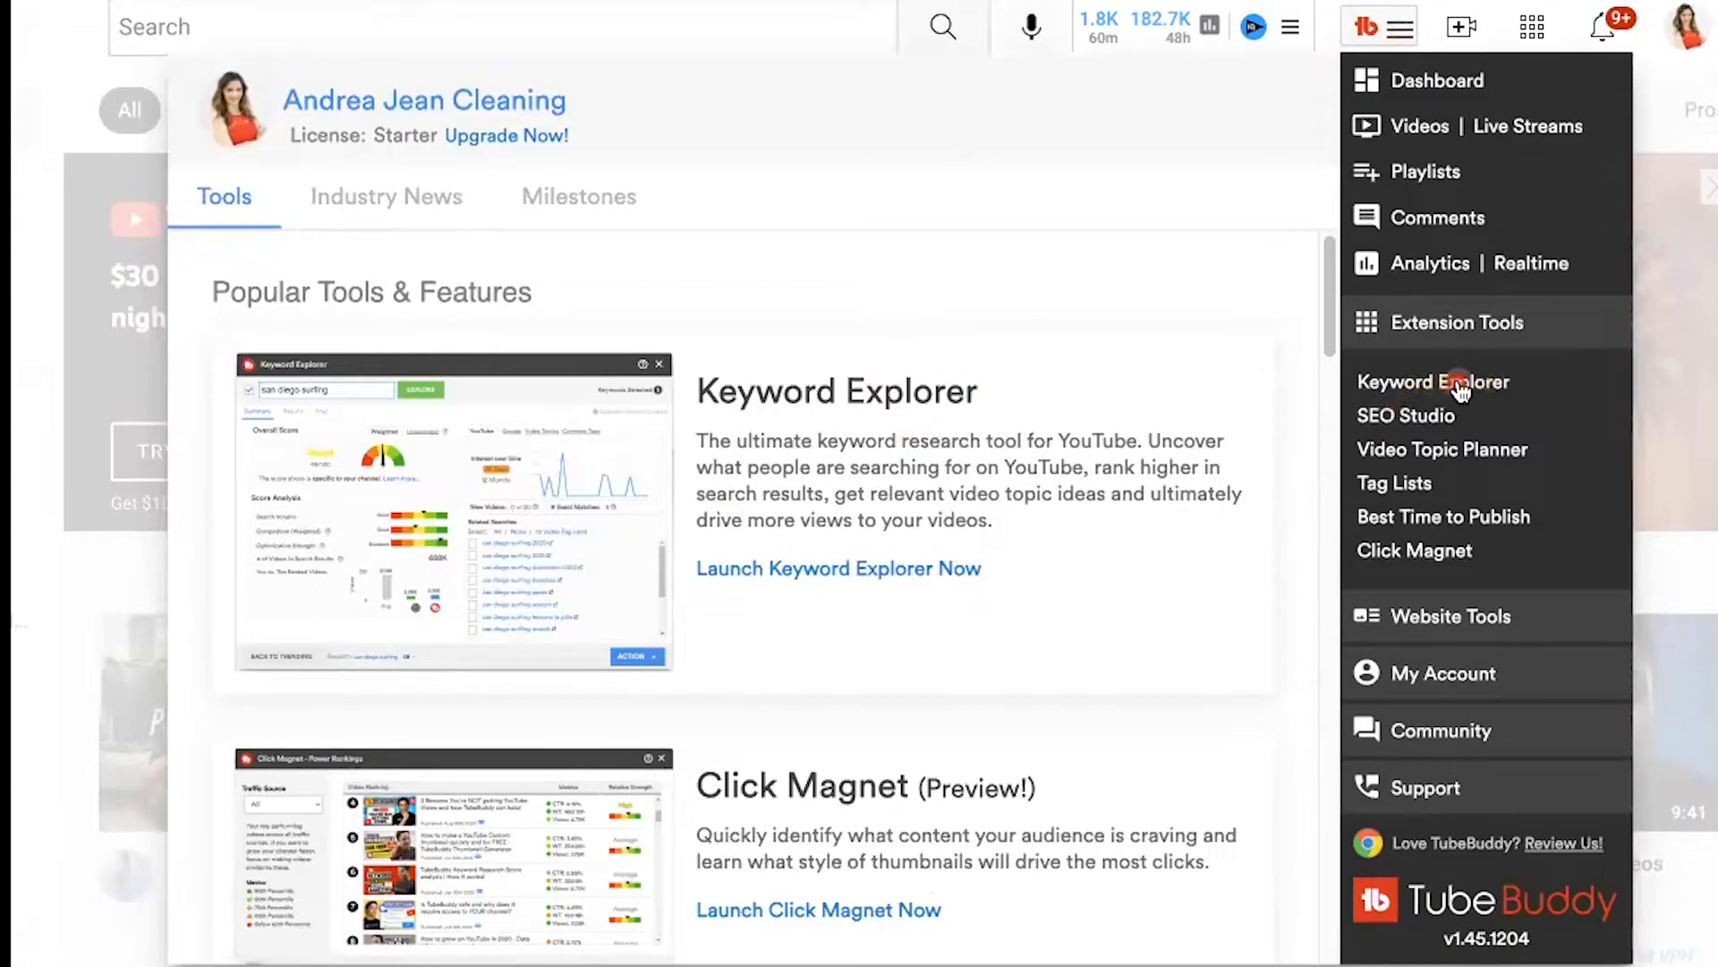
Step: Explore 'how to grow on youtube' in Keyword Explorer: Fair 35/100, 626M videos
click(1432, 382)
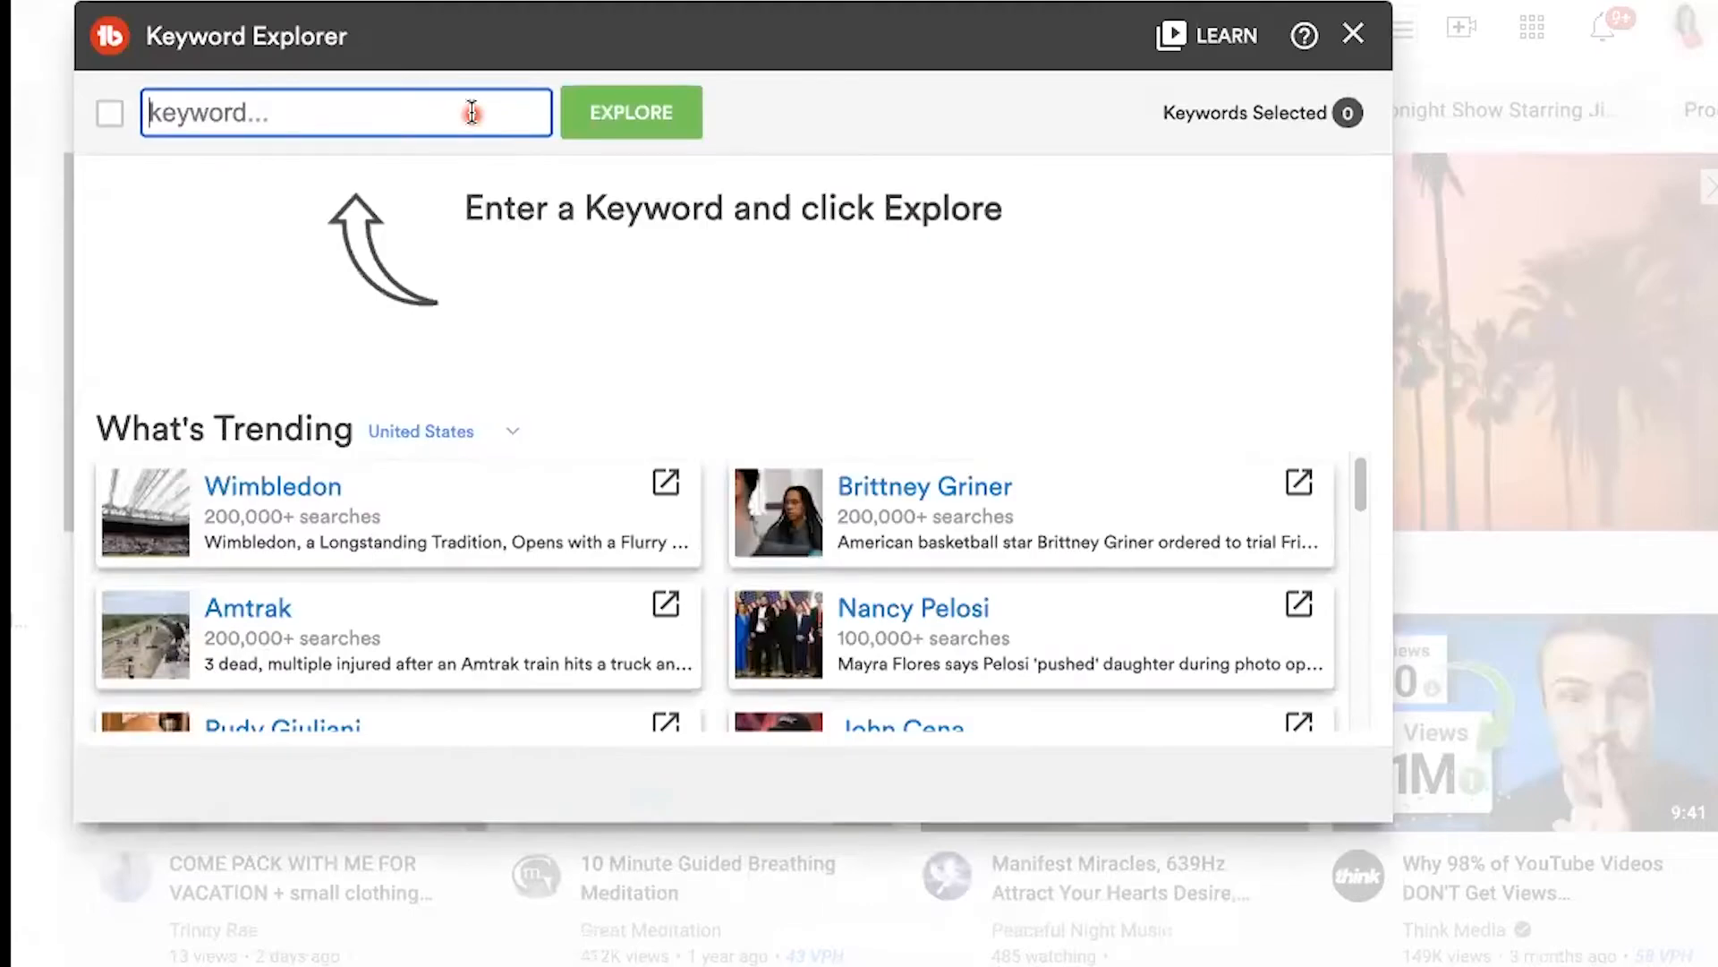
text(how to)
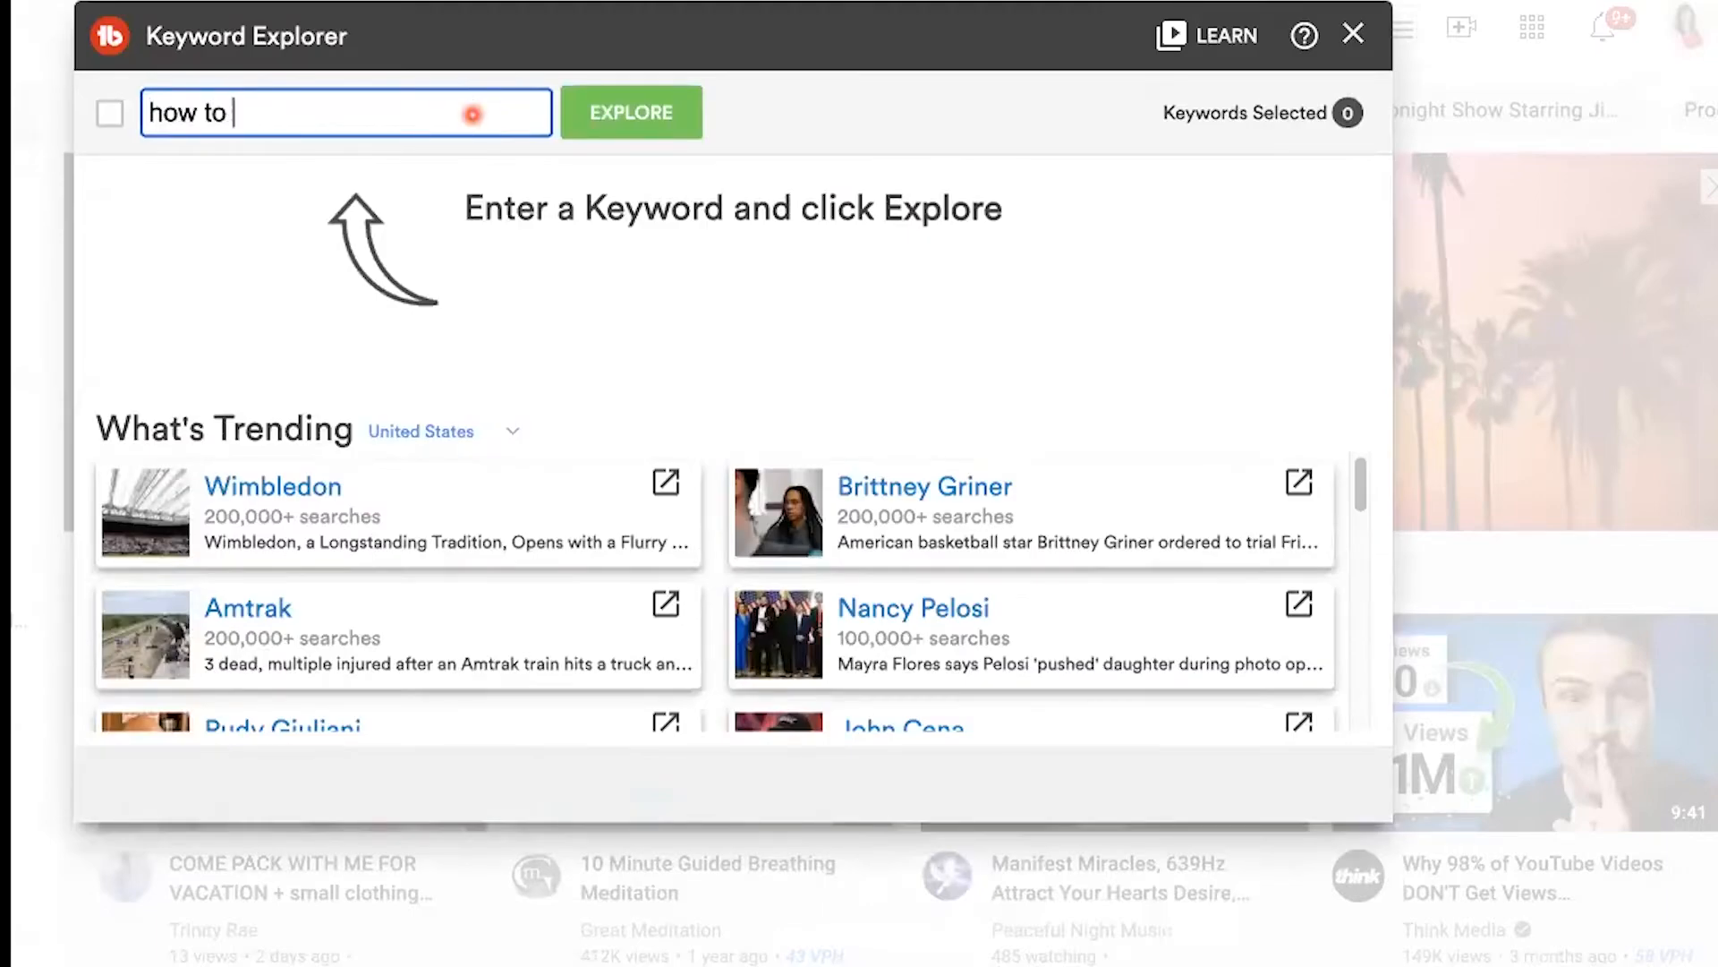
text(grow on youtube)
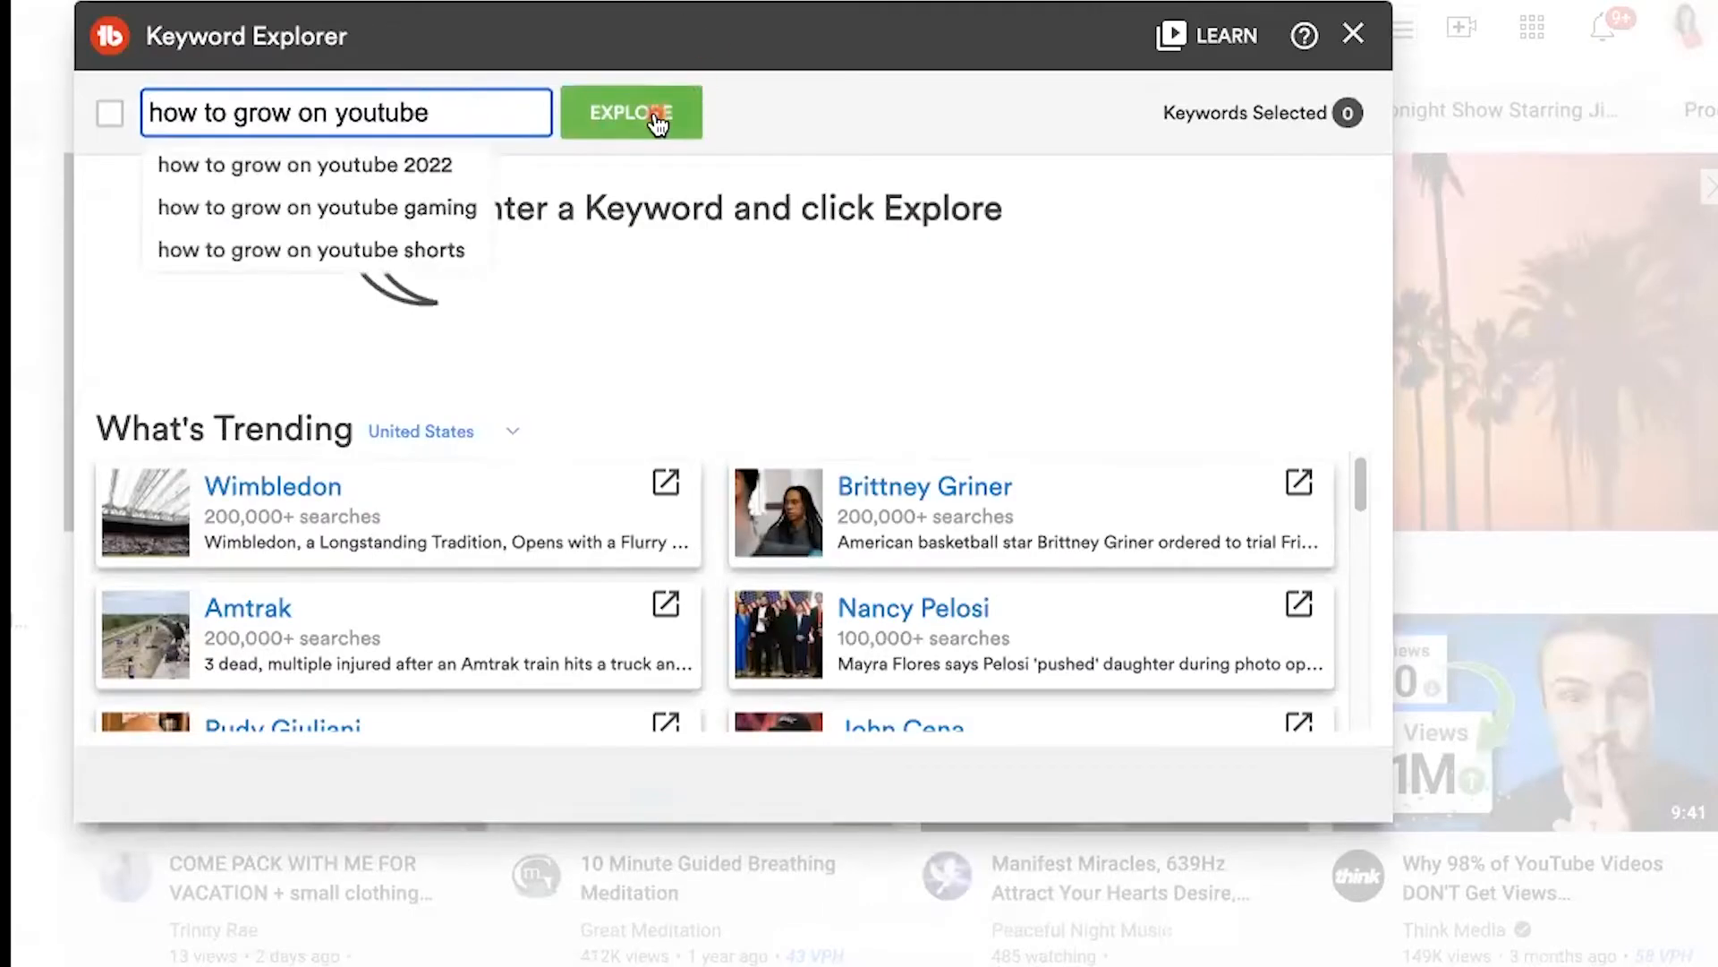
click(630, 112)
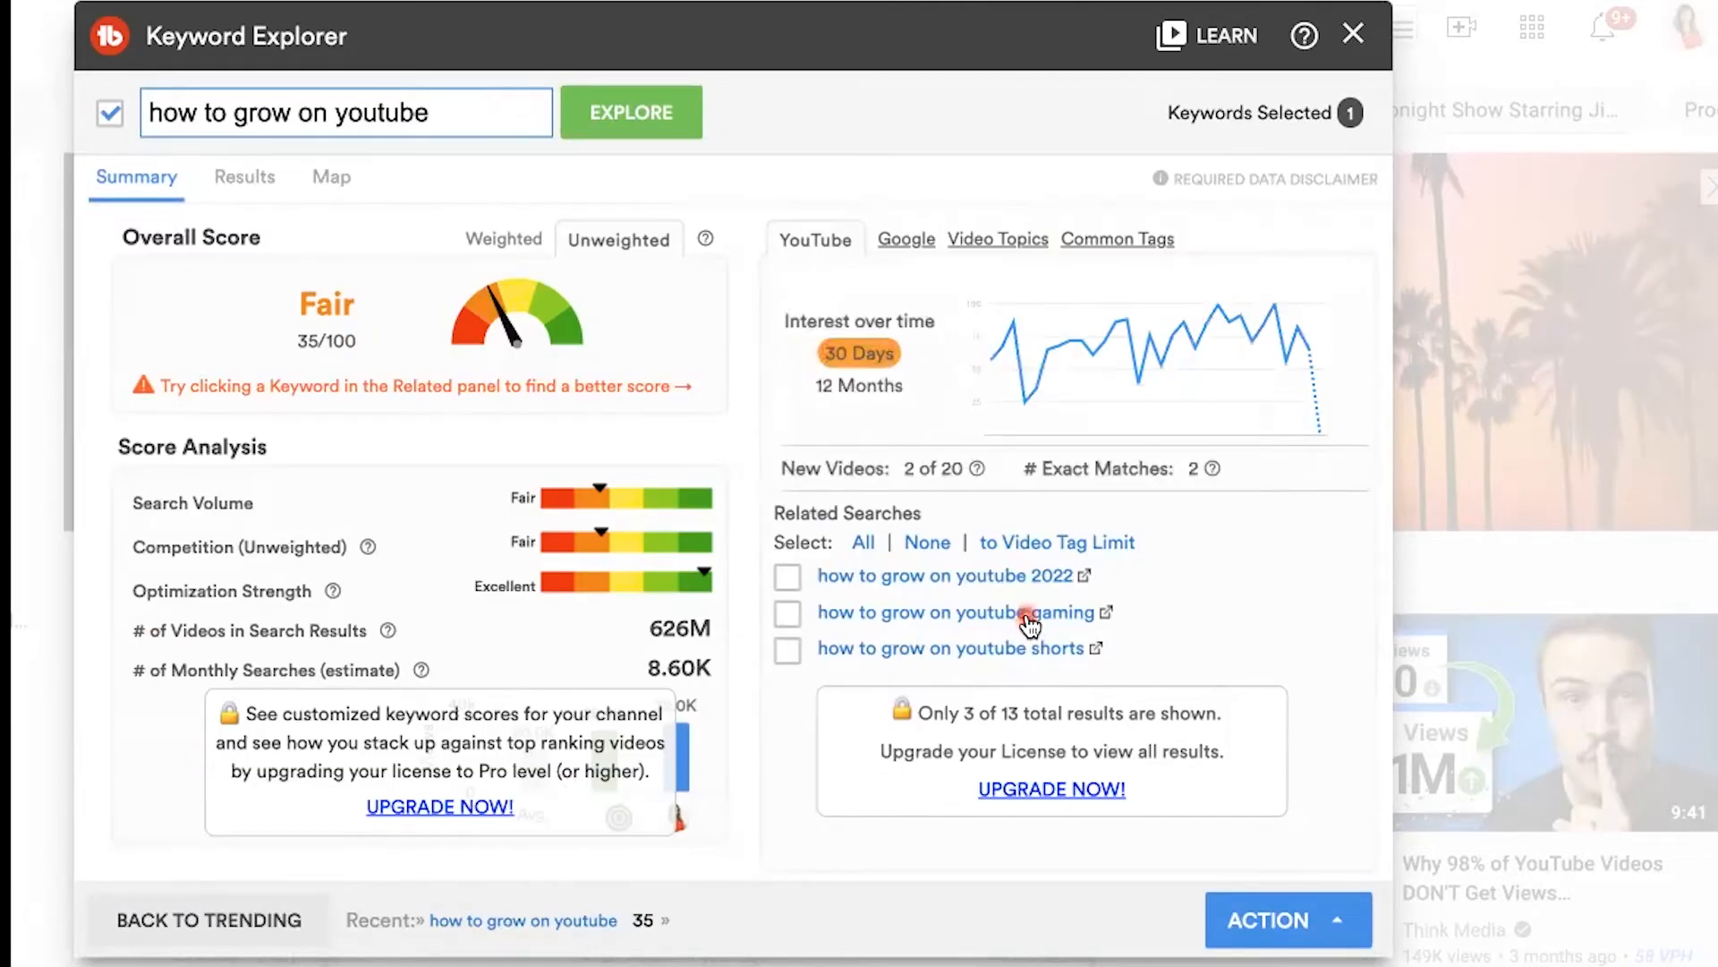
mouse_move(586, 523)
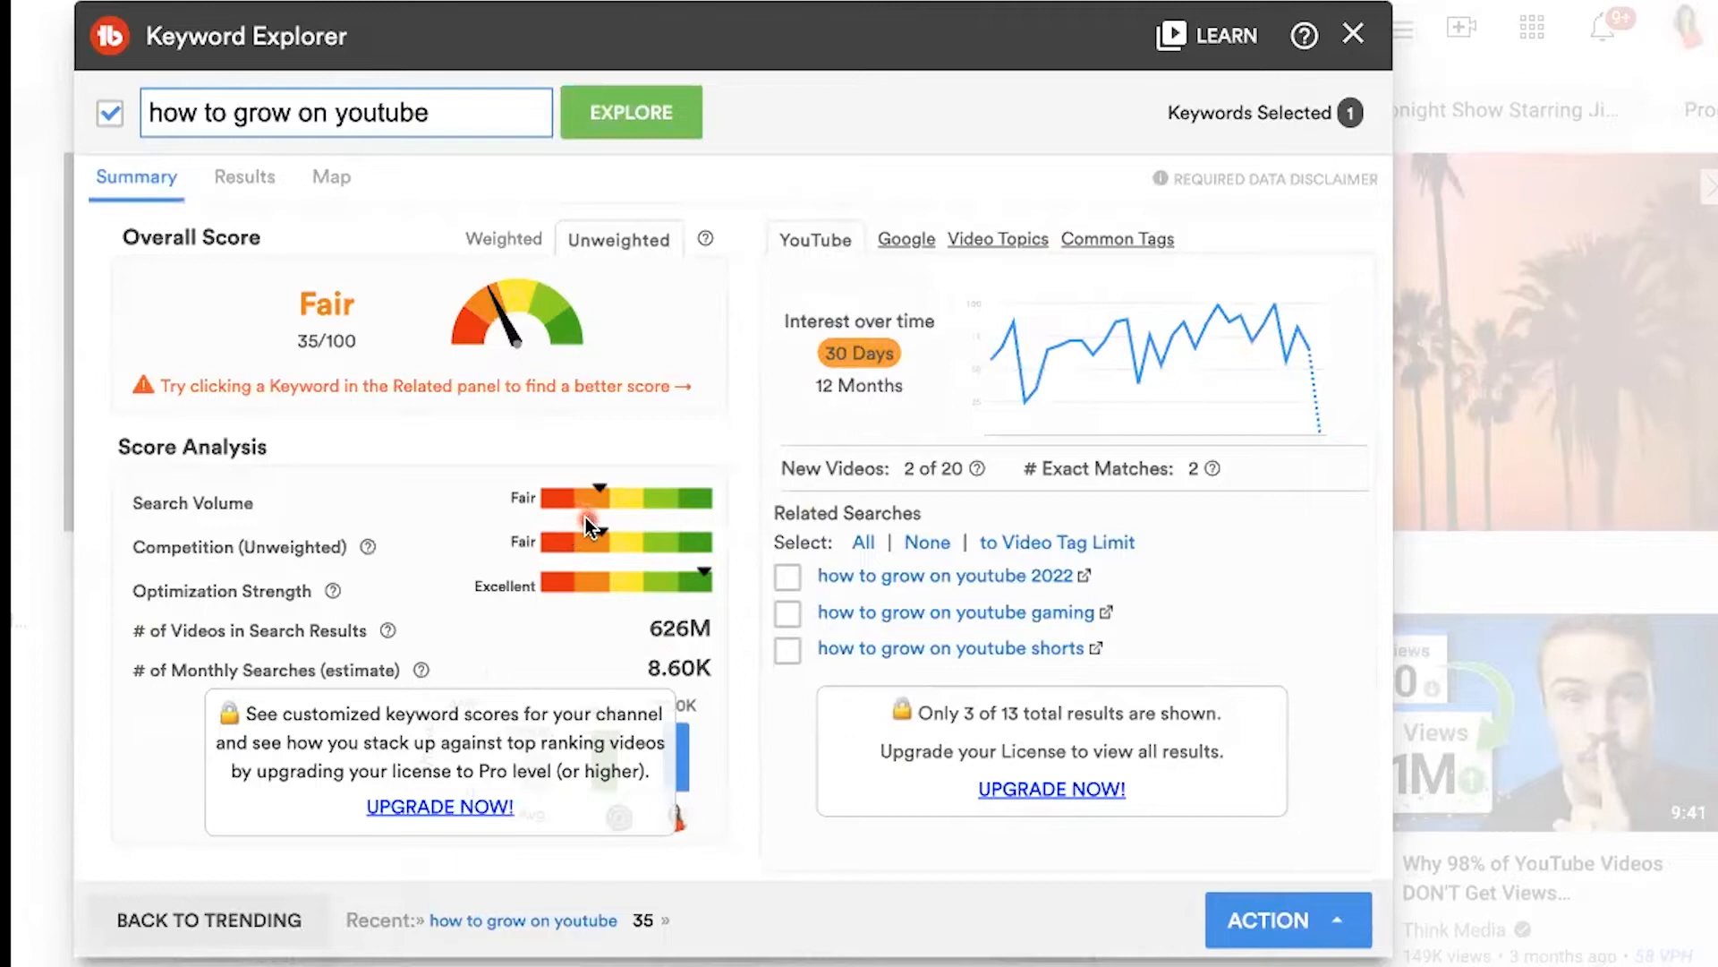
mouse_move(600, 552)
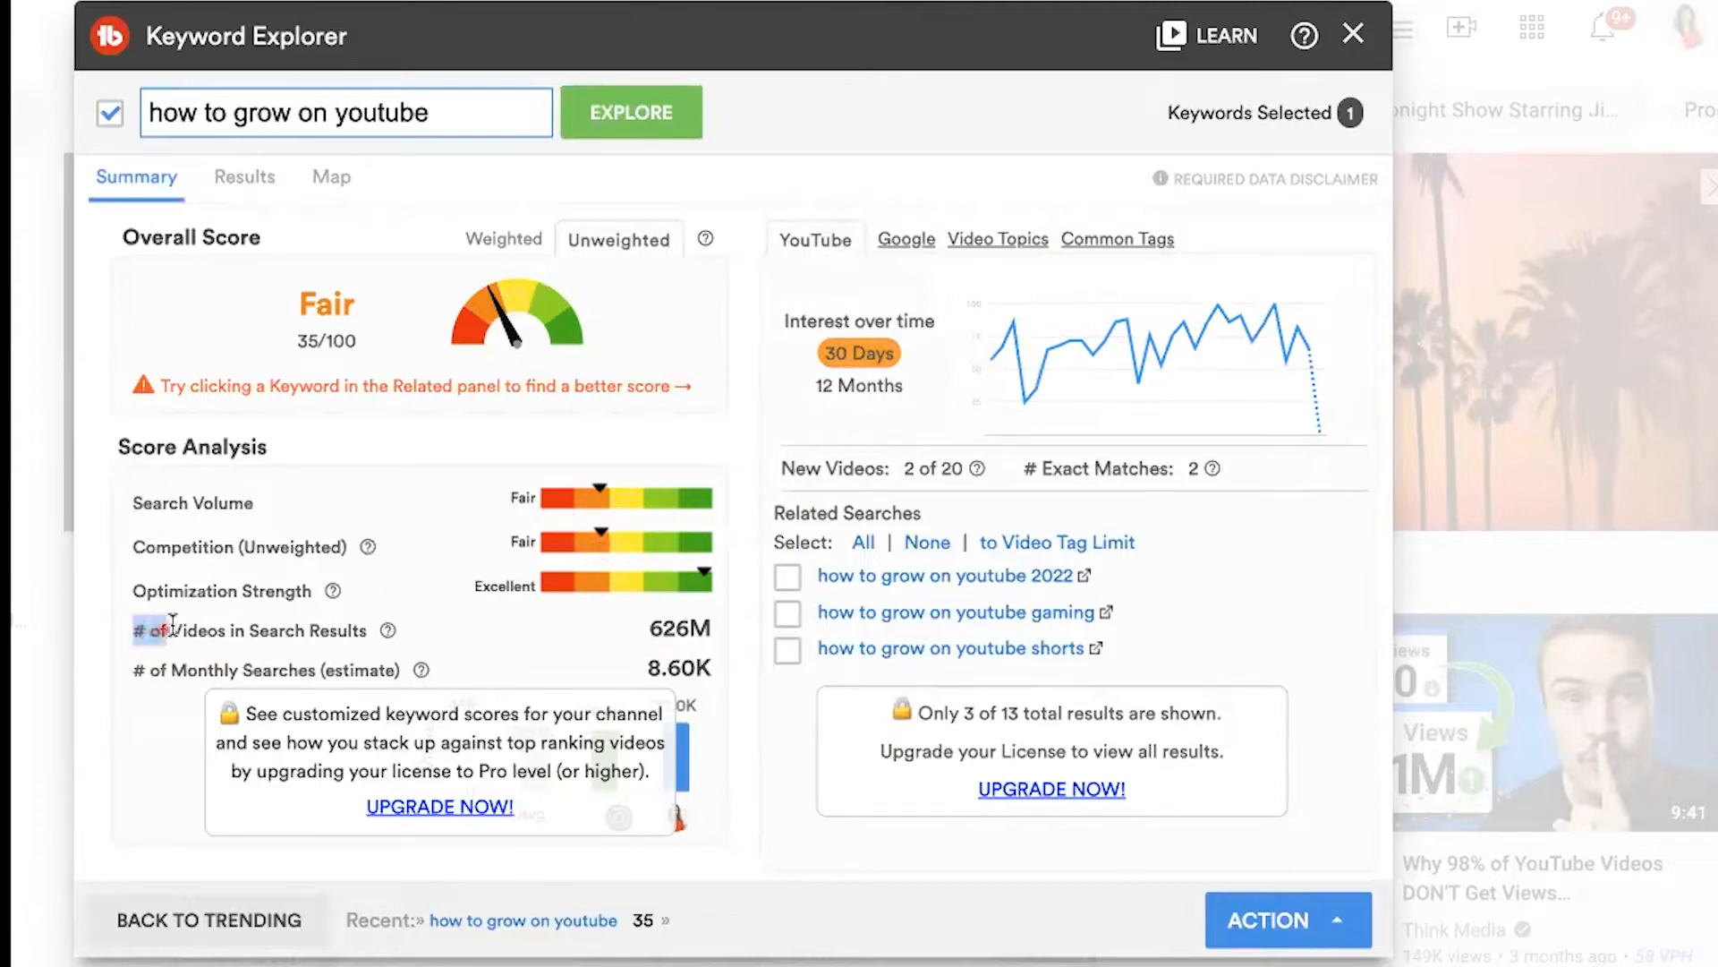
double_click(249, 629)
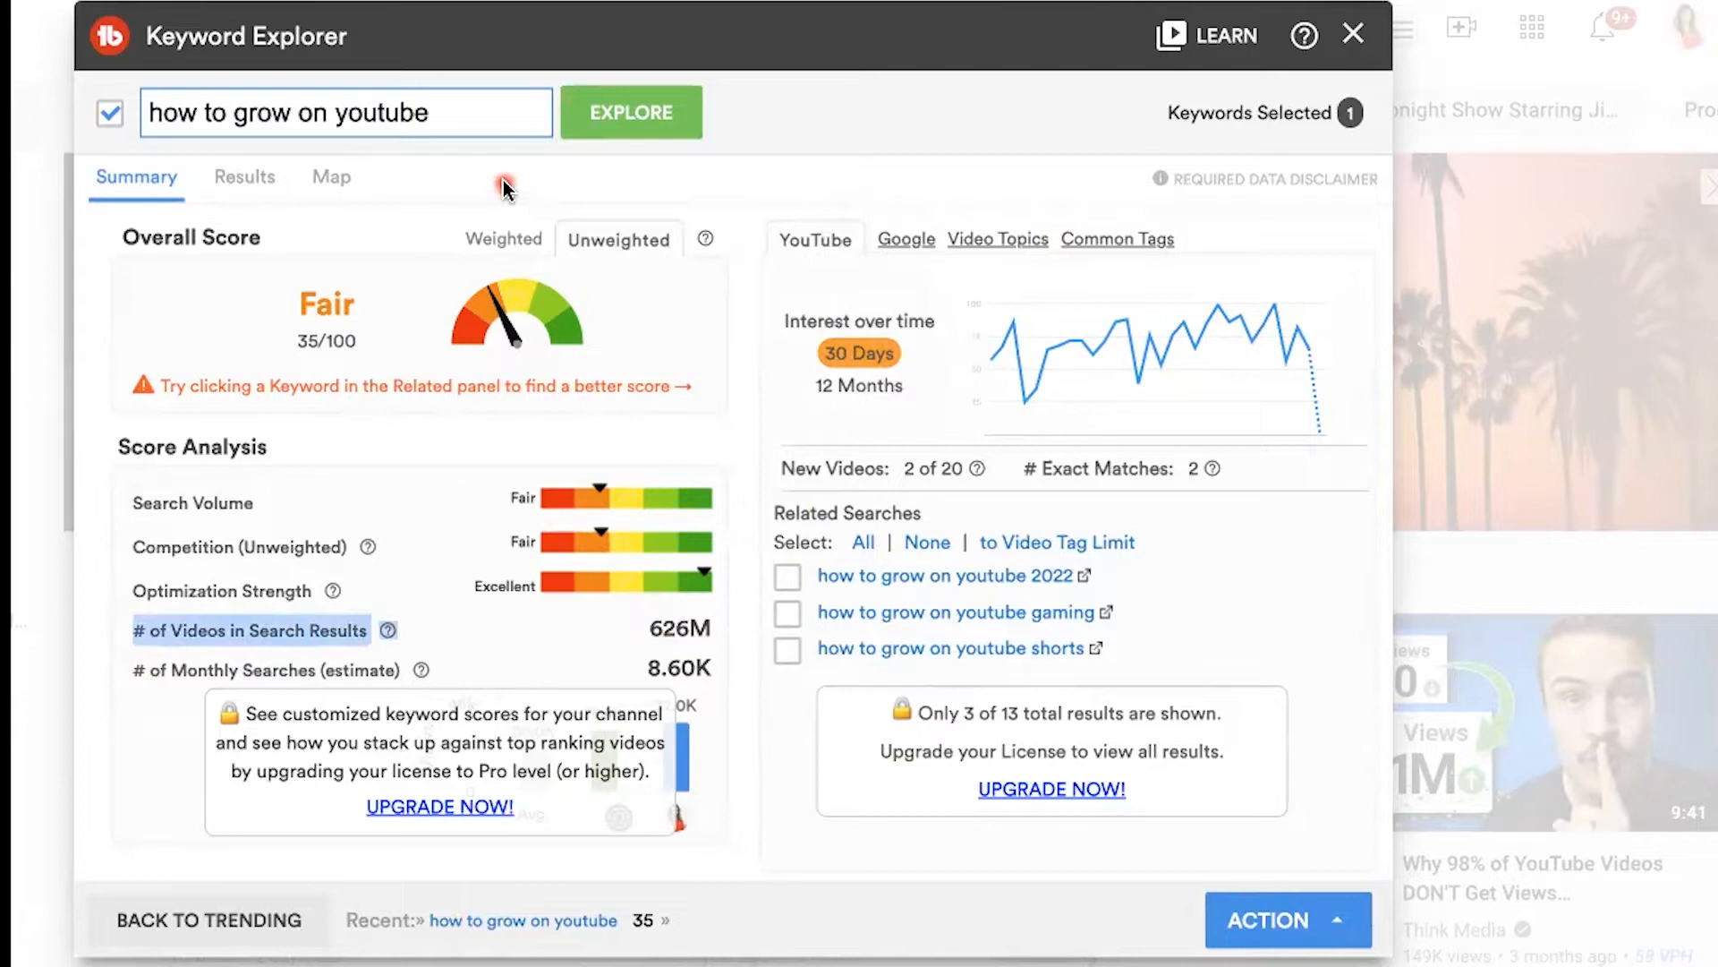
mouse_move(496, 65)
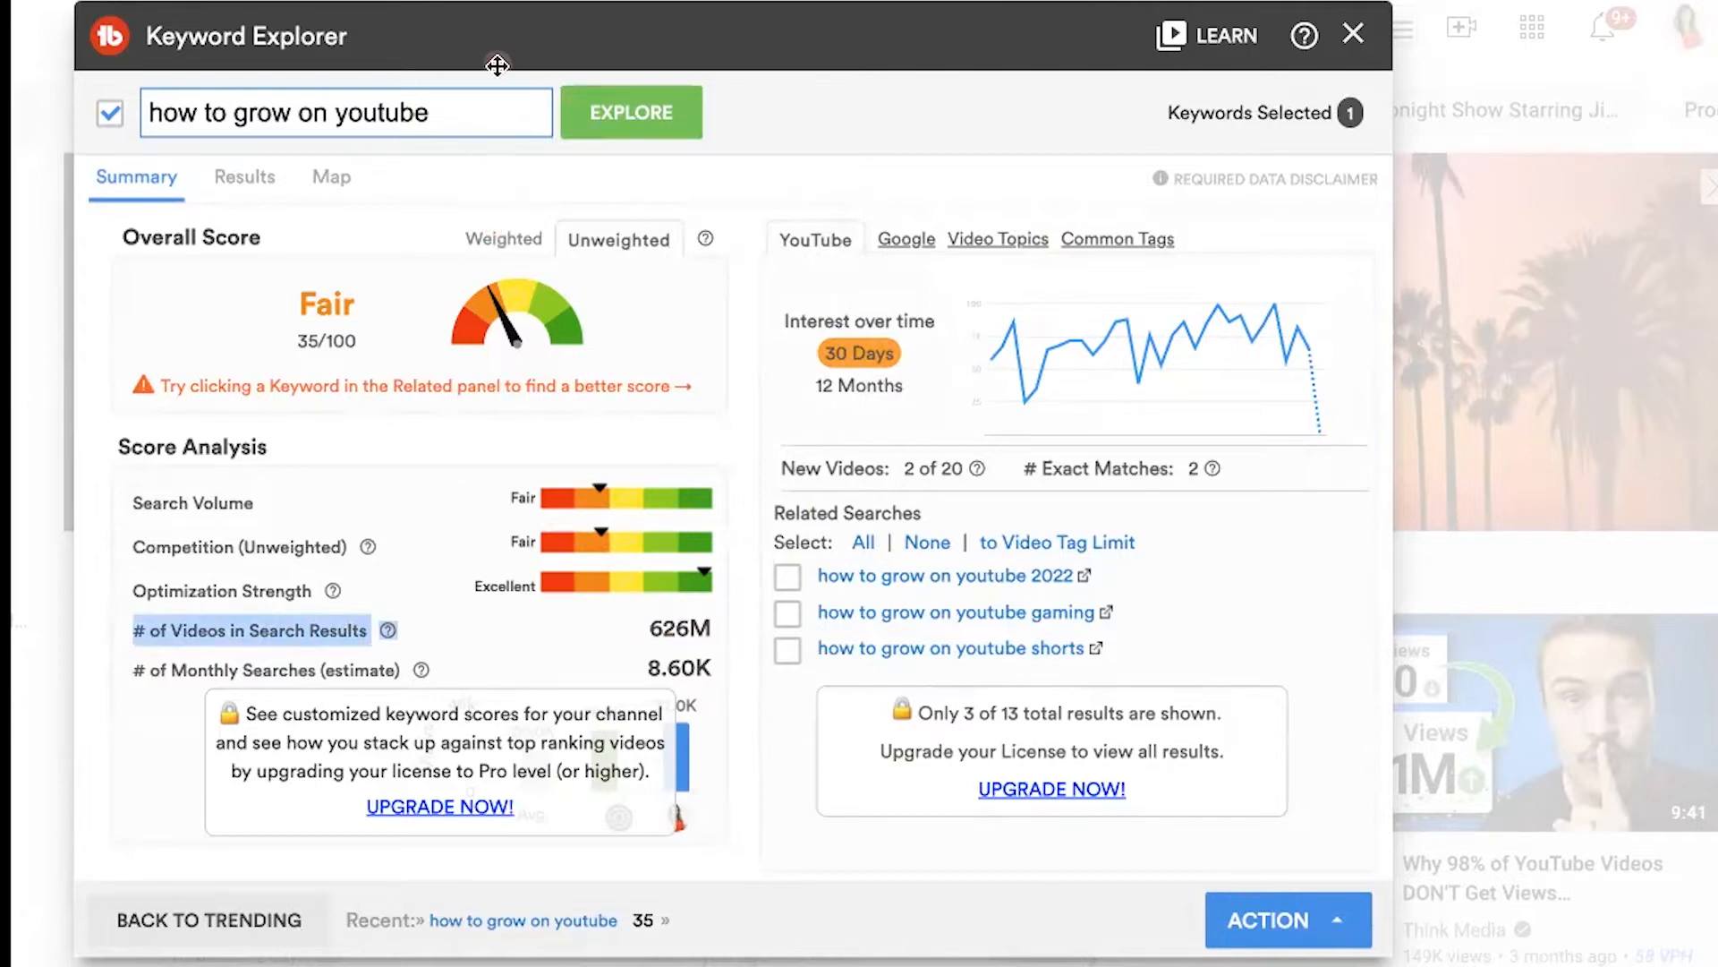
mouse_move(472, 136)
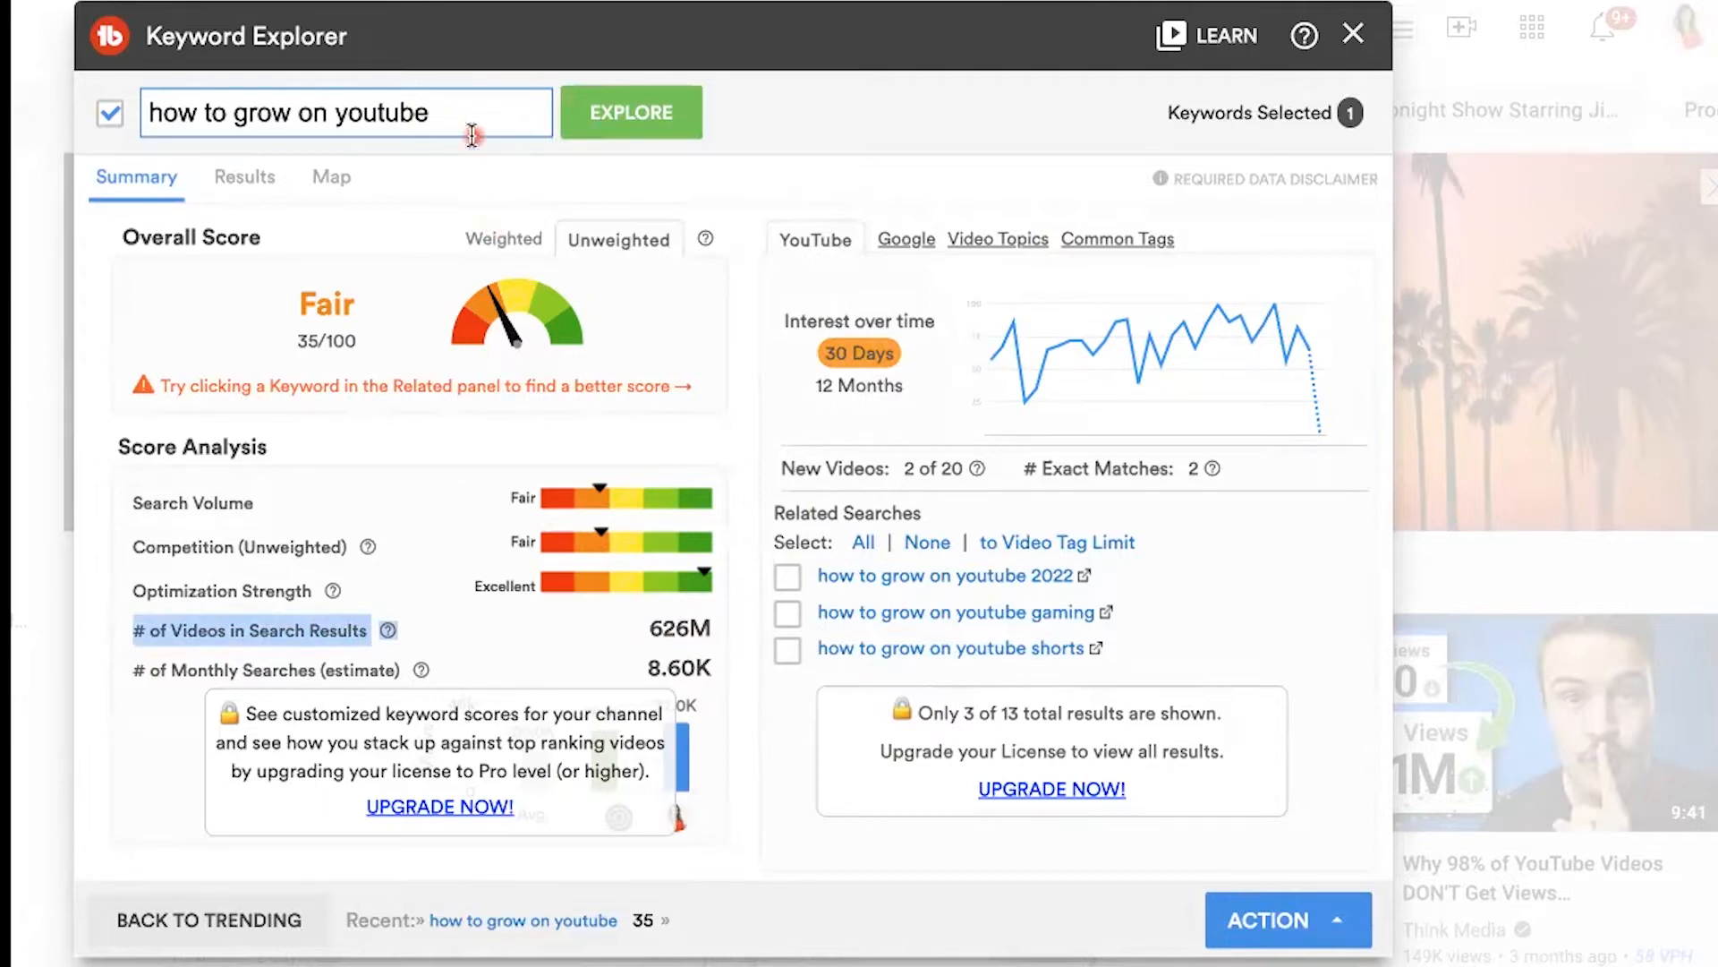
mouse_move(341, 787)
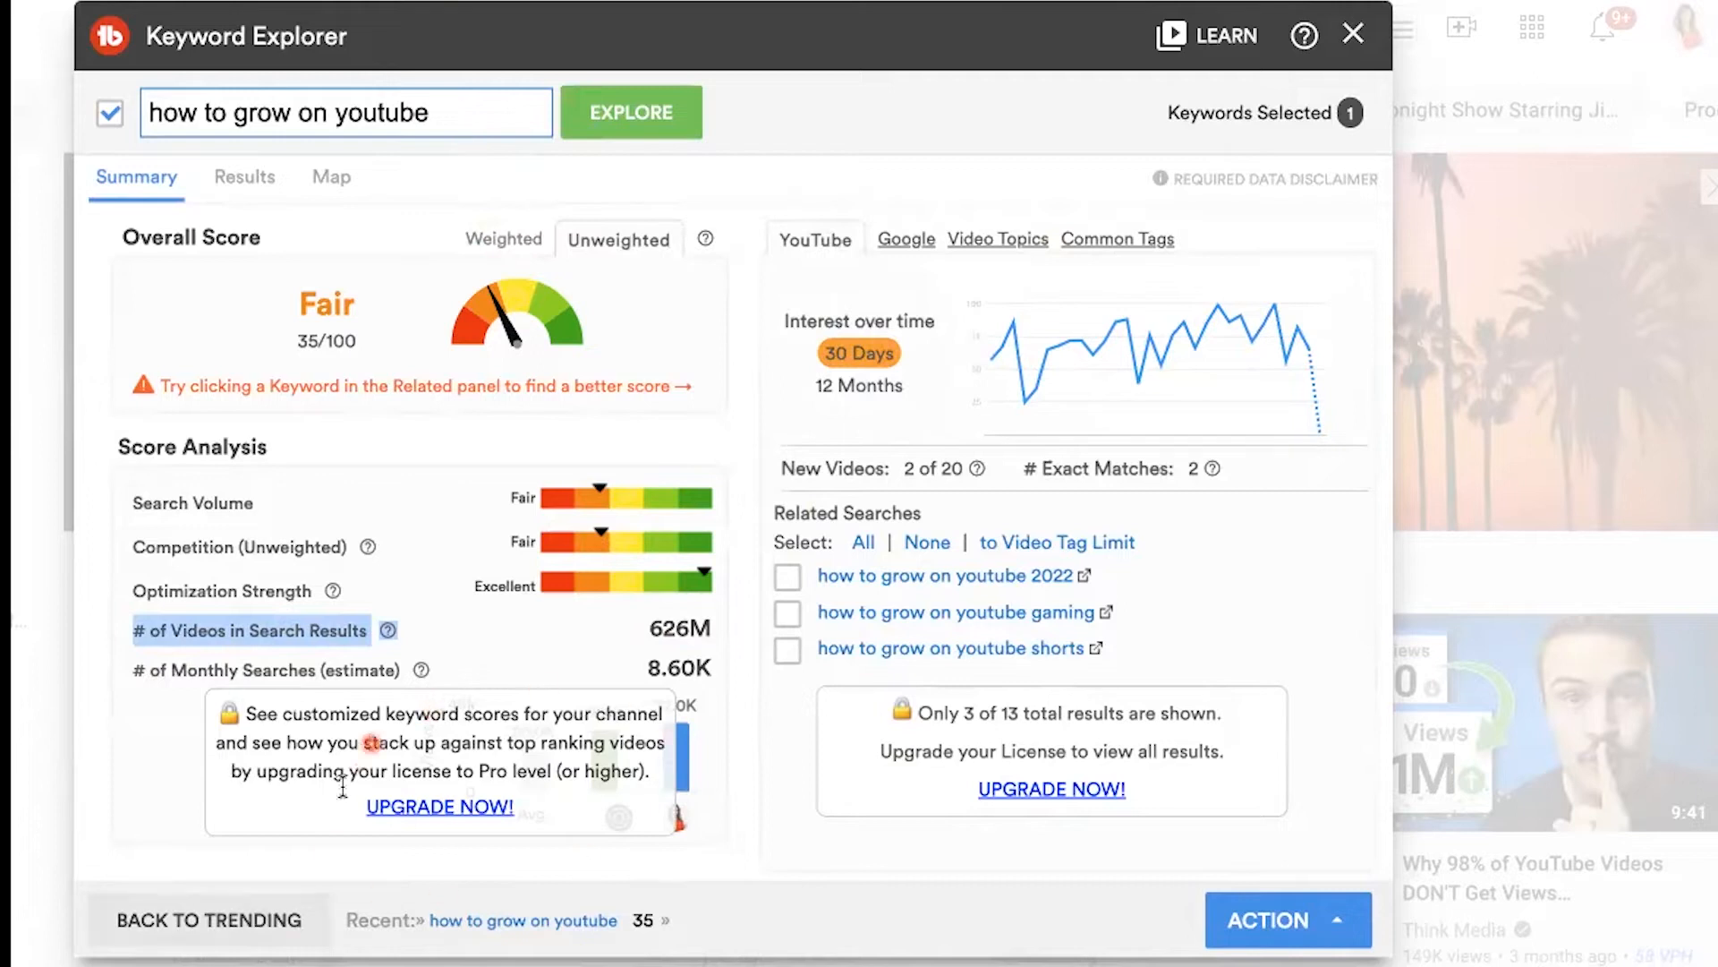
mouse_move(400, 882)
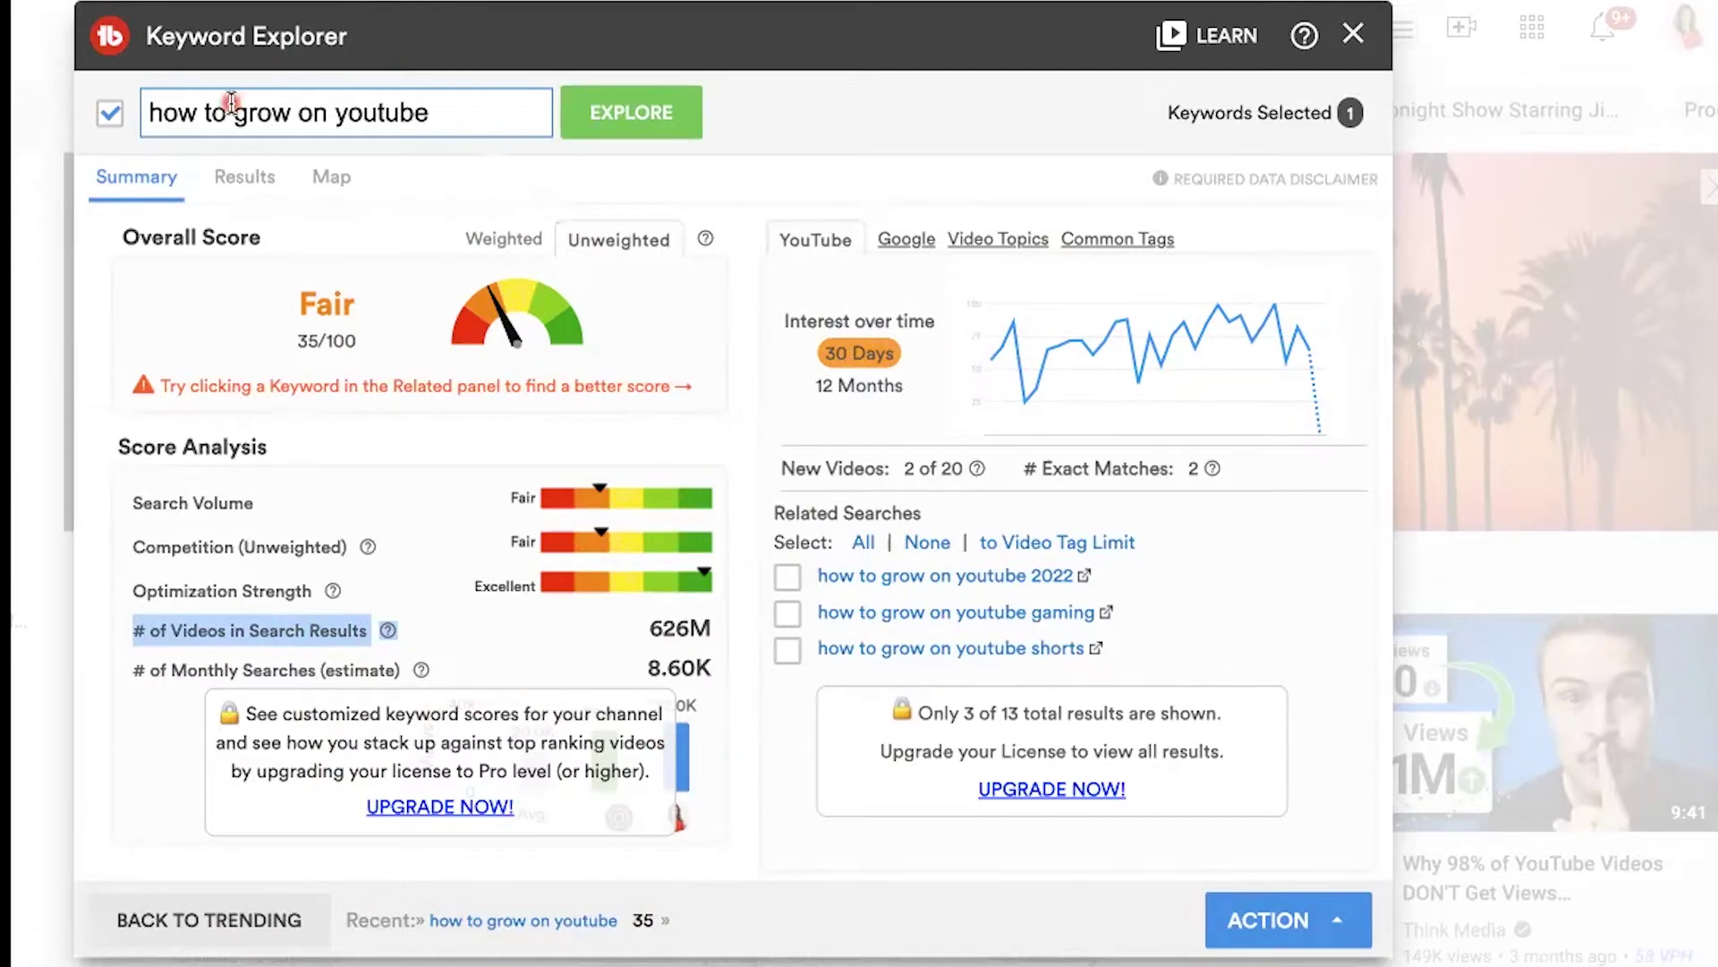
mouse_move(713, 408)
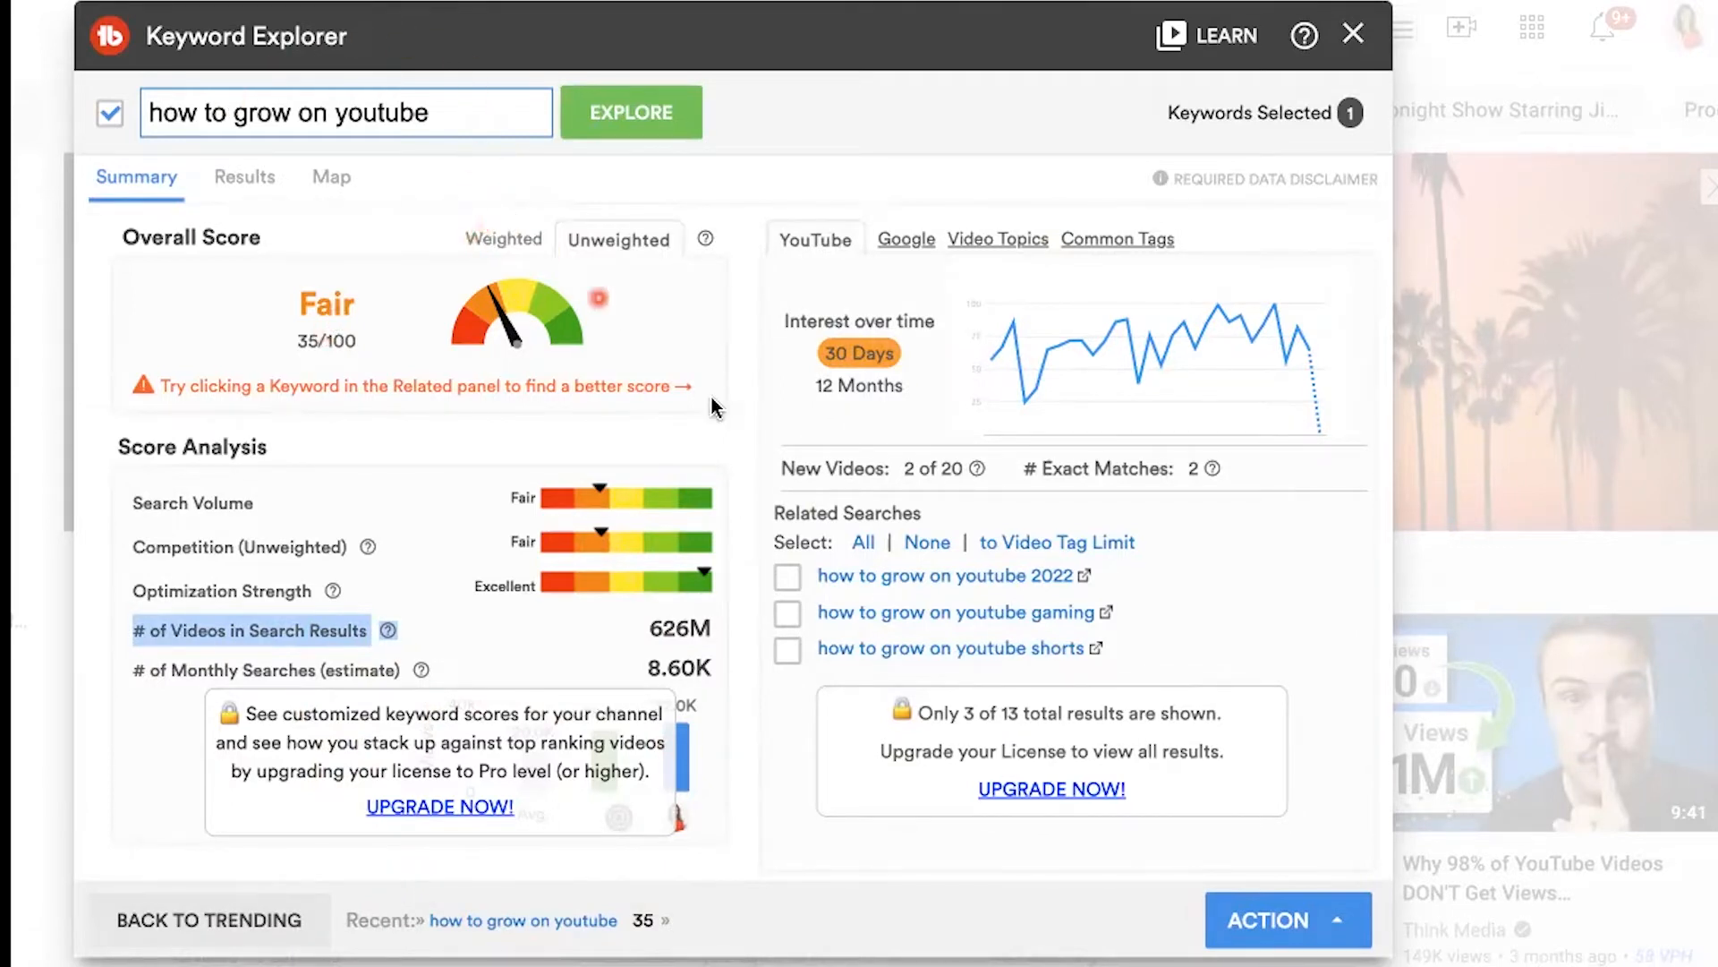
mouse_move(761, 589)
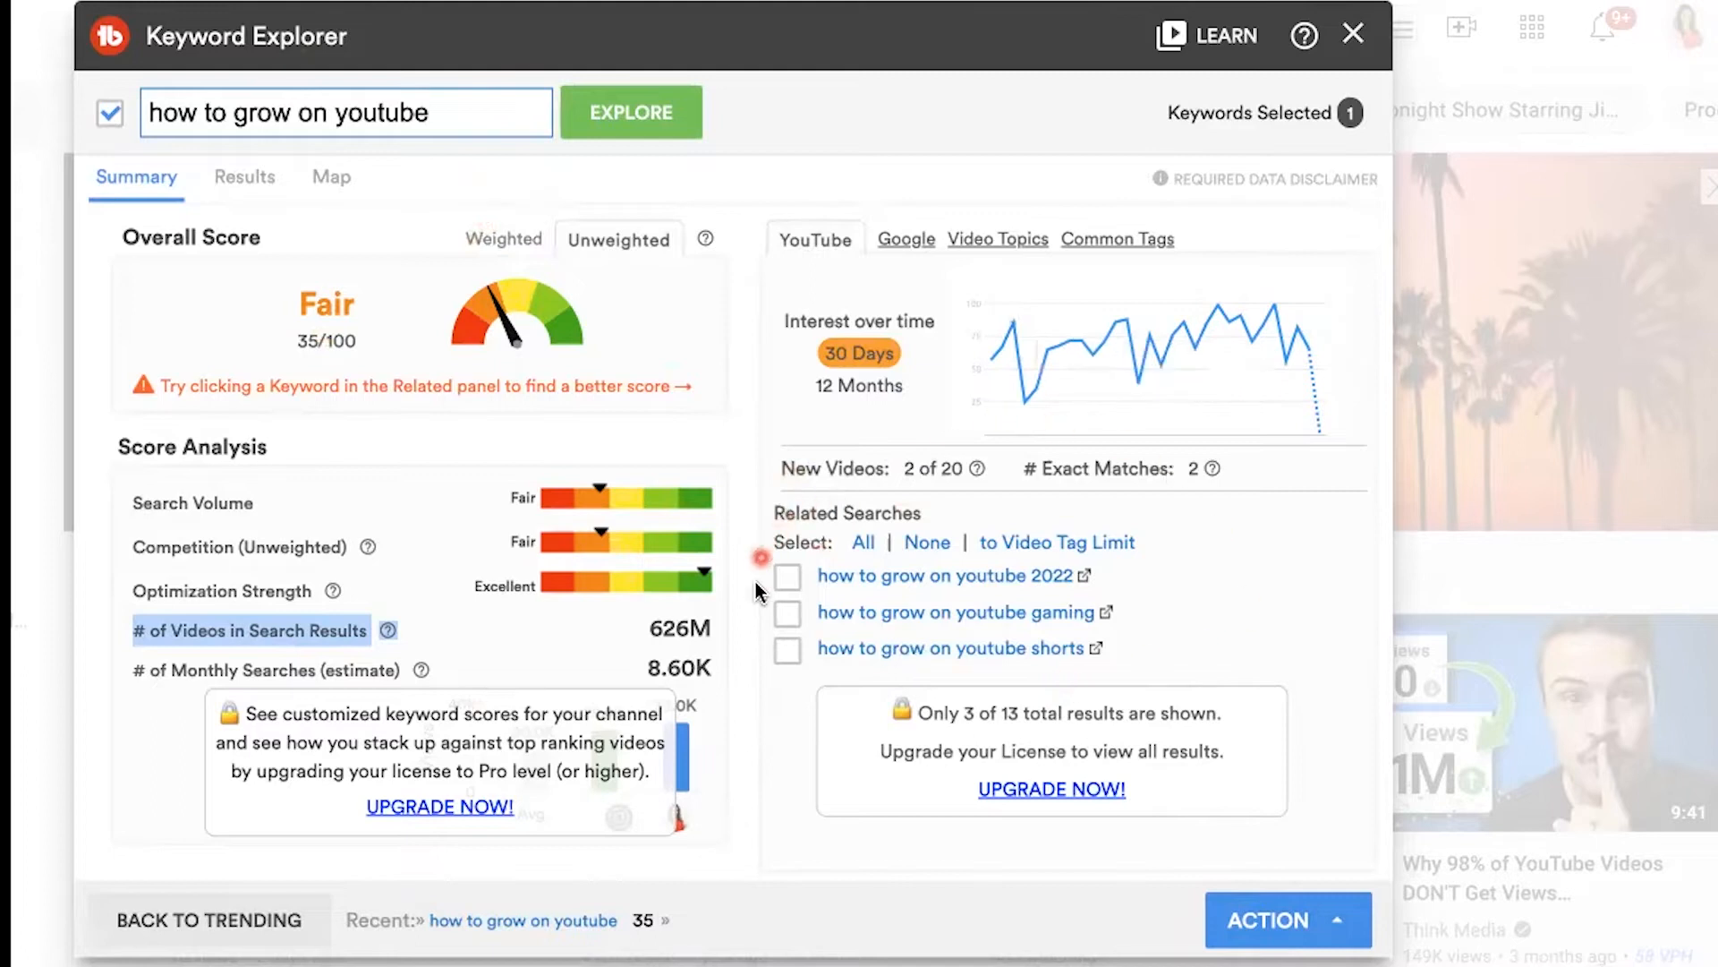
mouse_move(1041, 611)
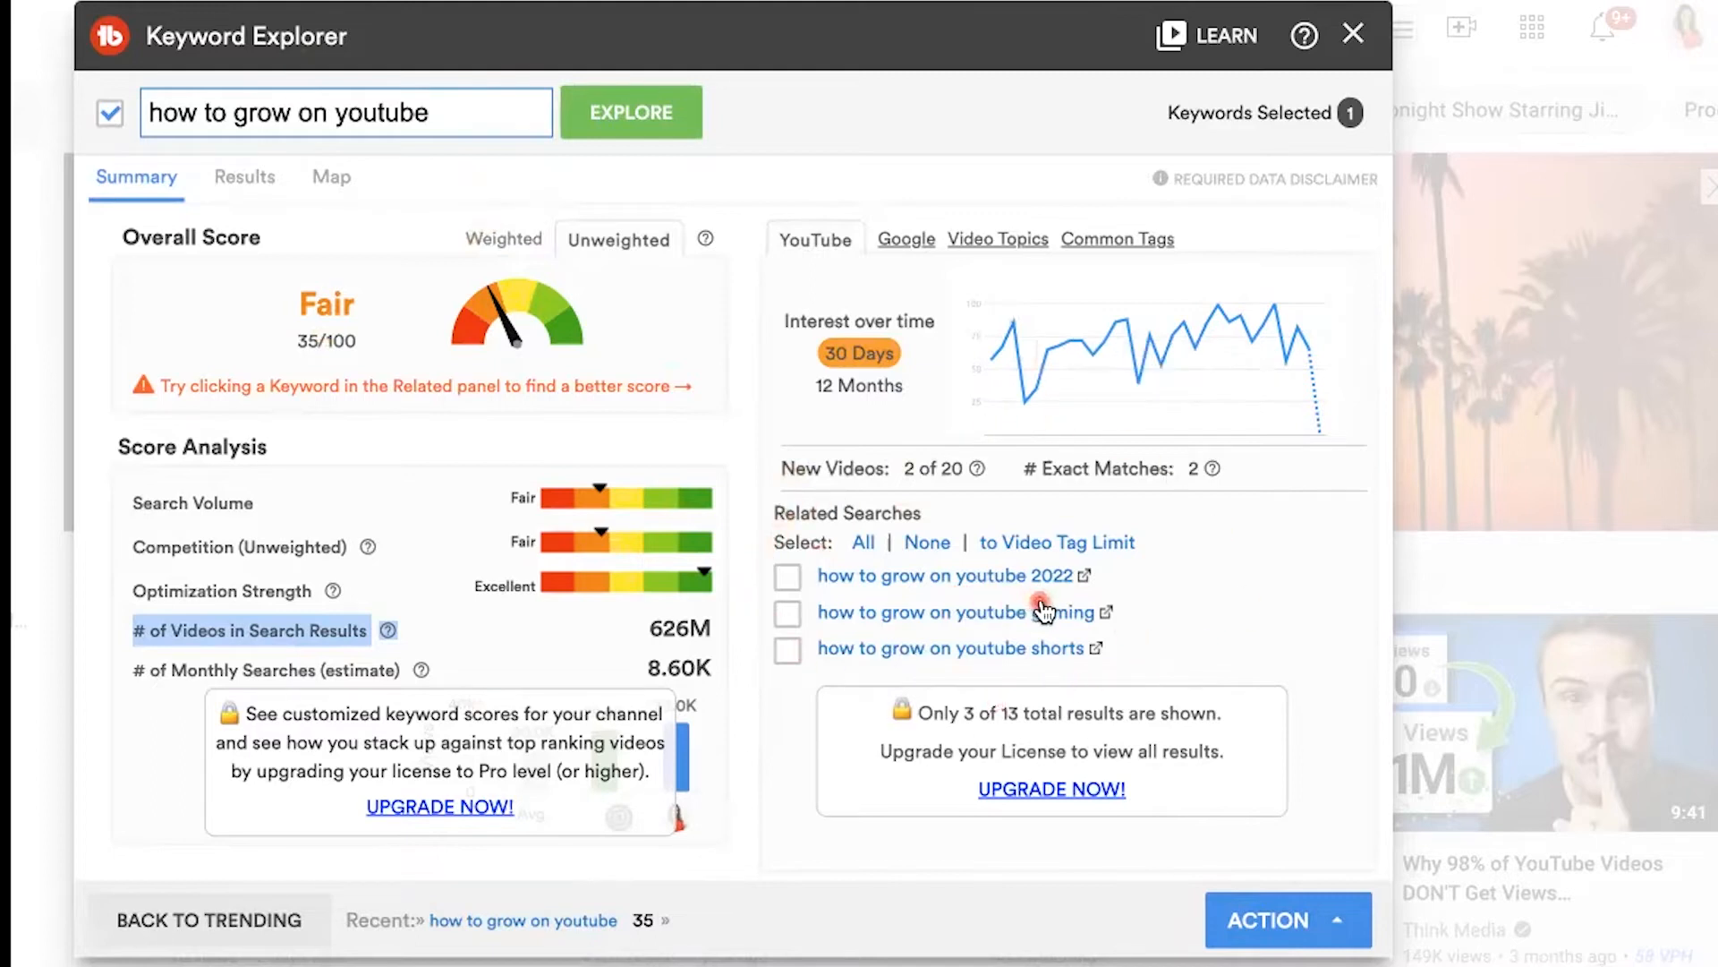
click(466, 112)
text( 2022)
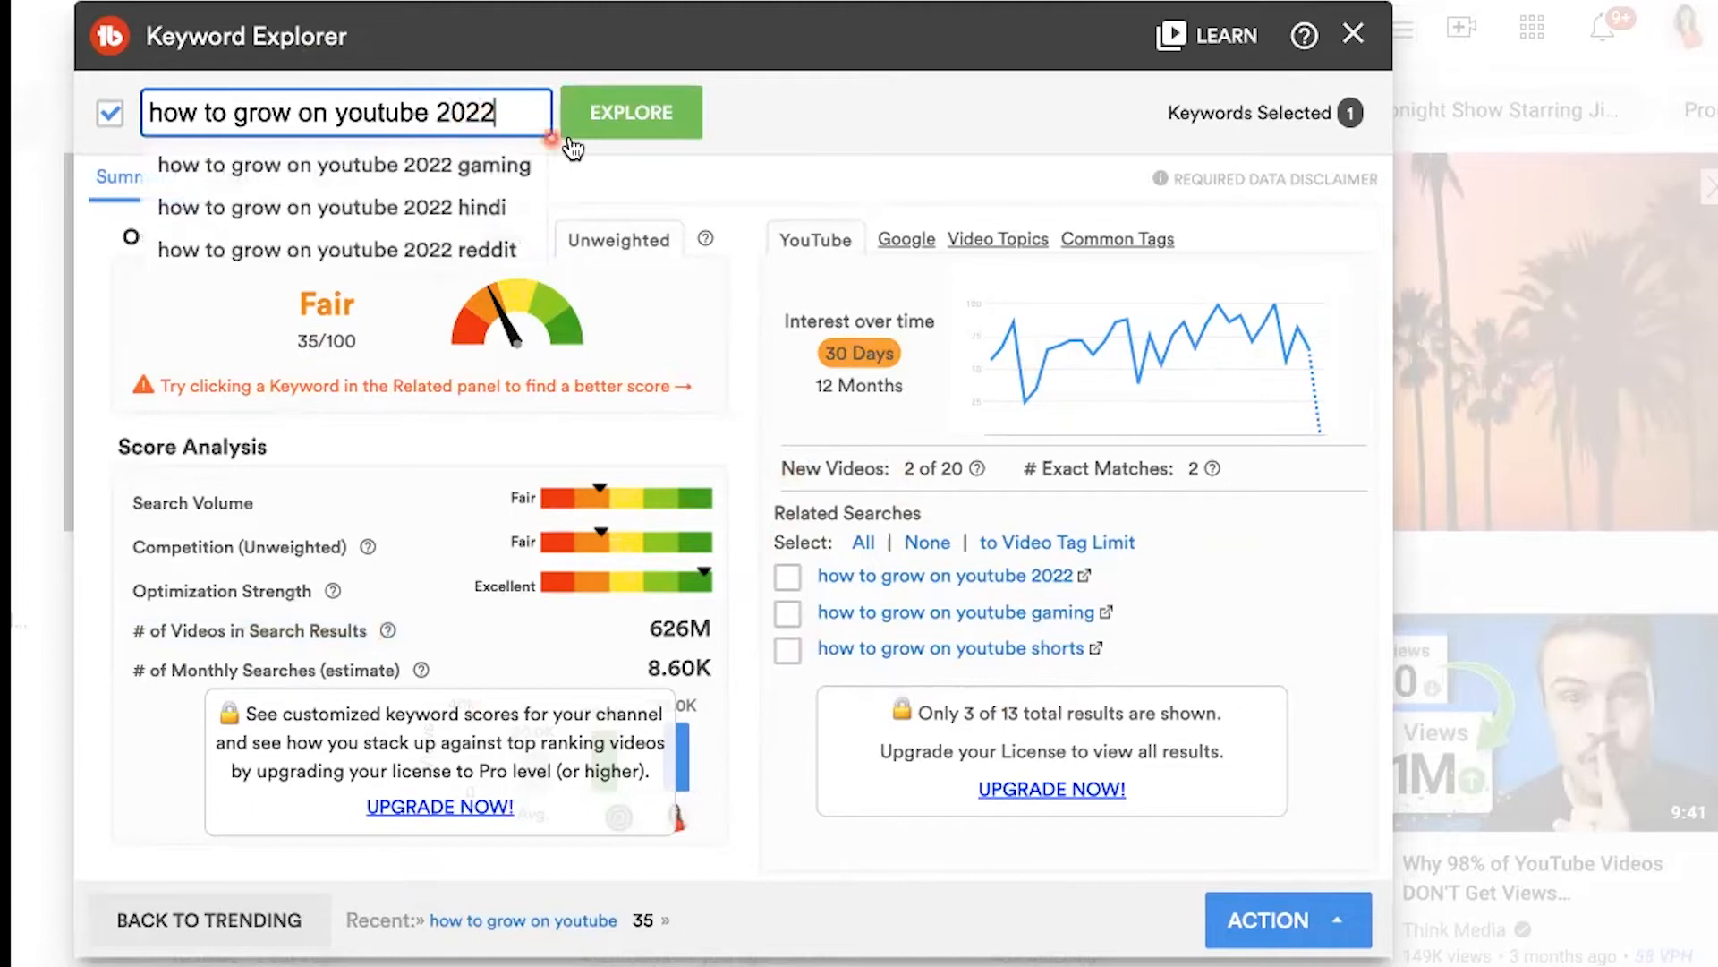
Step: Score 'how to grow on youtube 2022': Excellent 100/100 with 472M videos
click(630, 112)
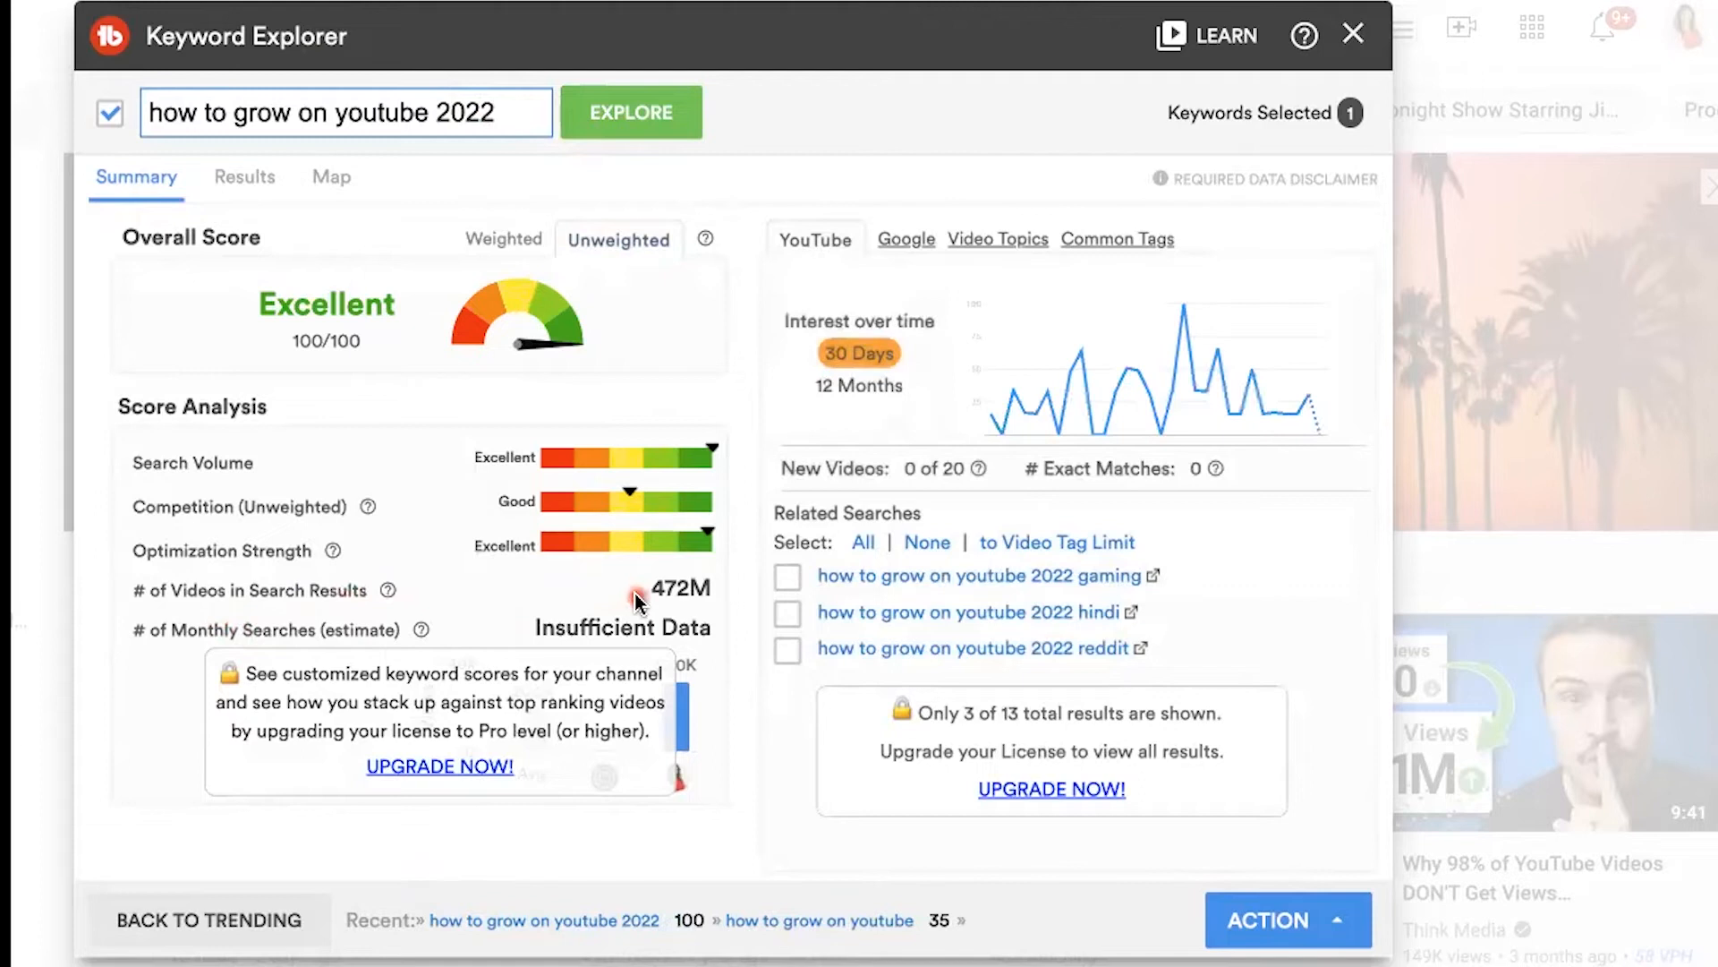
mouse_move(624, 509)
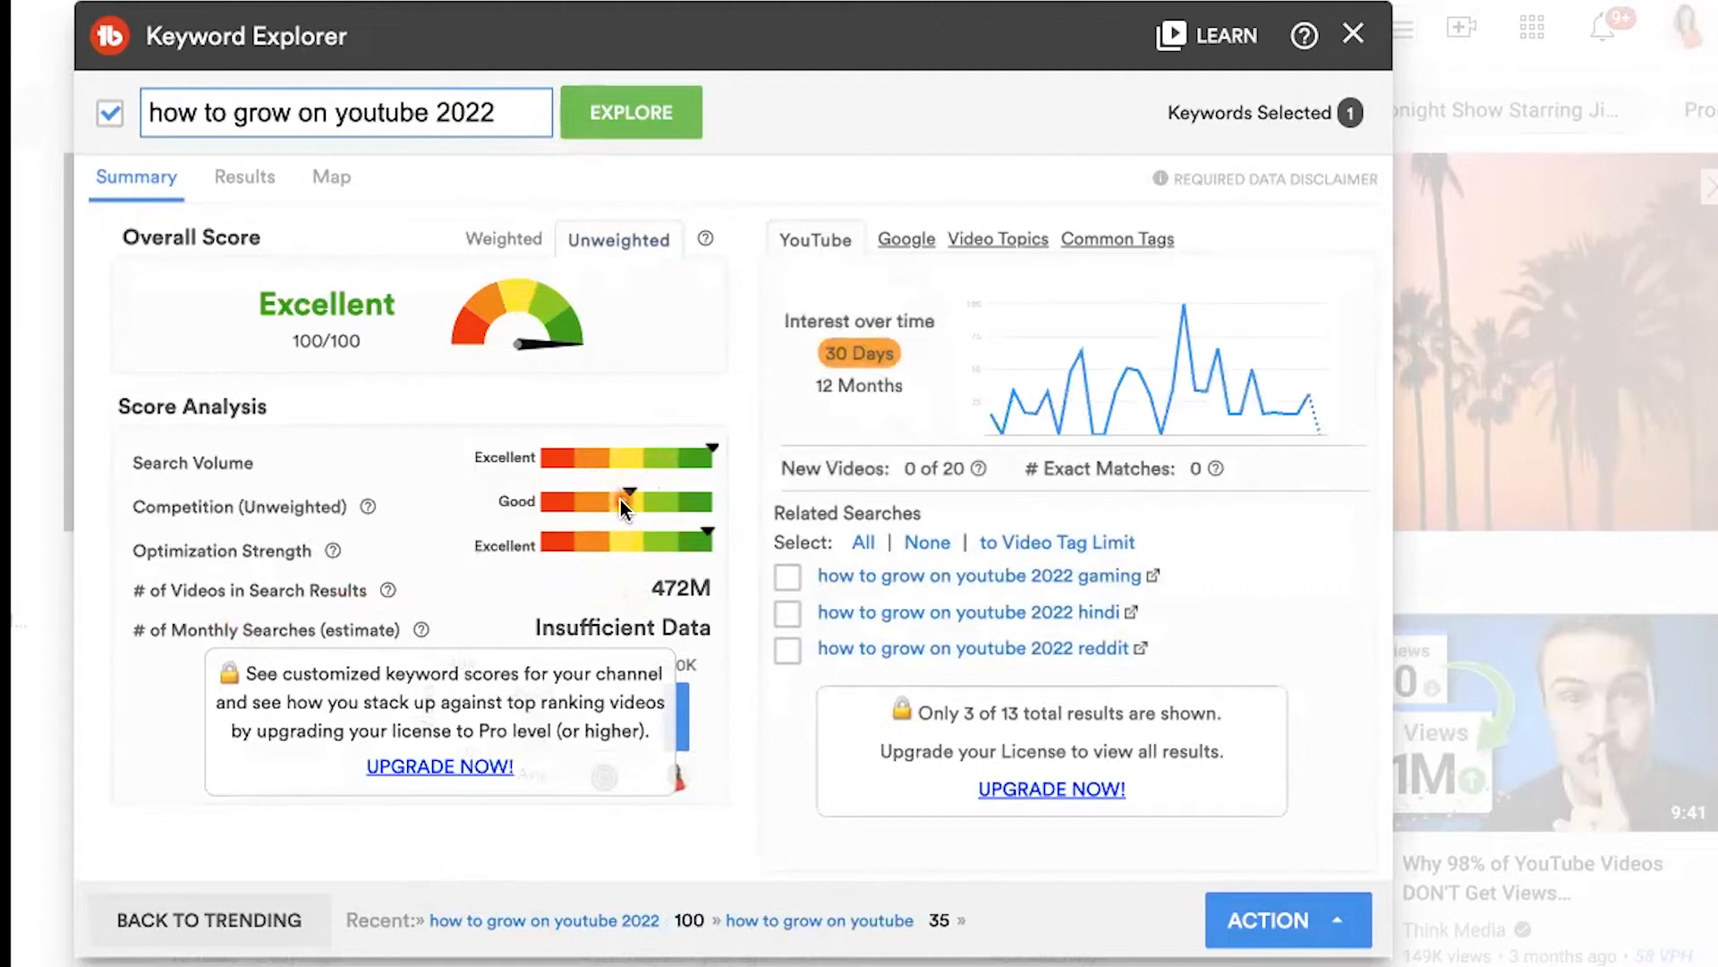
mouse_move(630, 515)
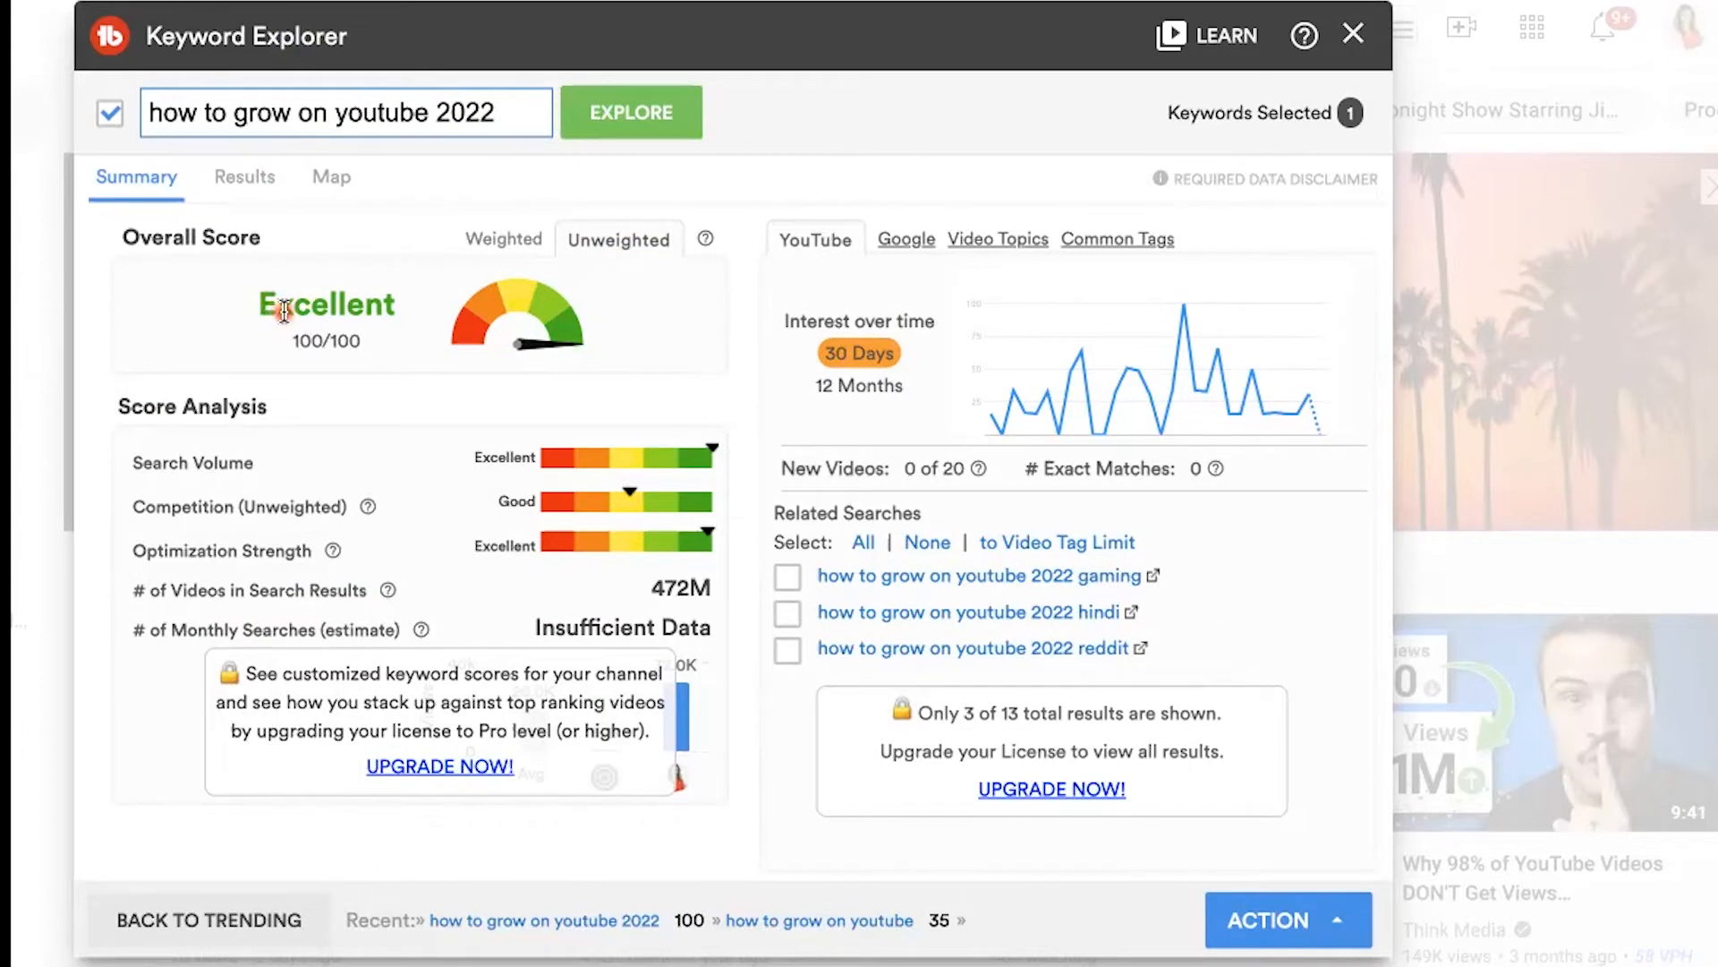
mouse_move(830, 269)
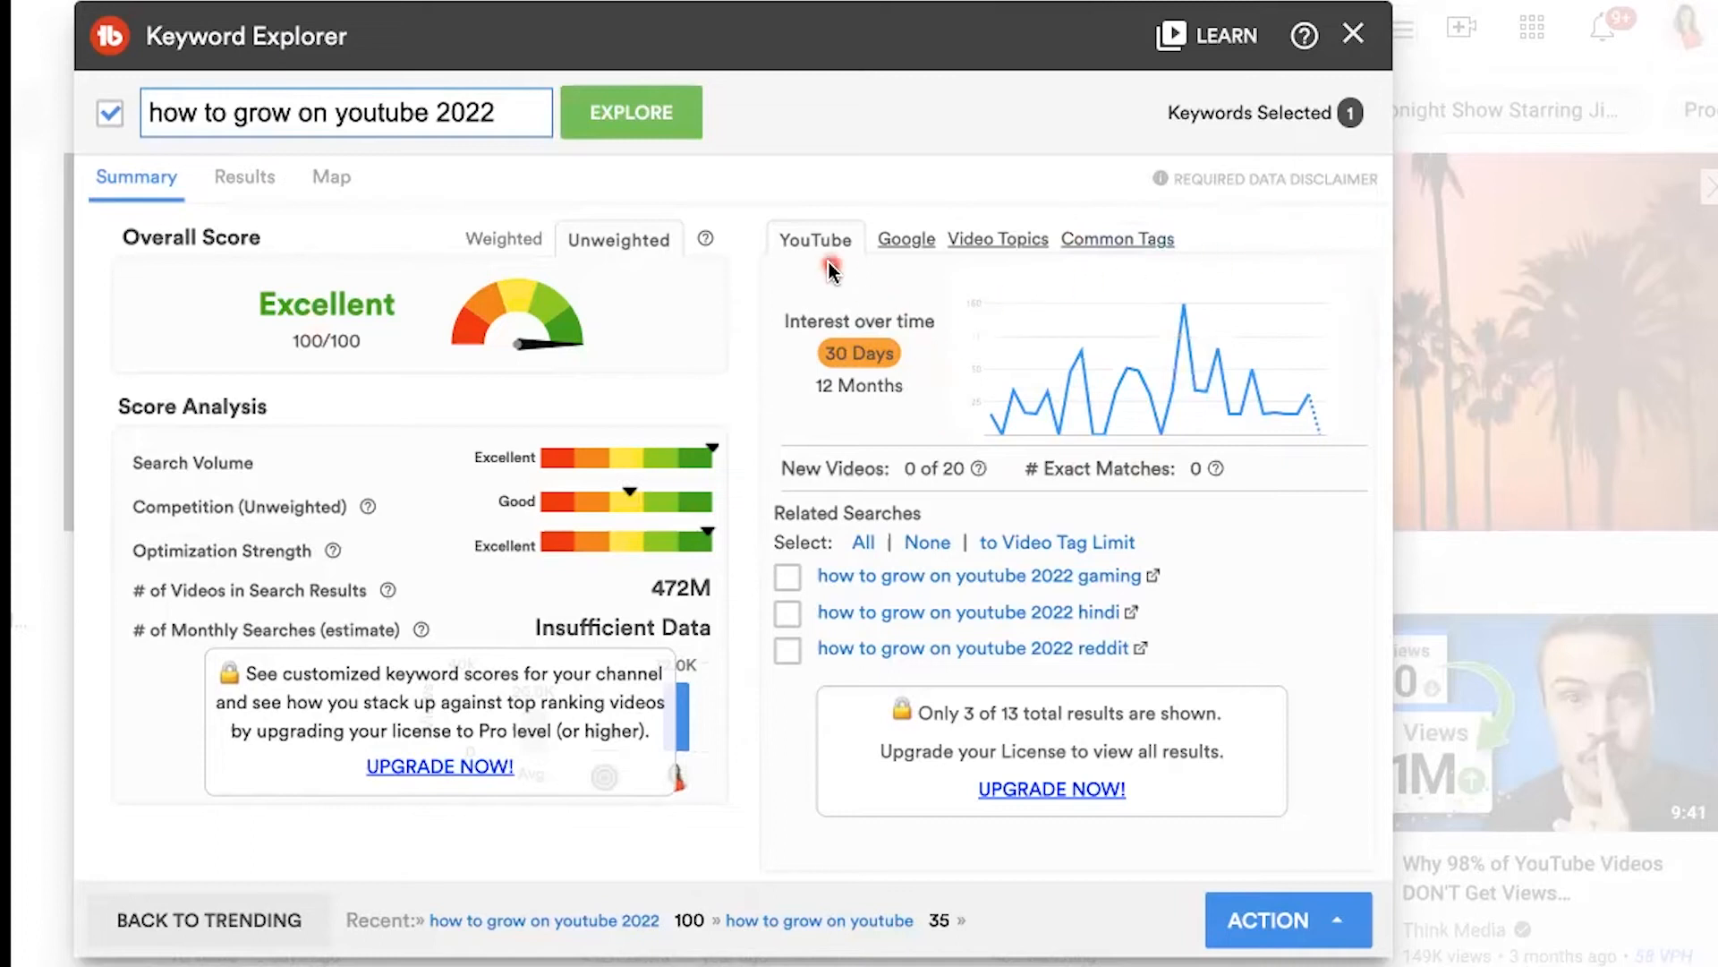
Step: Check the keyword's Google interest-over-time chart and related Google searches
click(905, 239)
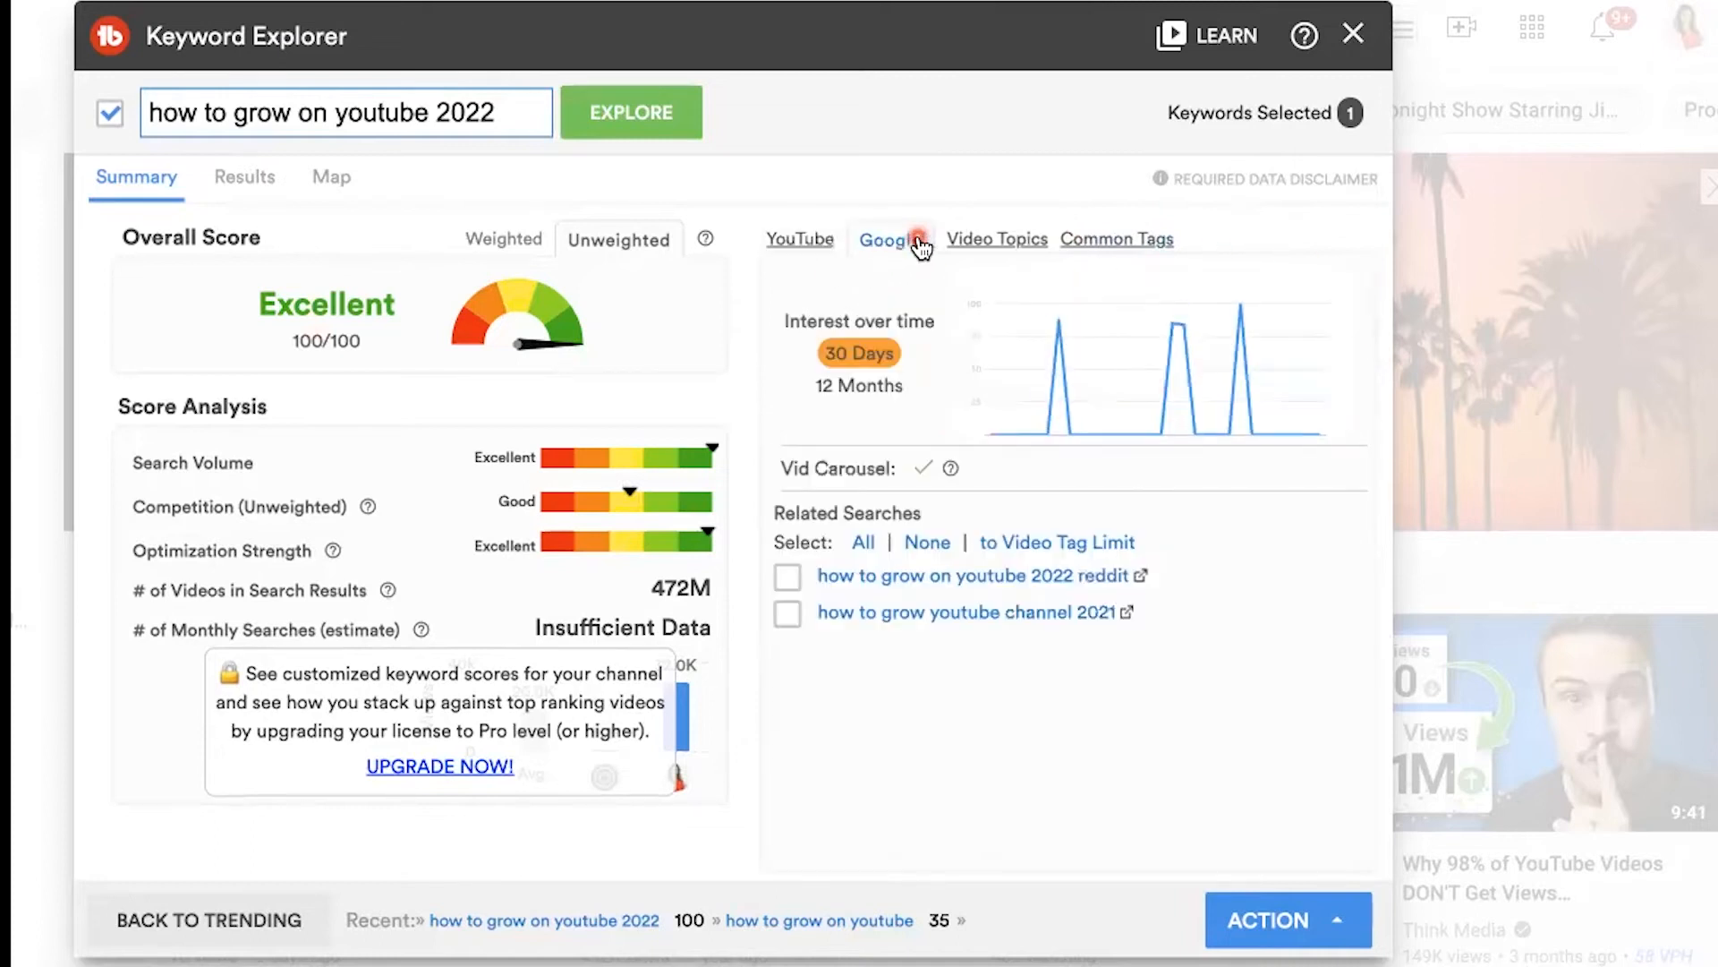
mouse_move(1192, 360)
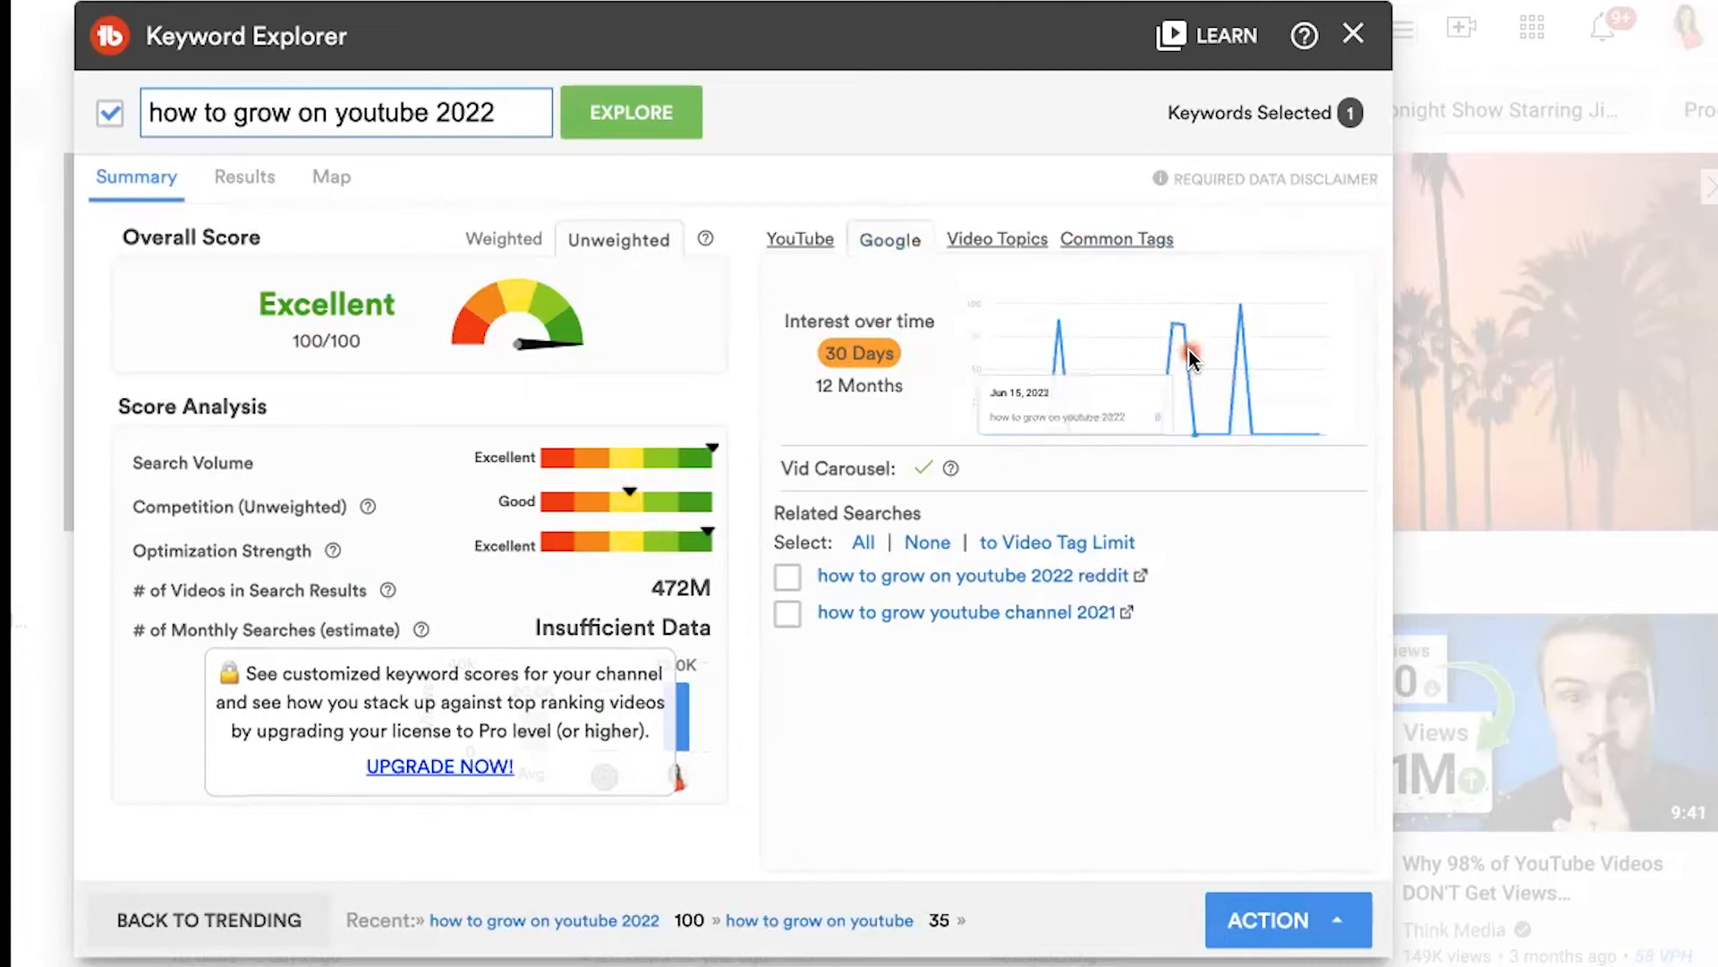
click(800, 239)
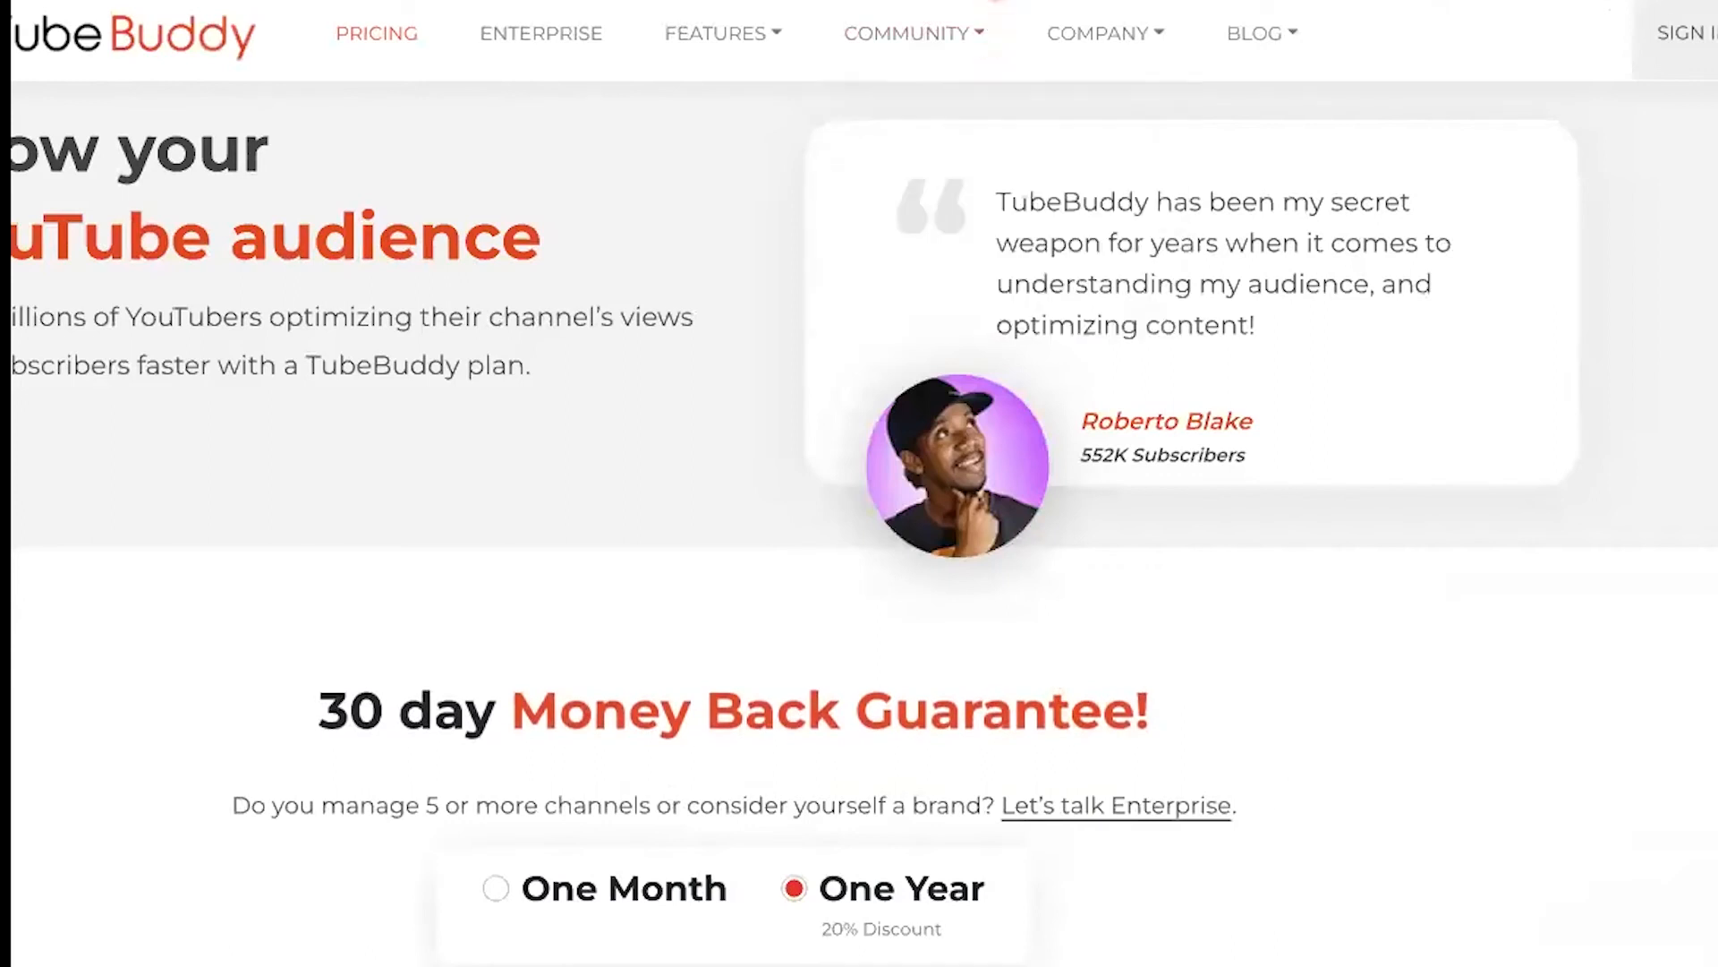
Step: Scroll the pricing page's yearly plans: Pro $7.20, Star $15.20, Legend $39.20
scroll(down, 3)
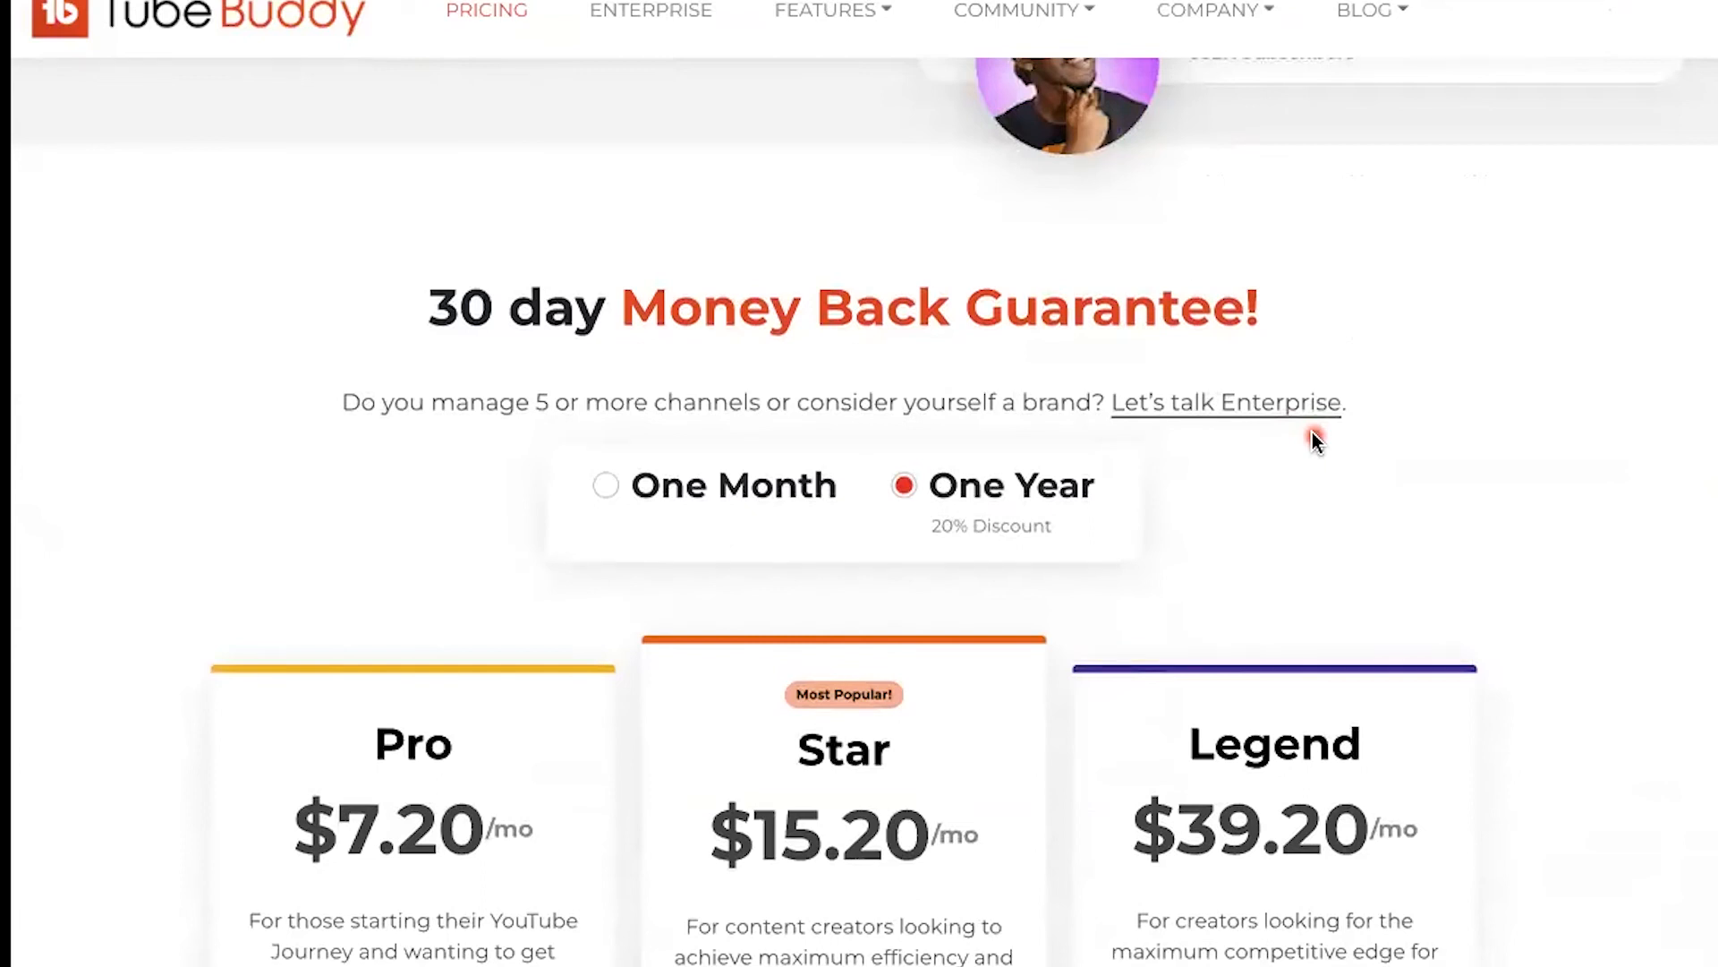
scroll(up, 3)
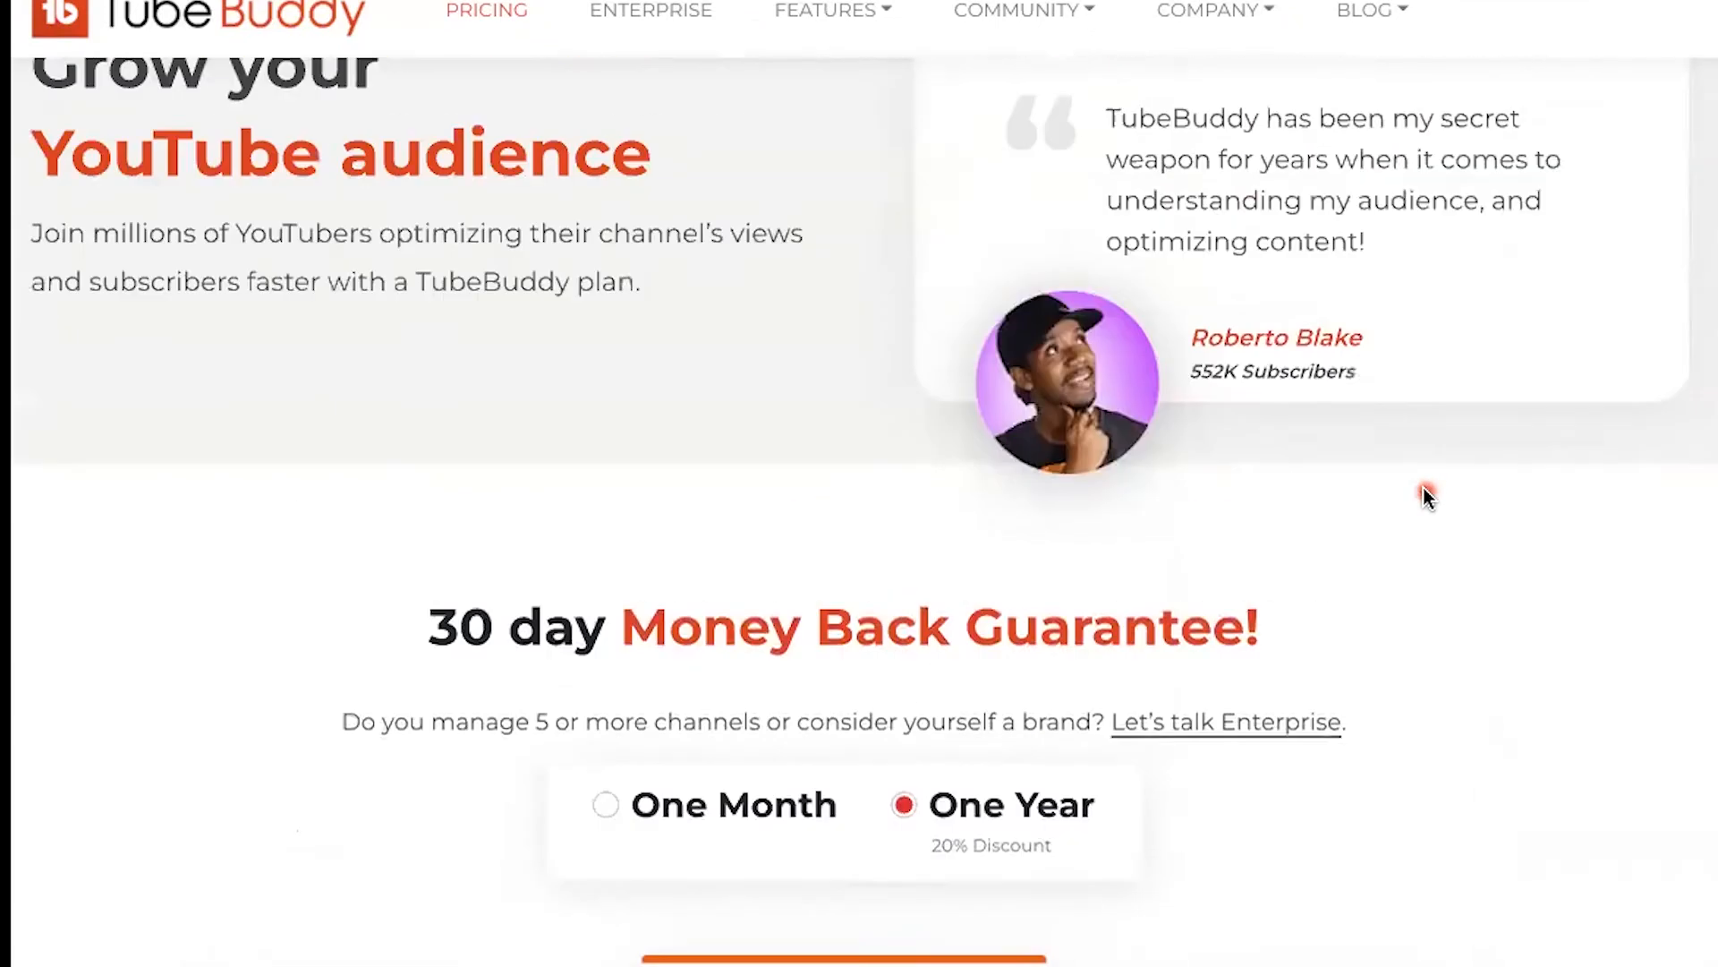
scroll(up, 3)
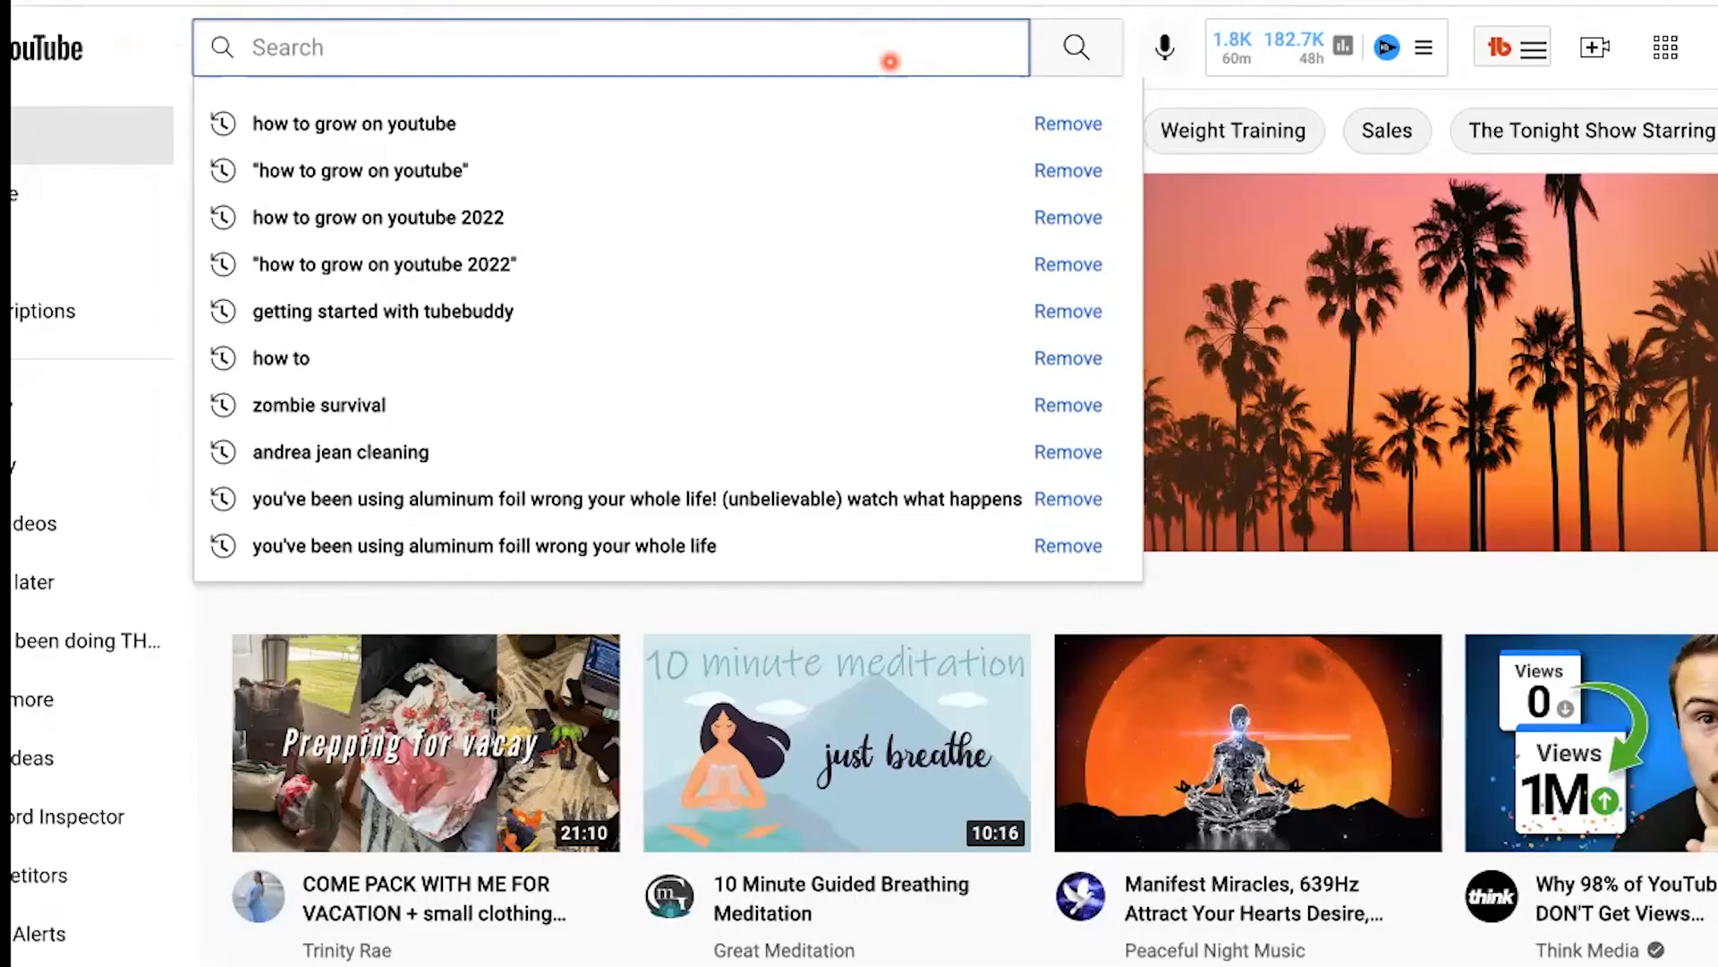
Step: Search YouTube for 'how to grow on youtube 2022' and scroll the results
text(how to grow)
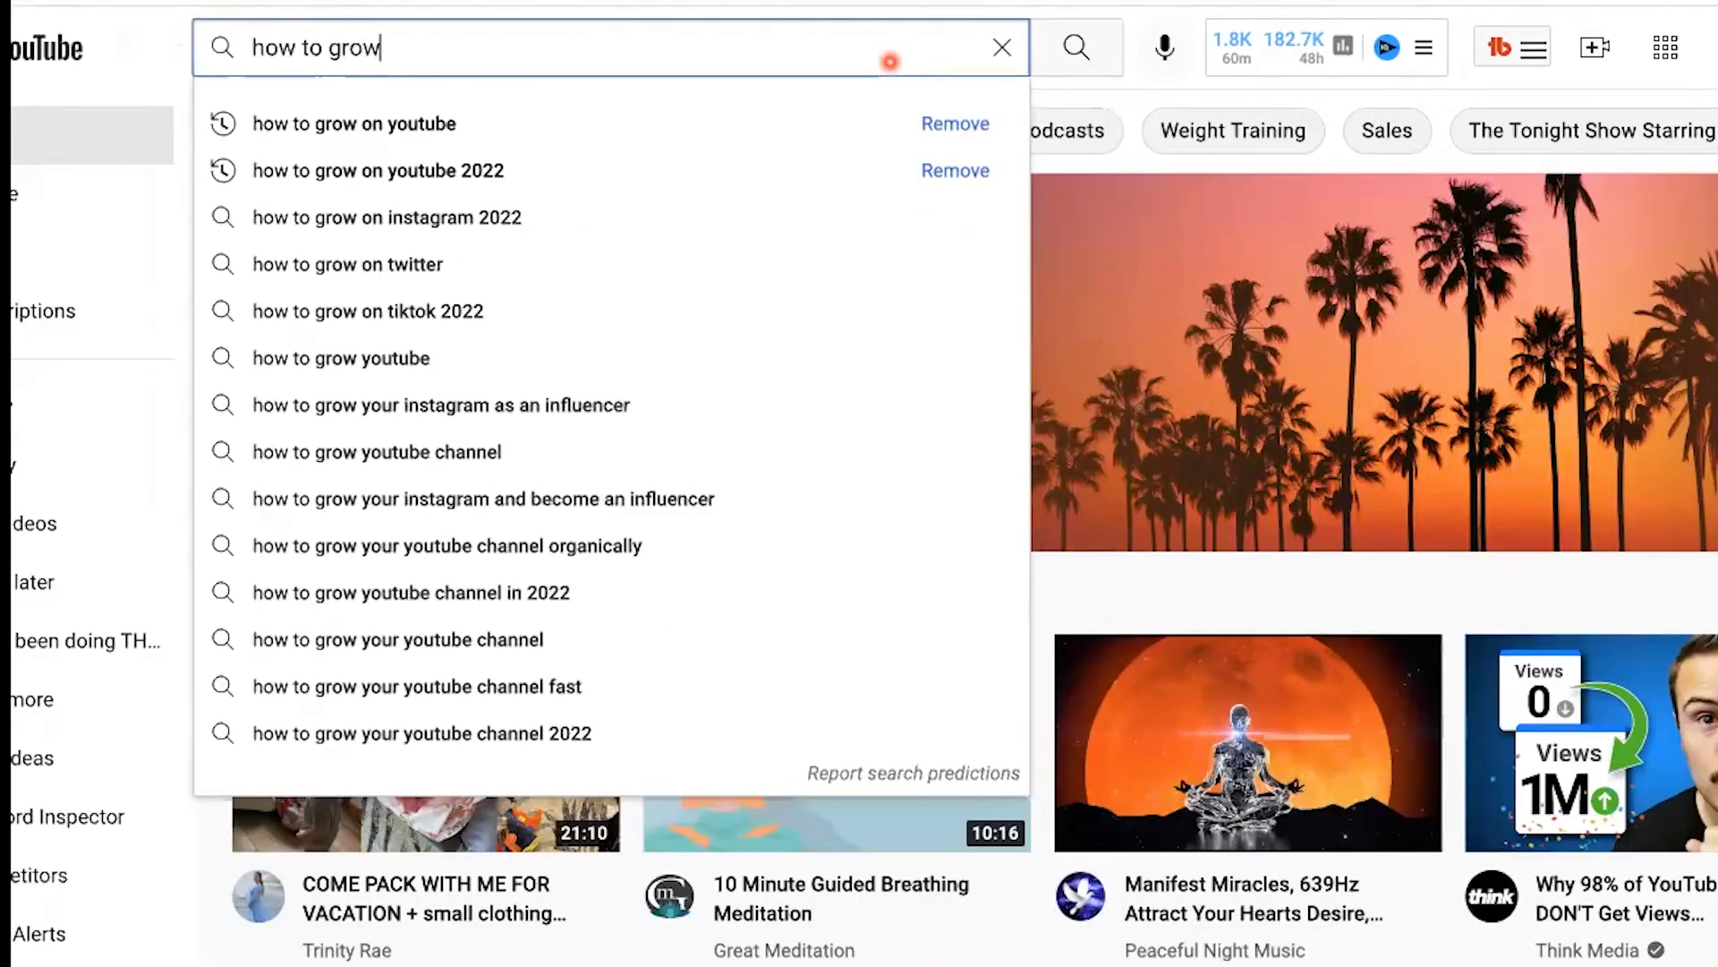
mouse_move(433, 122)
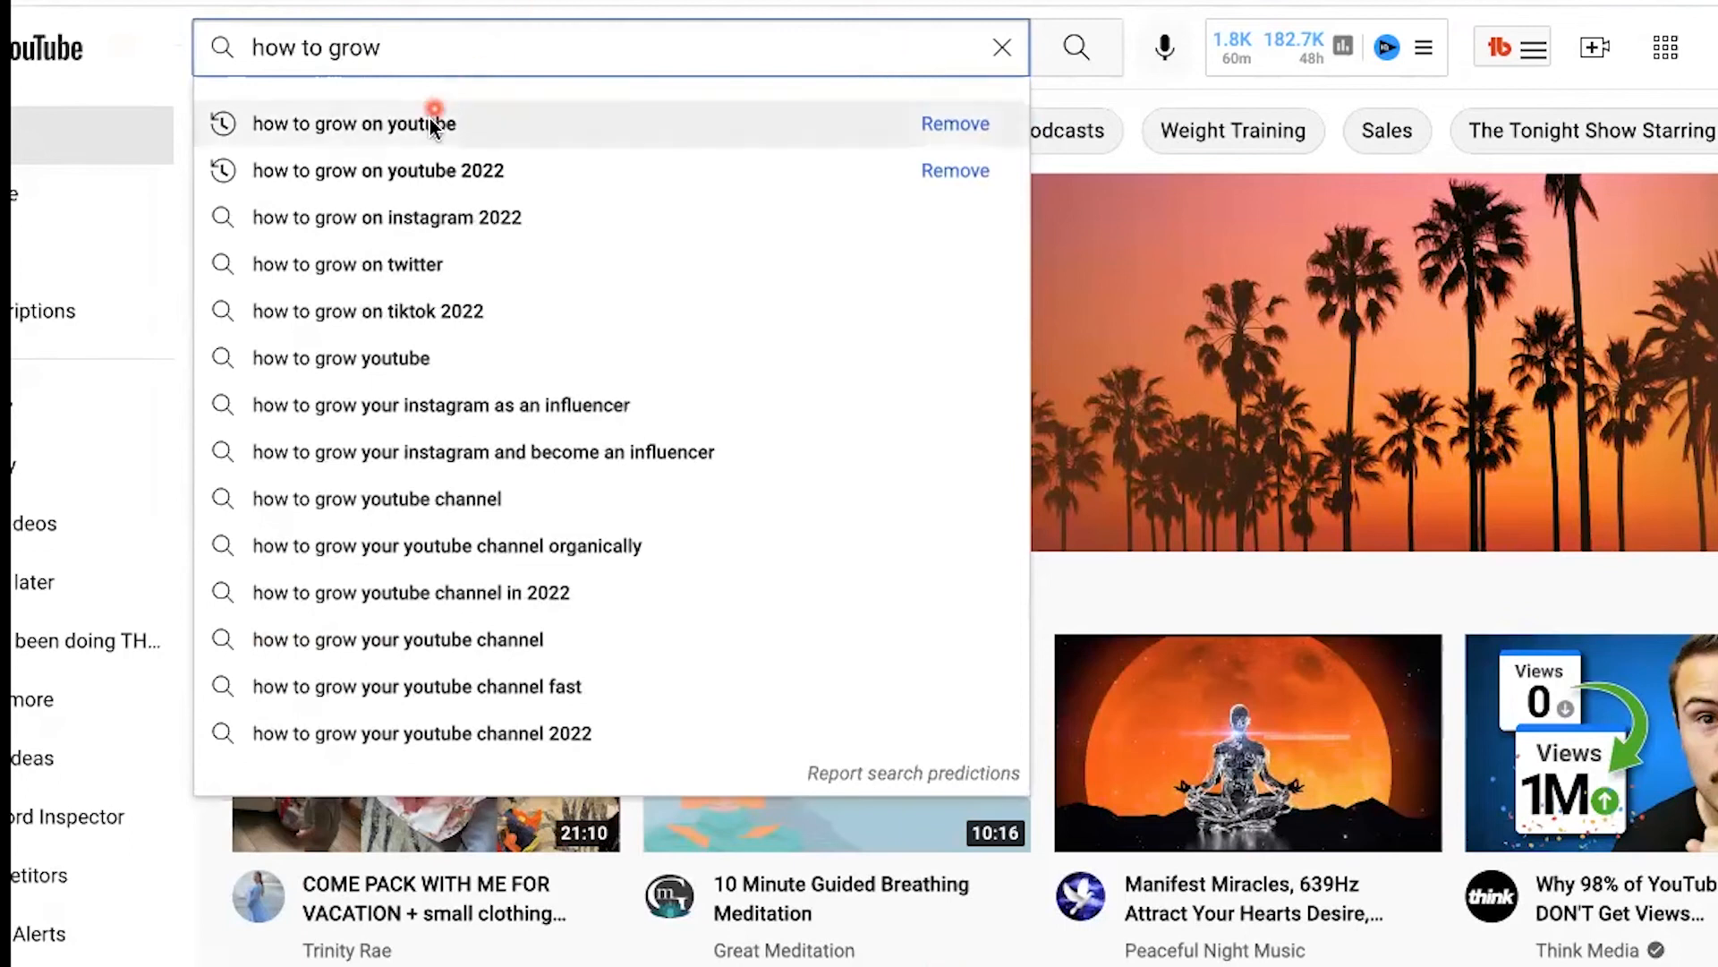
click(376, 171)
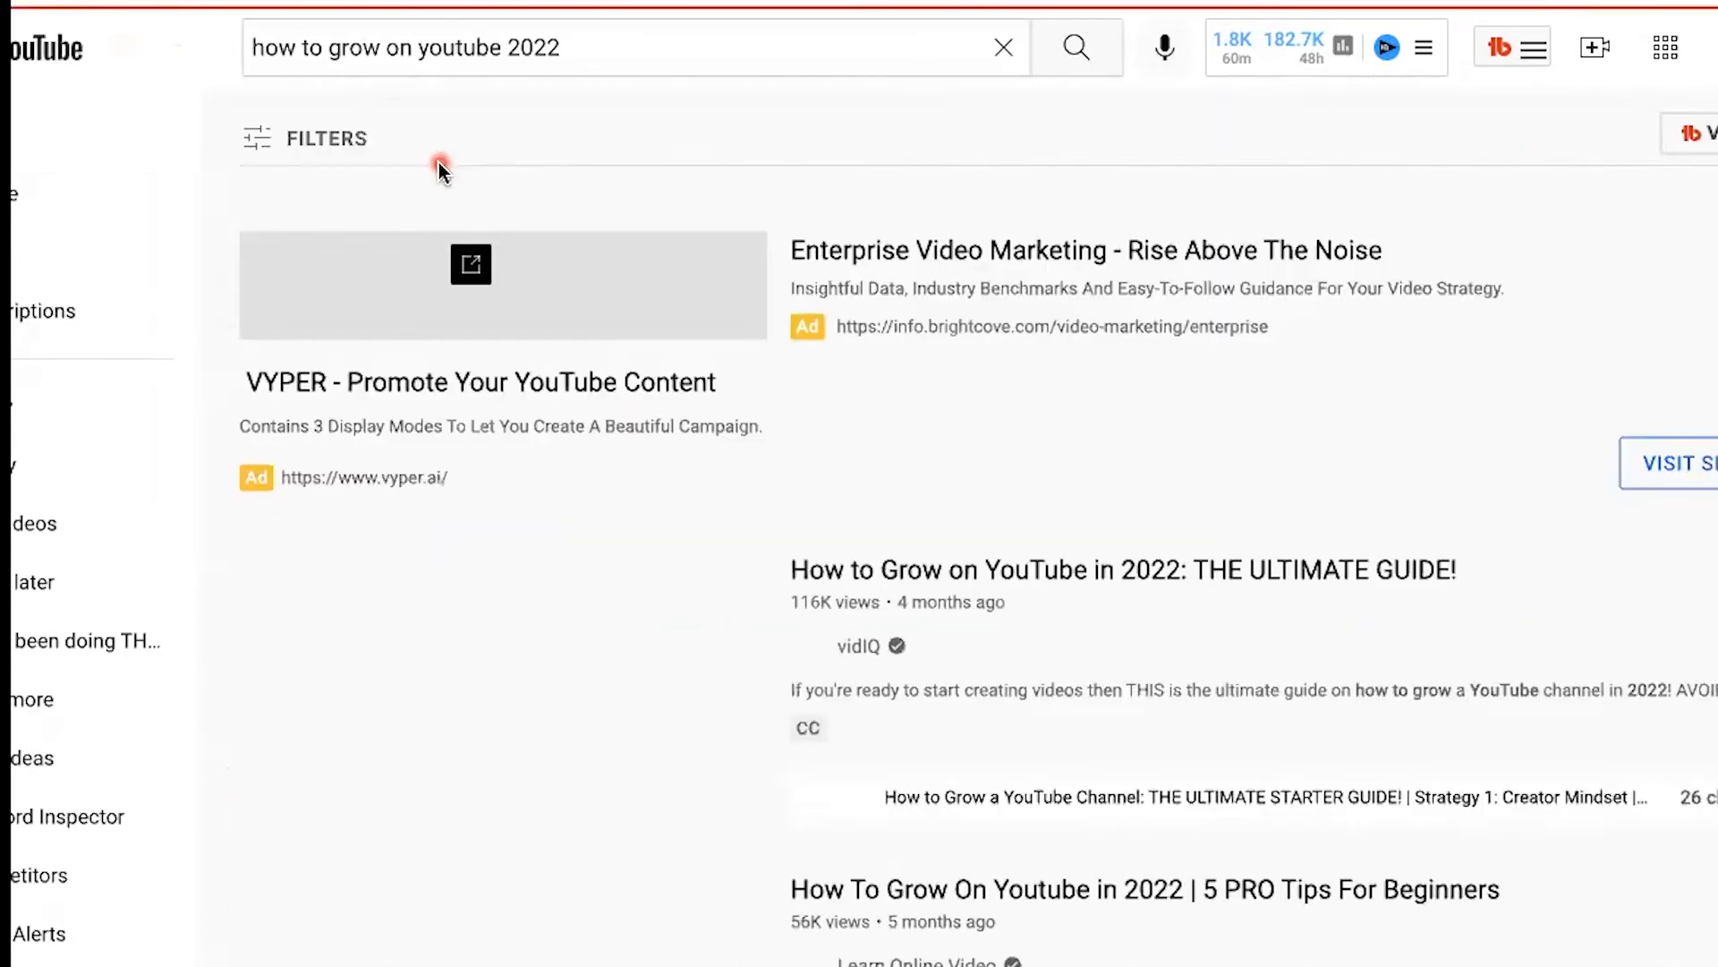
scroll(down, 3)
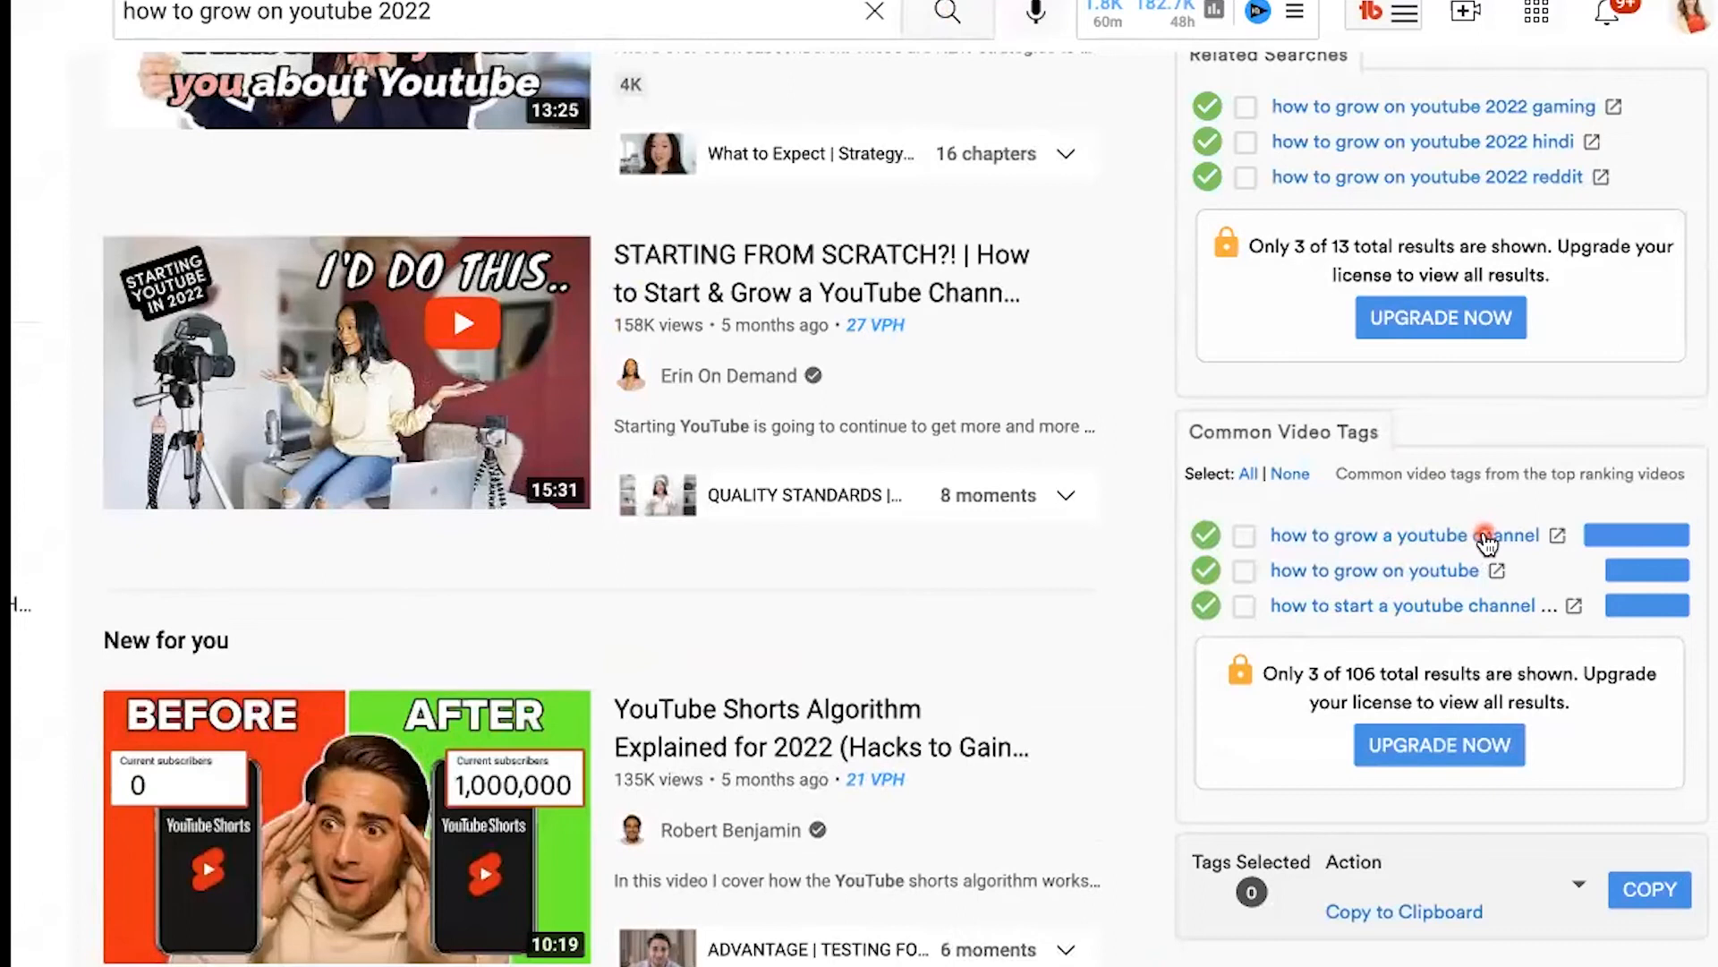
mouse_move(1424, 586)
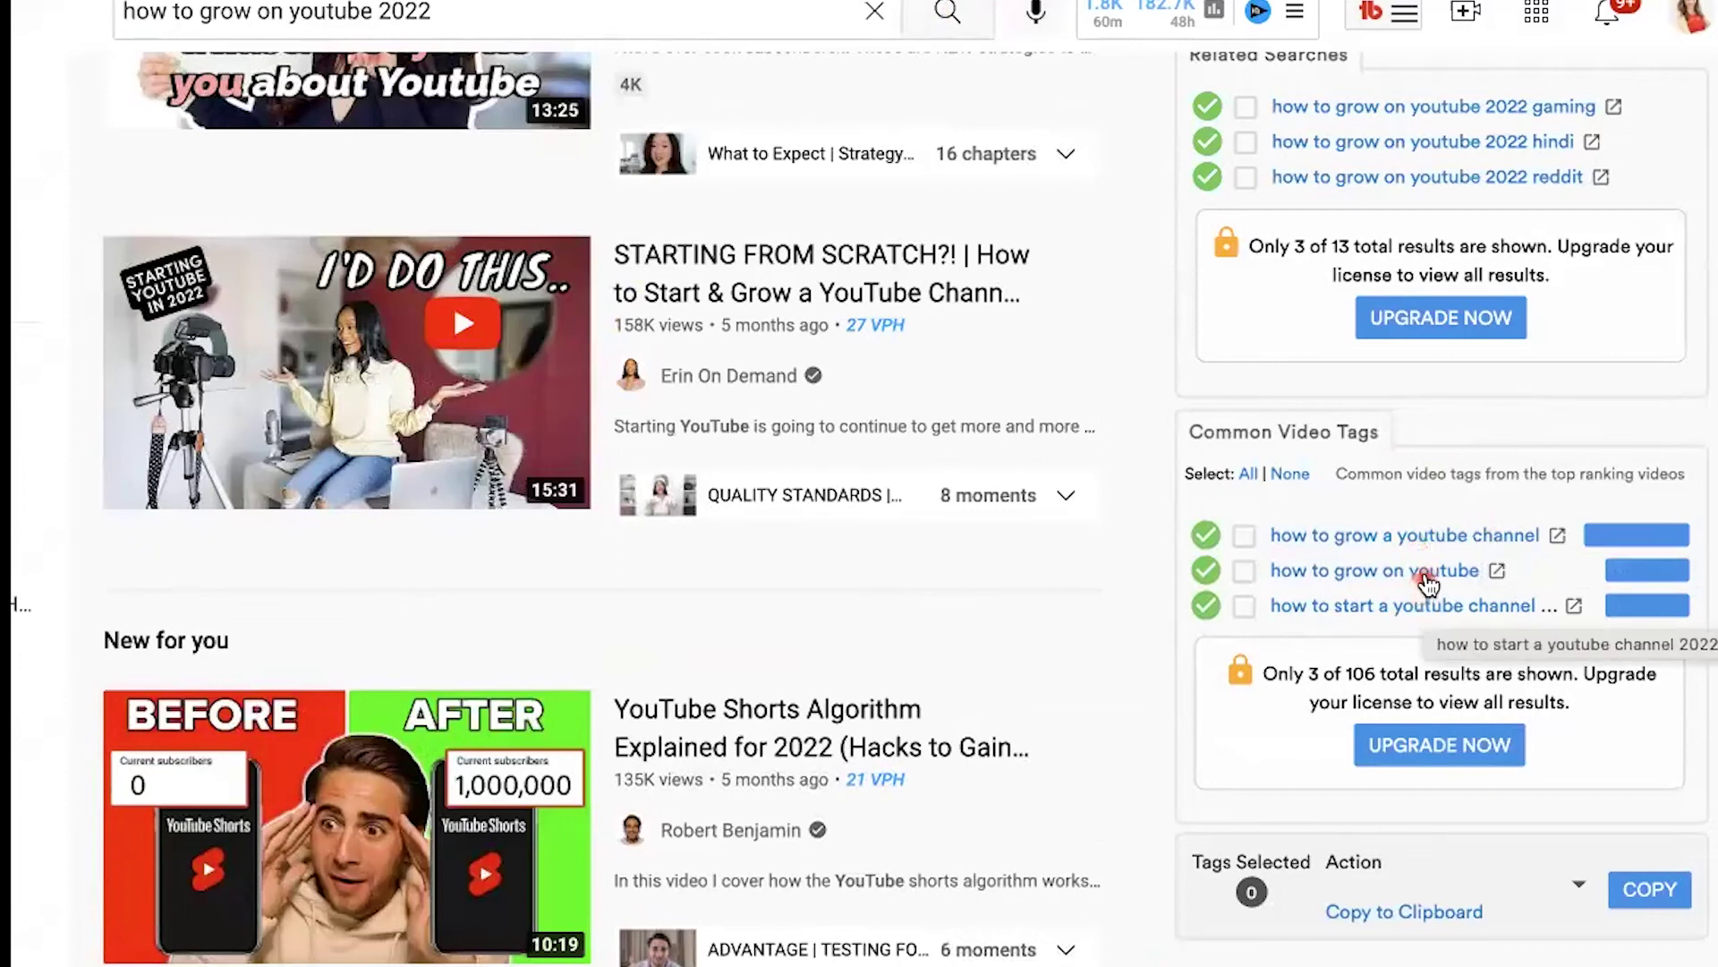
mouse_move(1468, 609)
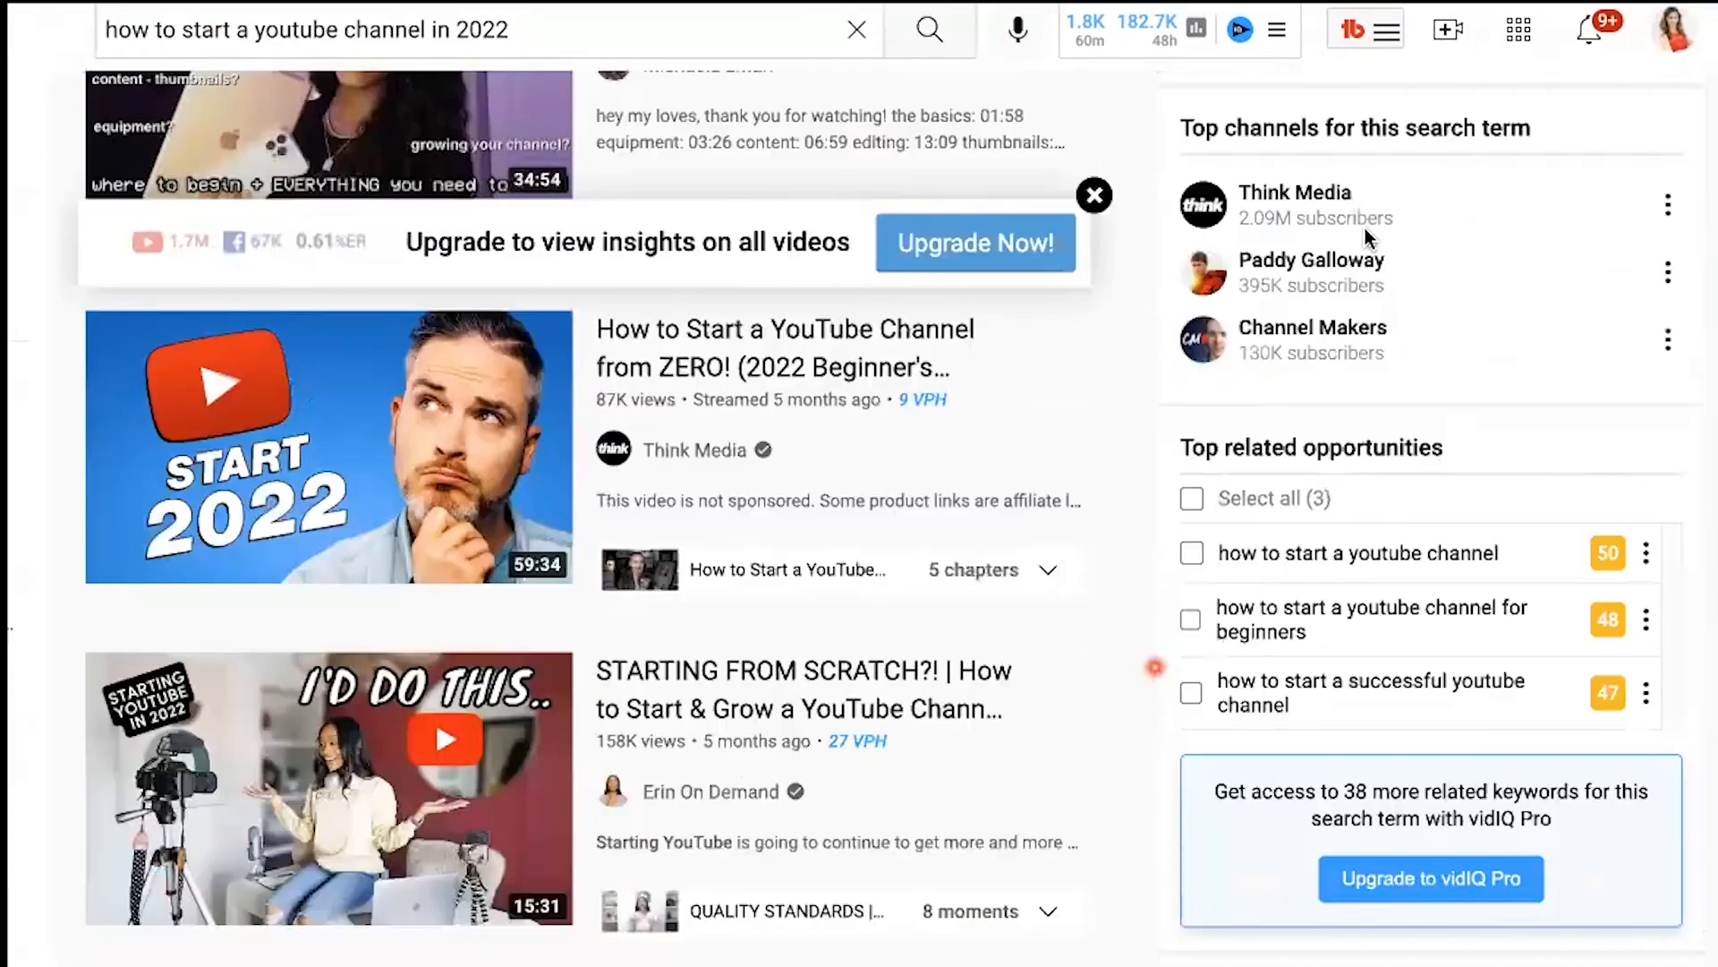
mouse_move(1227, 630)
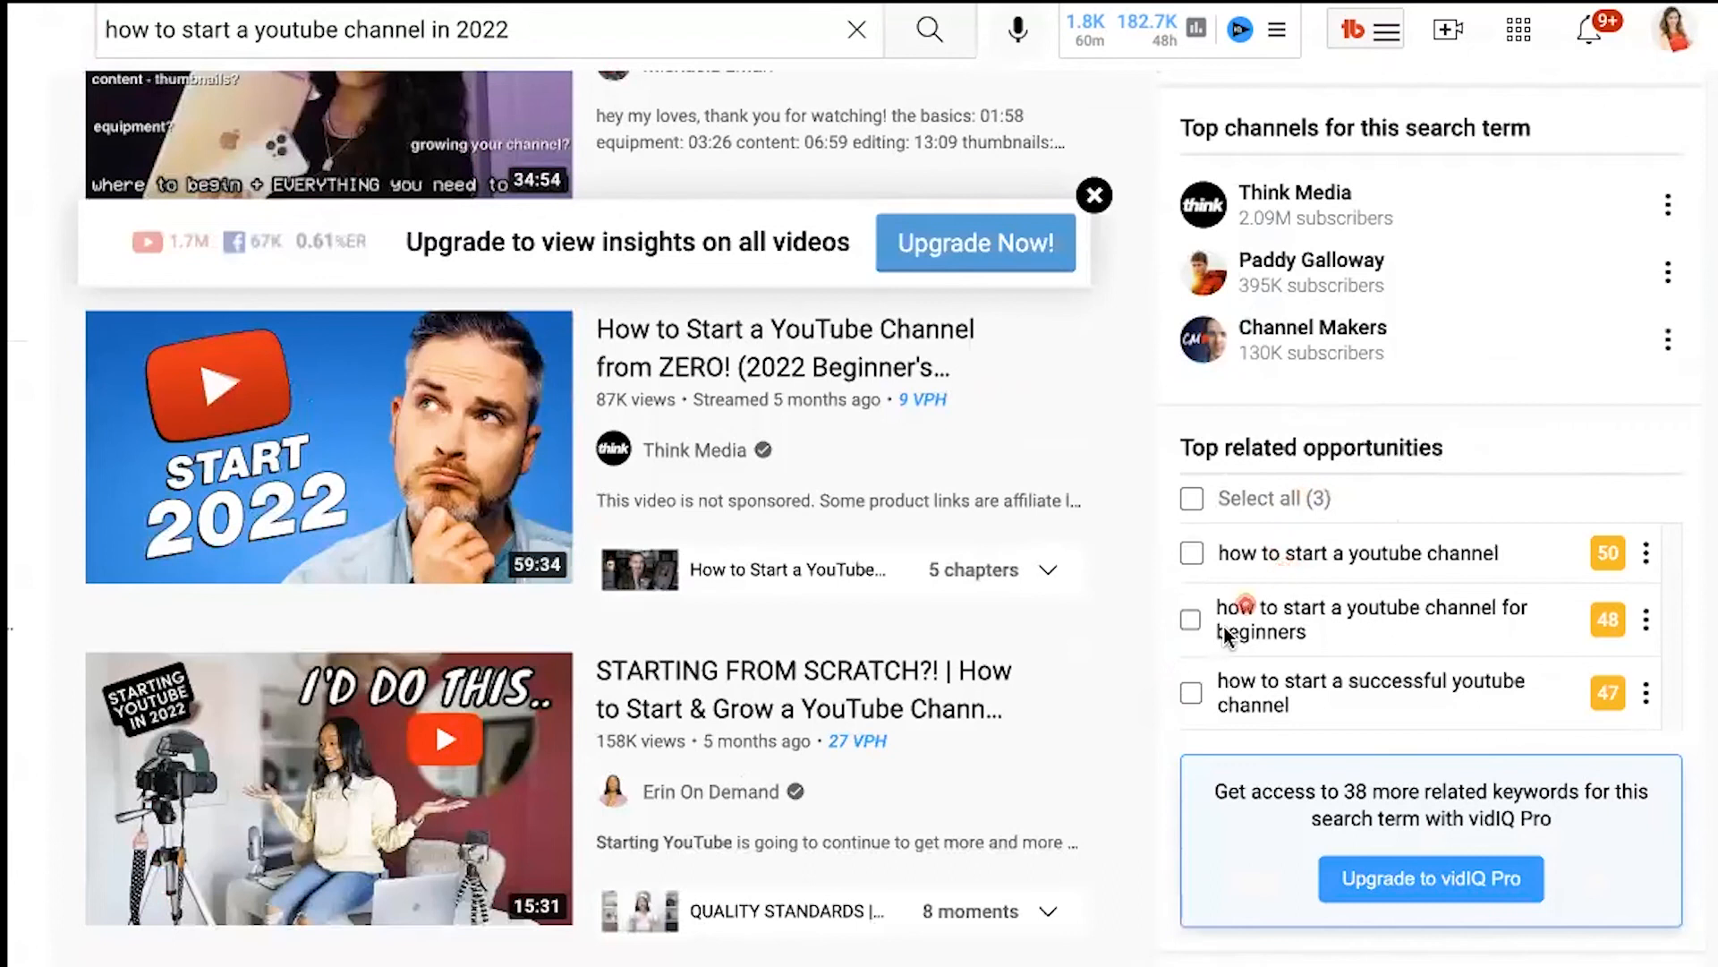
mouse_move(1332, 721)
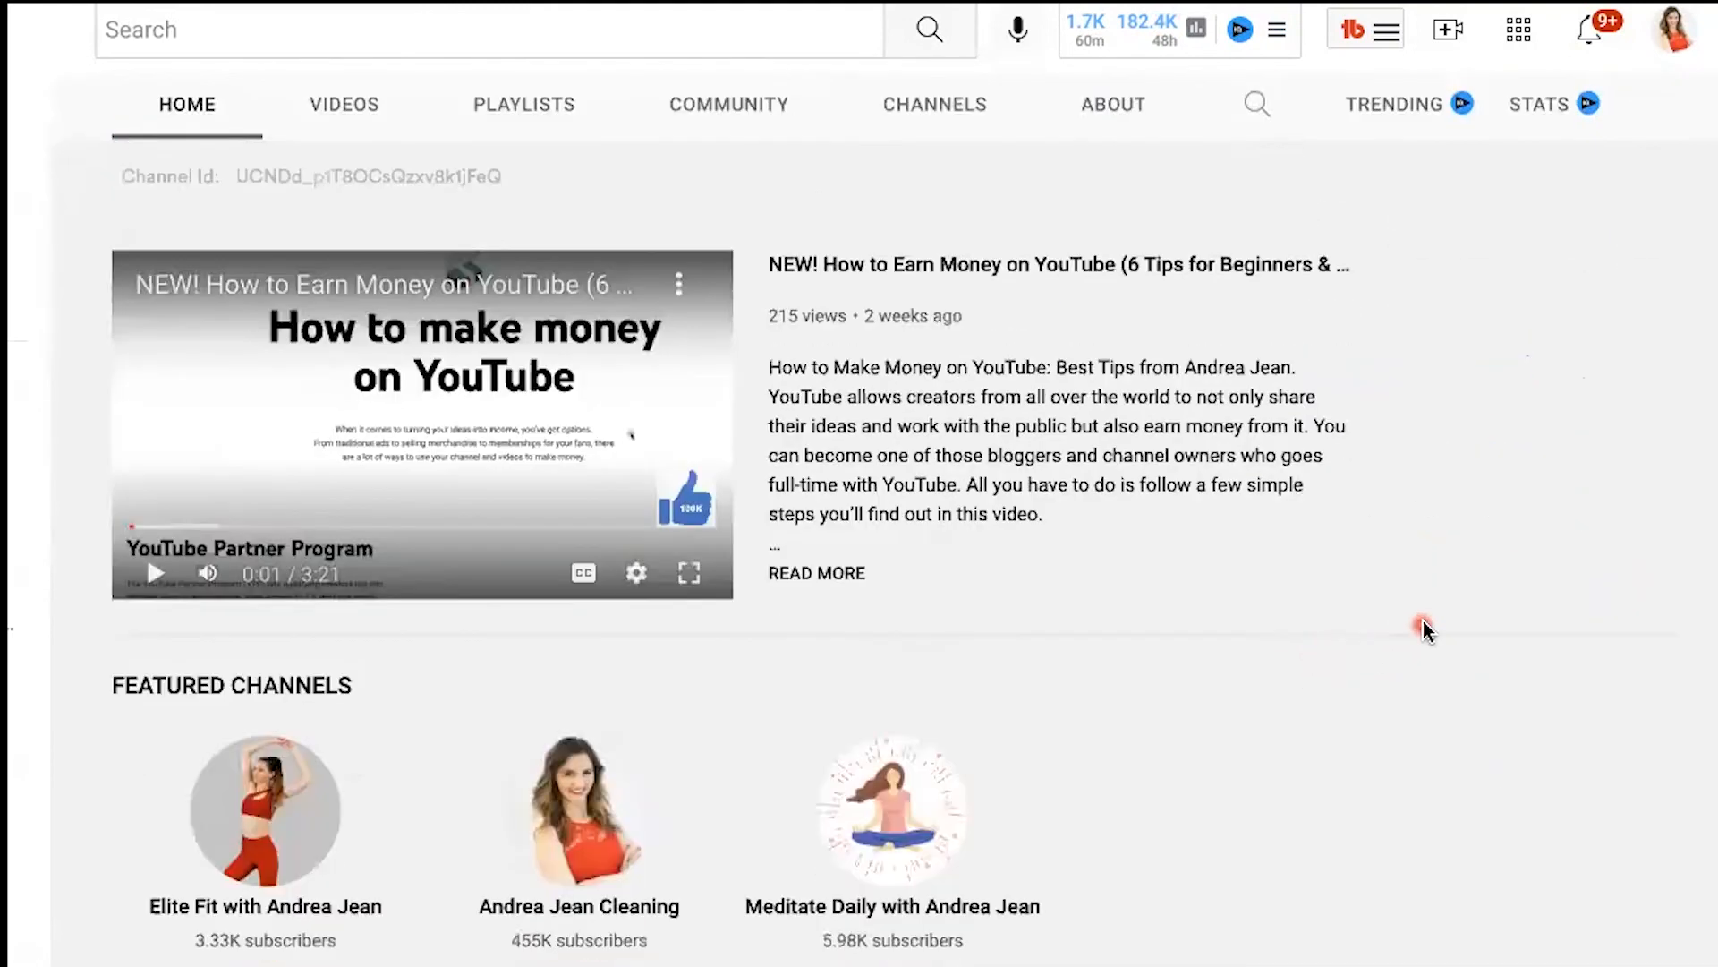
scroll(up, 3)
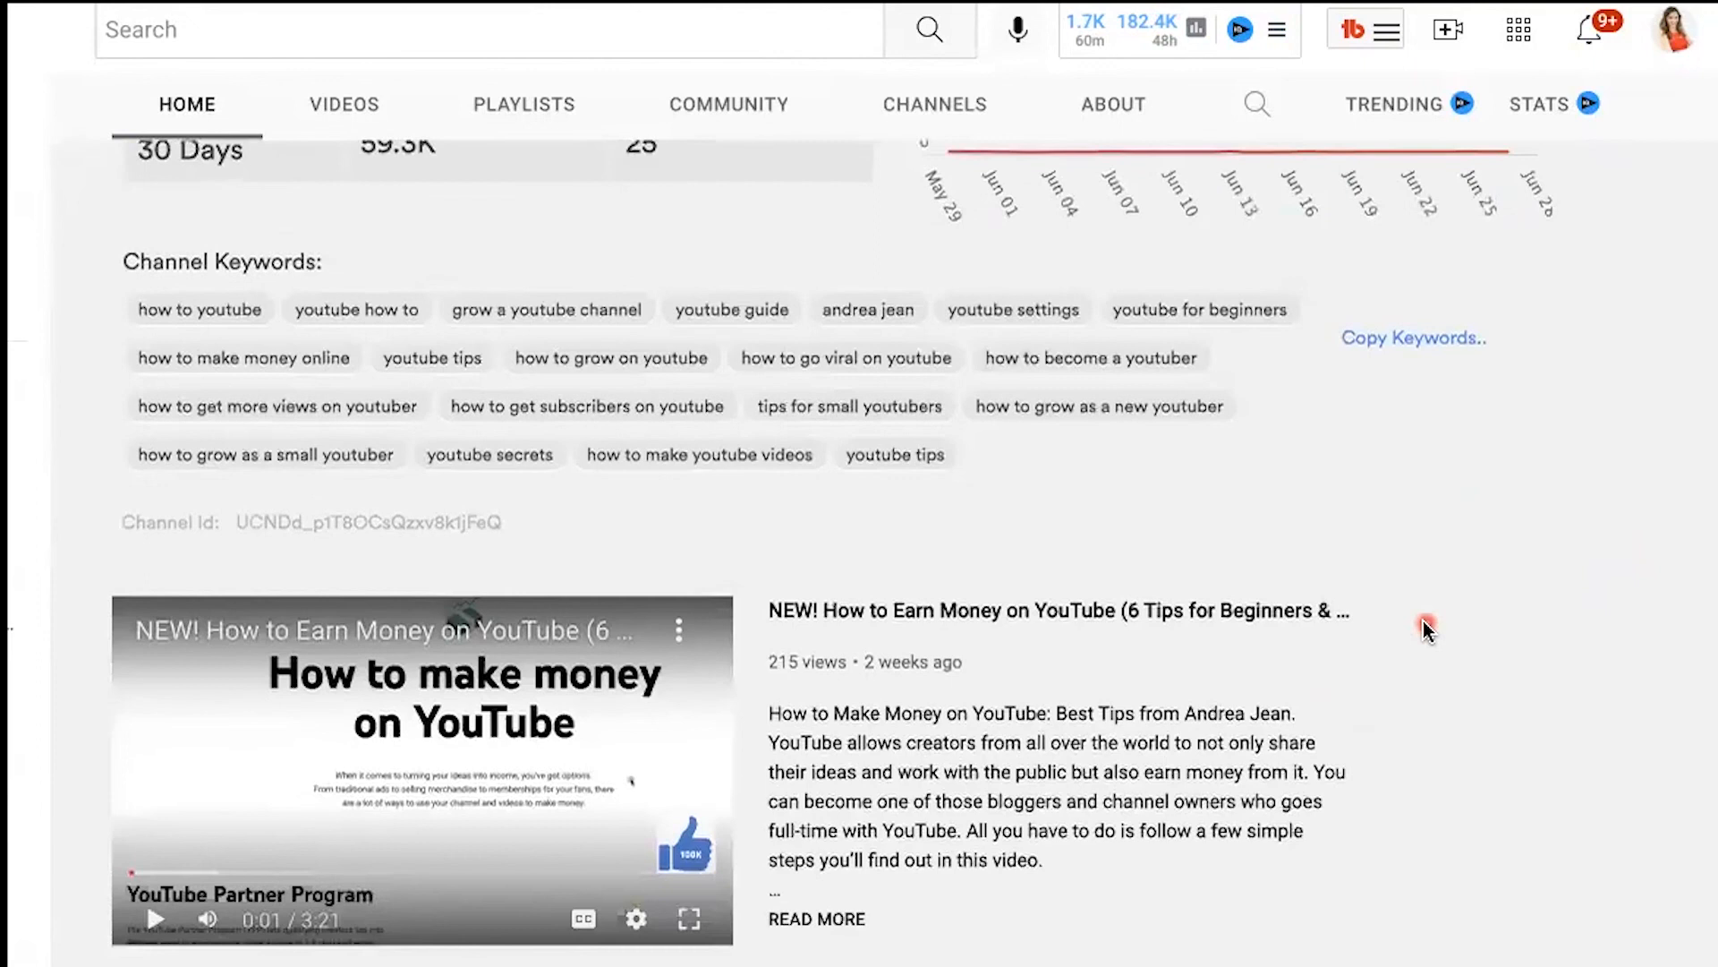
scroll(down, 3)
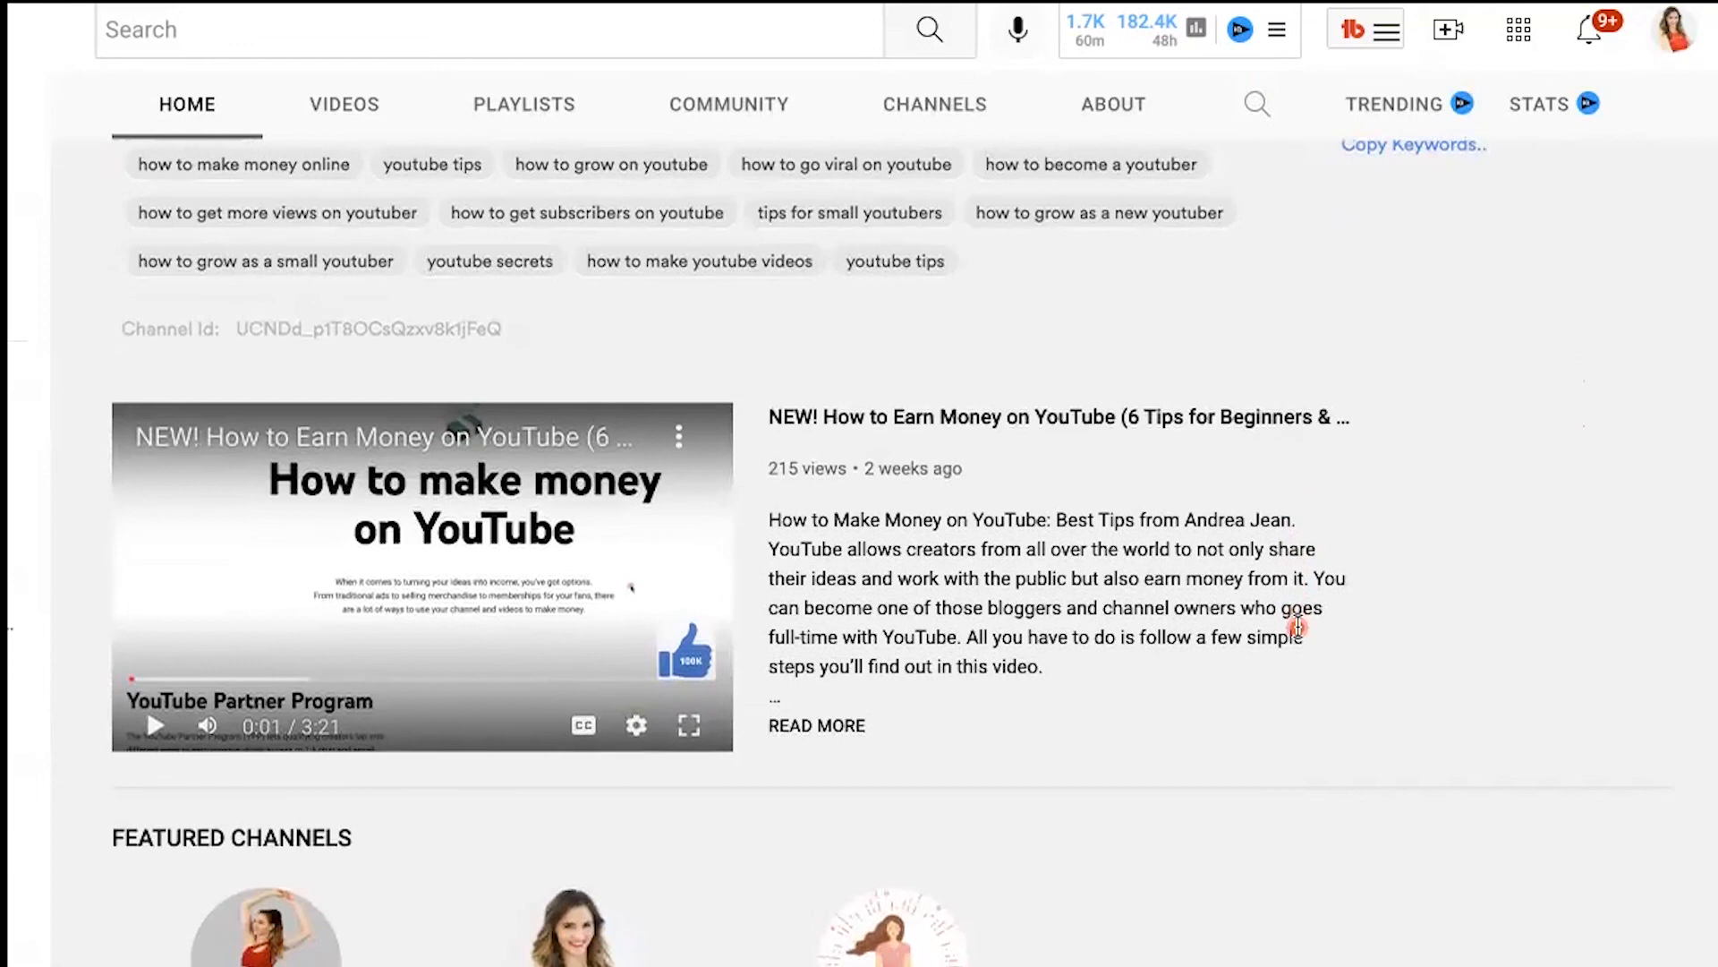
scroll(down, 3)
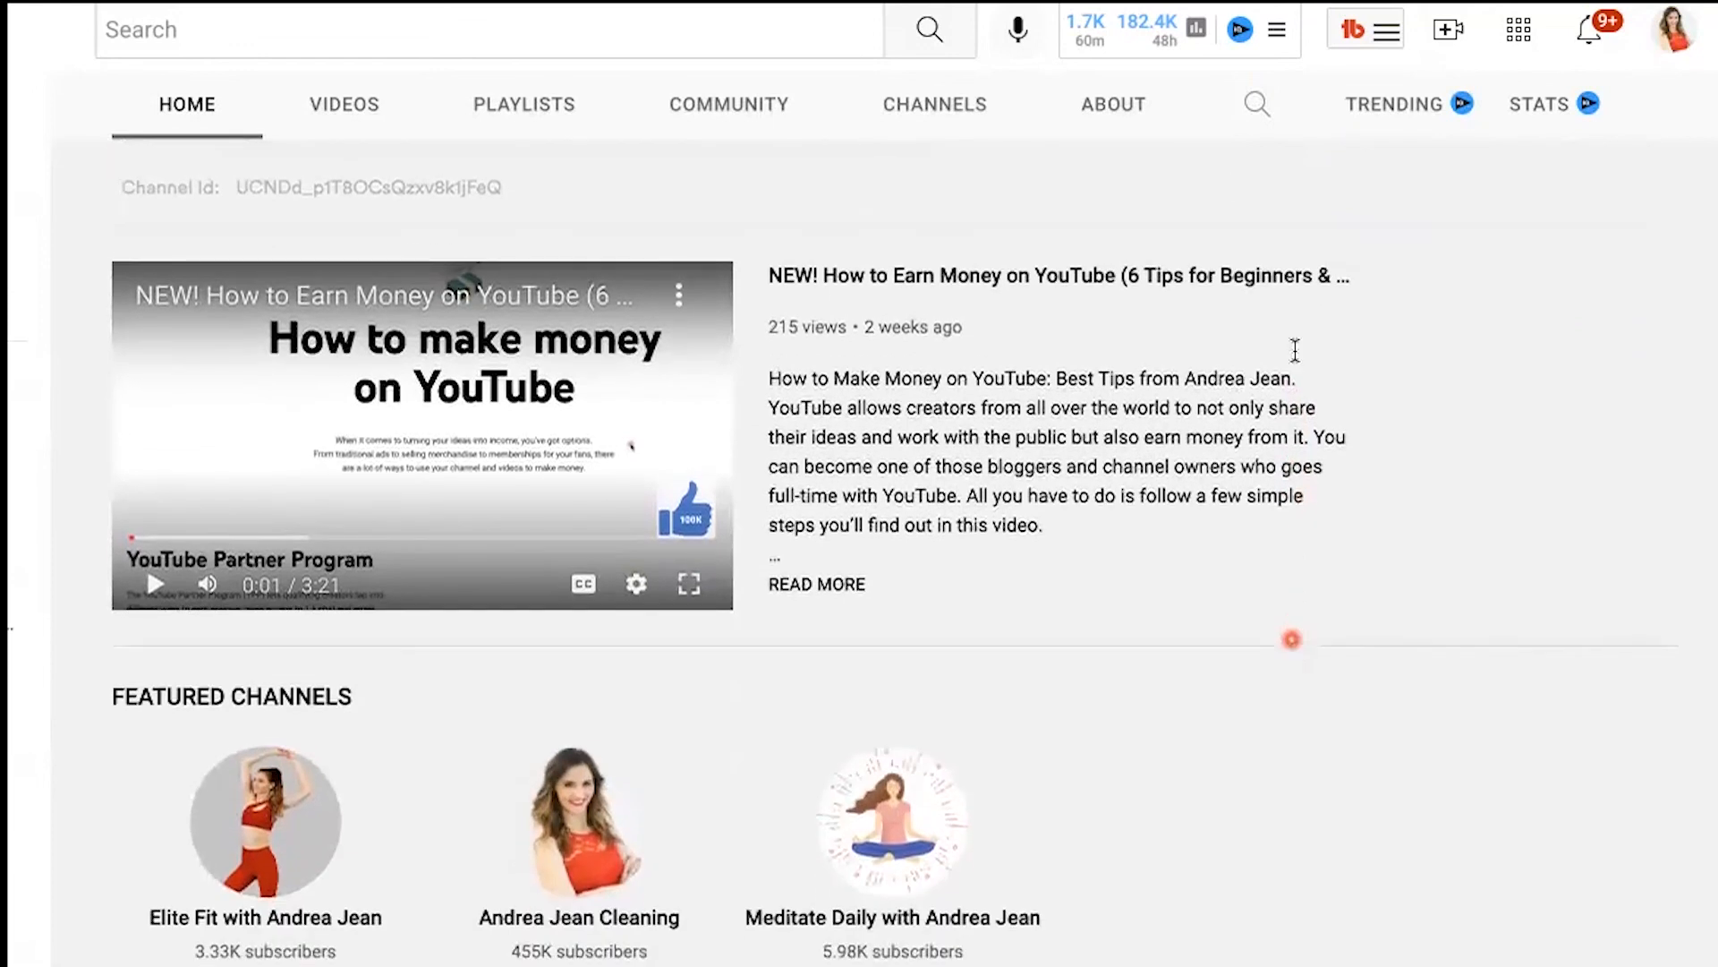